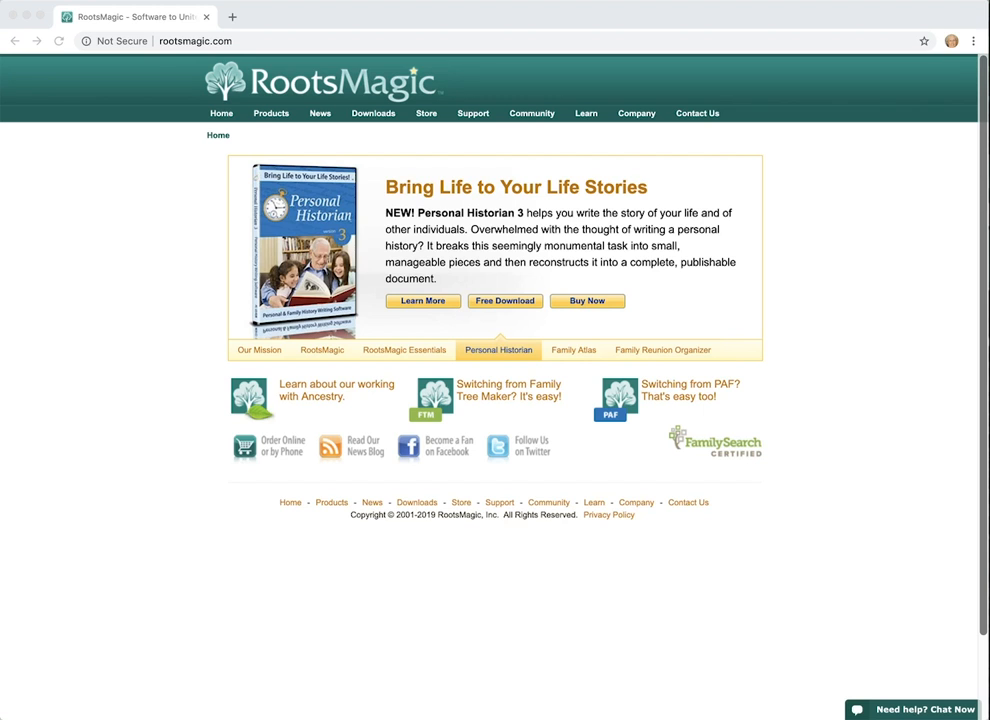
From the Welcome to RootsMagic window, choose to create a new family file
{"action": "left_click", "coordinate": [573, 350]}
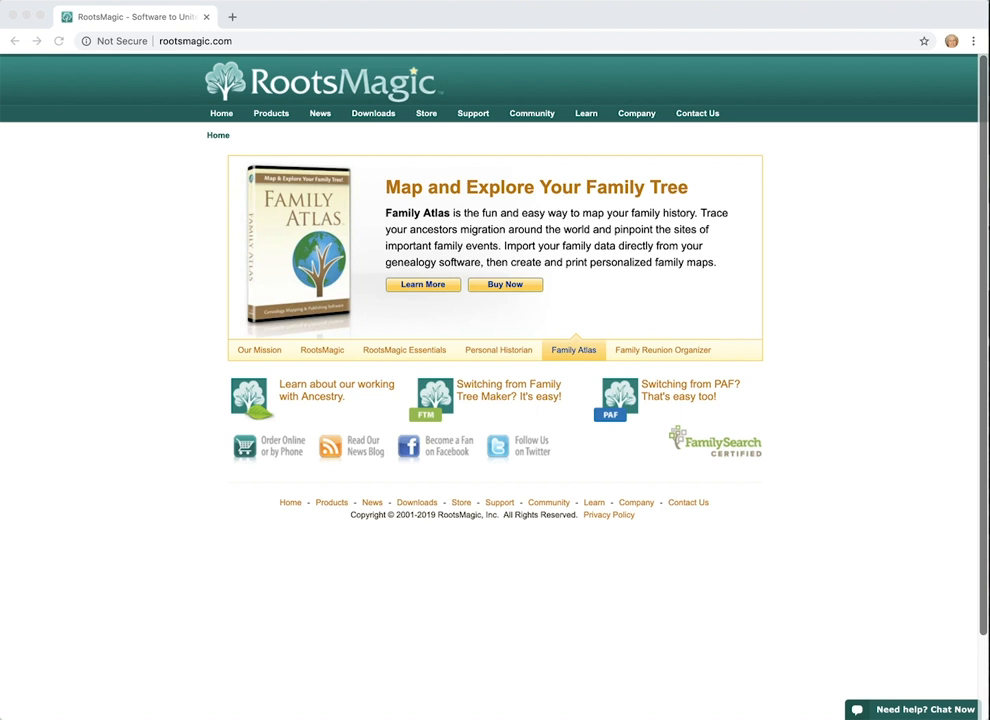
{"action": "left_click", "coordinate": [662, 349]}
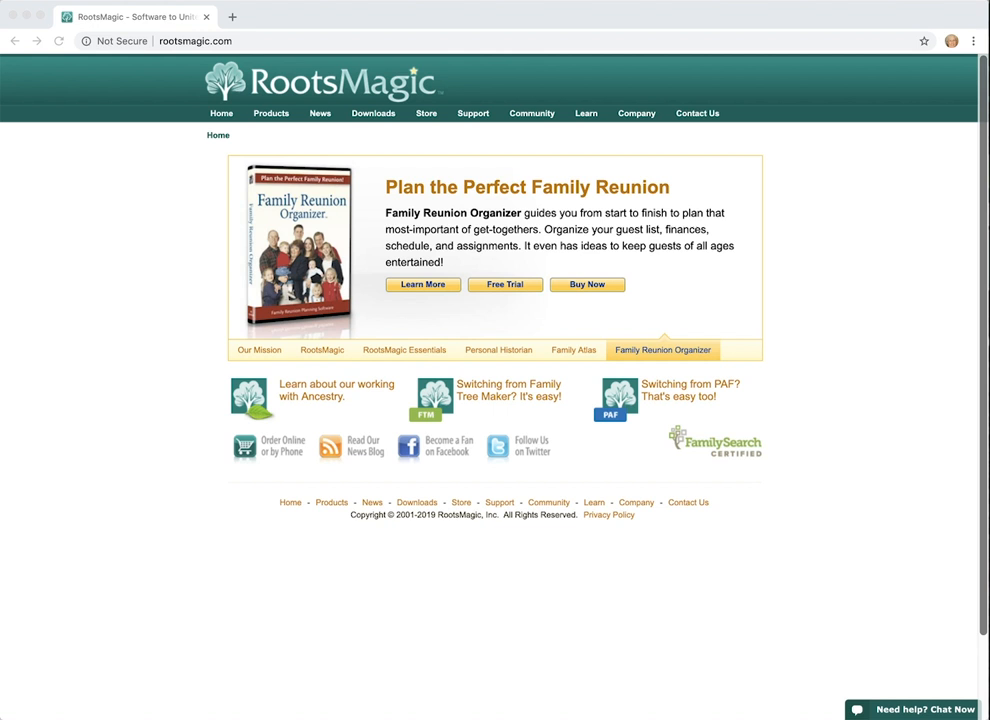
{"action": "left_click", "coordinate": [259, 350]}
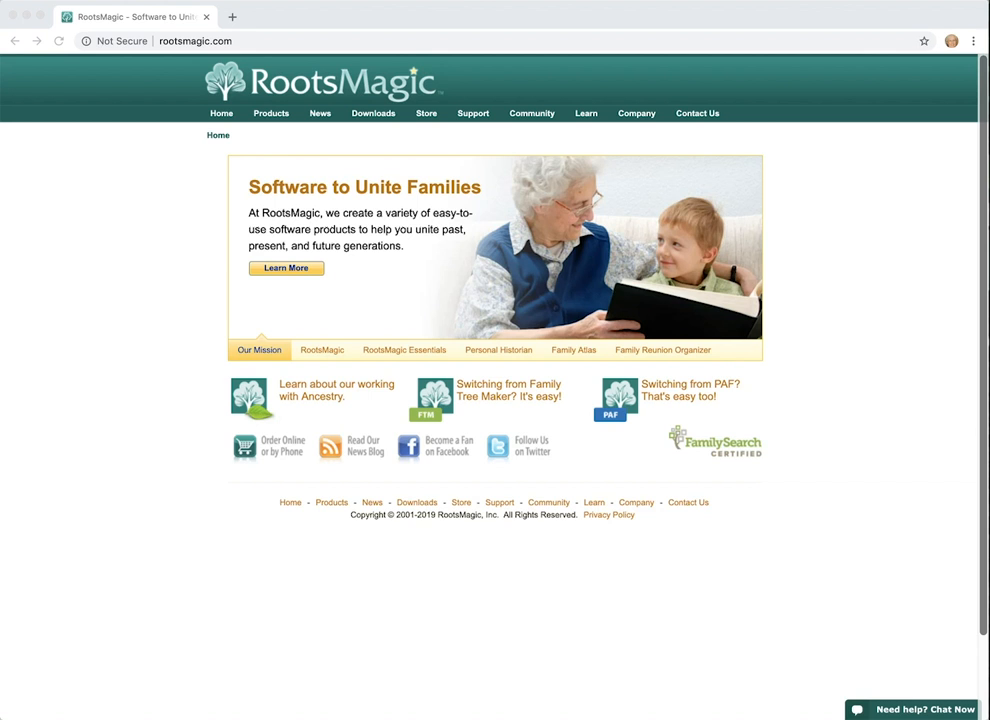
{"action": "left_click", "coordinate": [322, 350]}
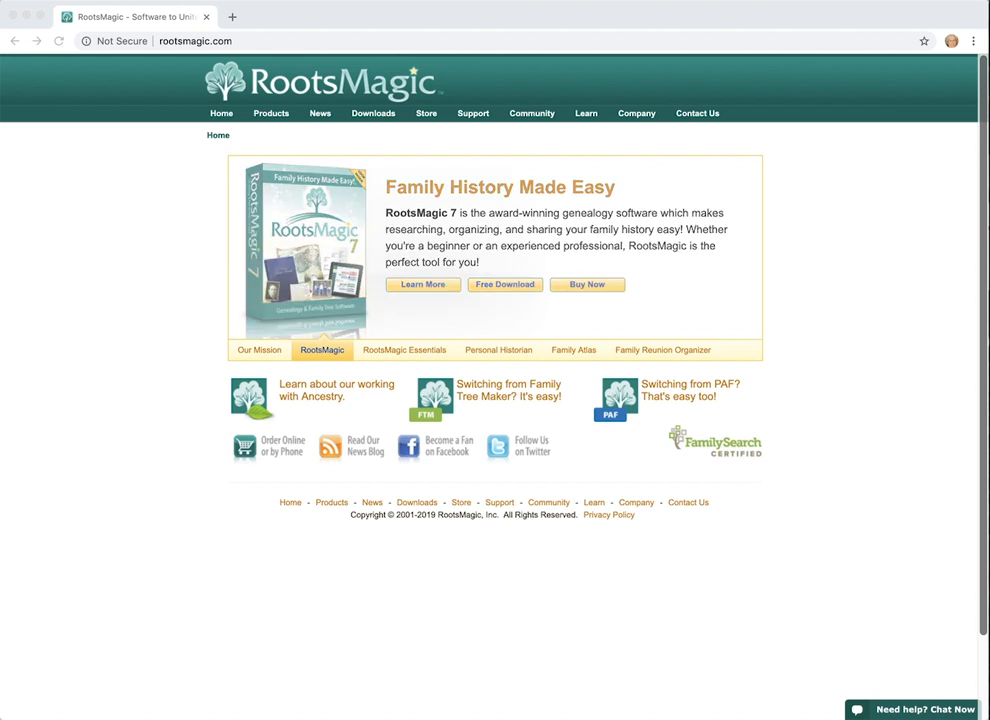
{"action": "left_click", "coordinate": [404, 350]}
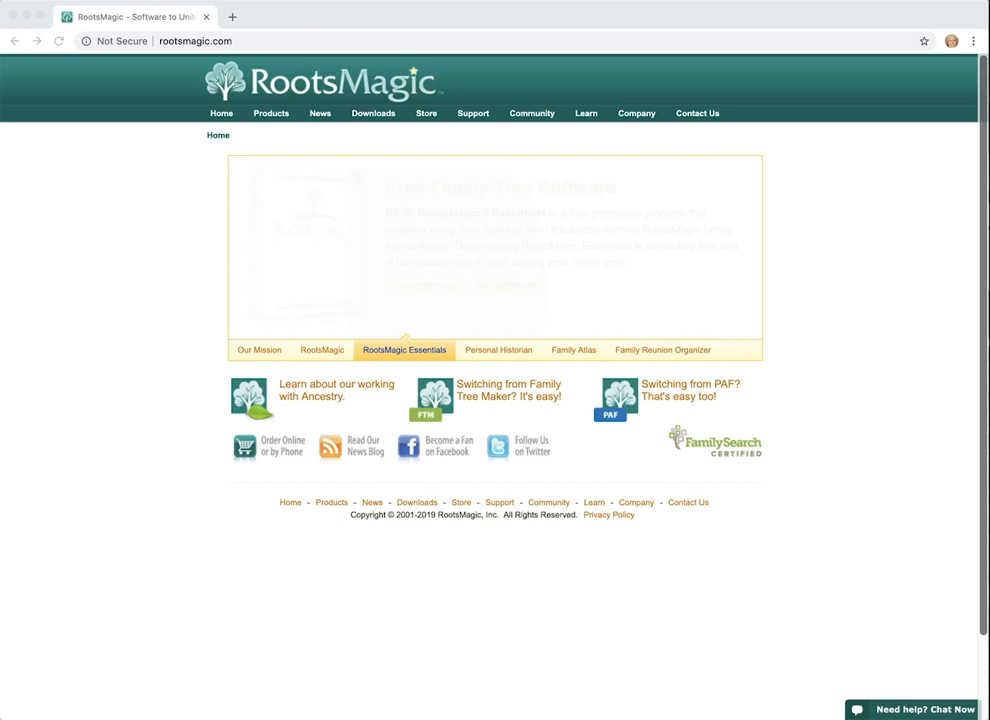
{"action": "left_click", "coordinate": [498, 350]}
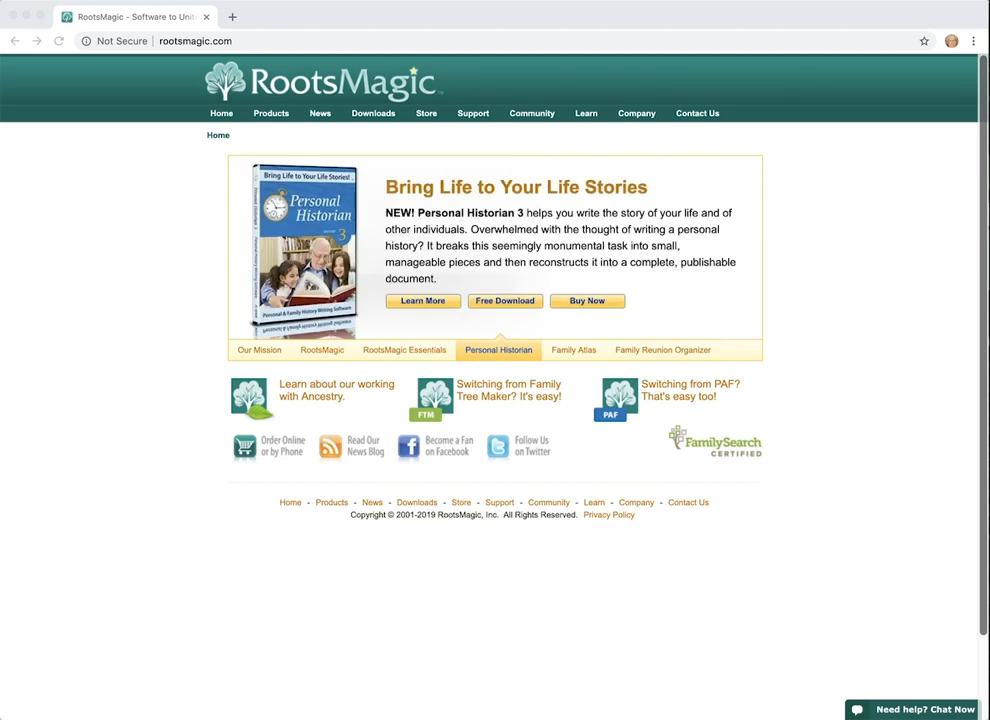
{"action": "left_click", "coordinate": [573, 350]}
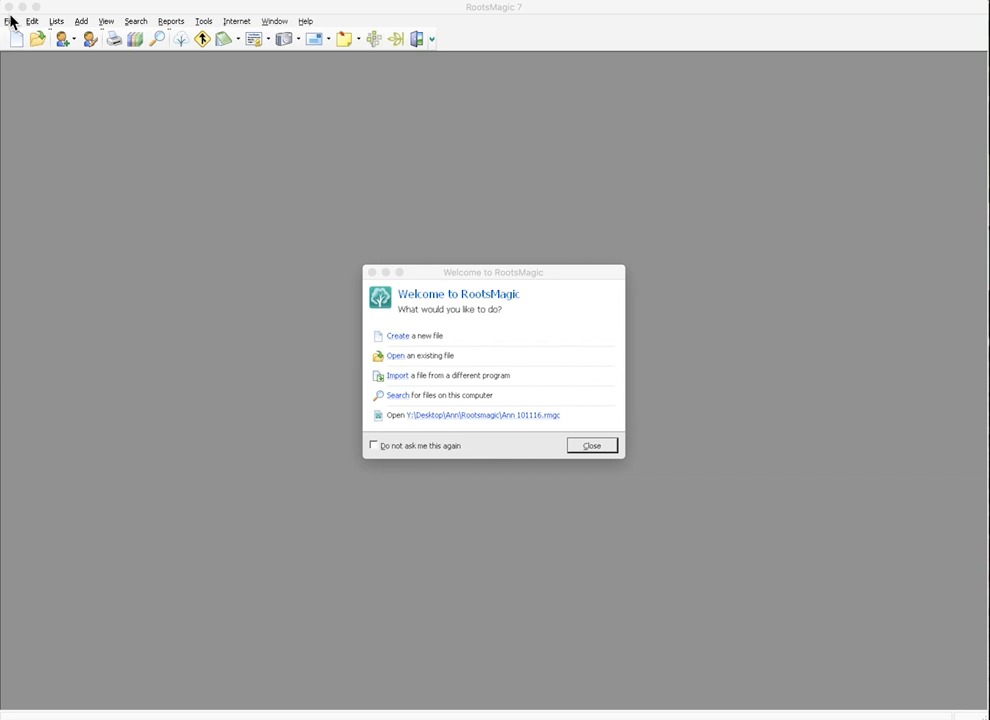
{"action": "mouse_move", "coordinate": [75, 53]}
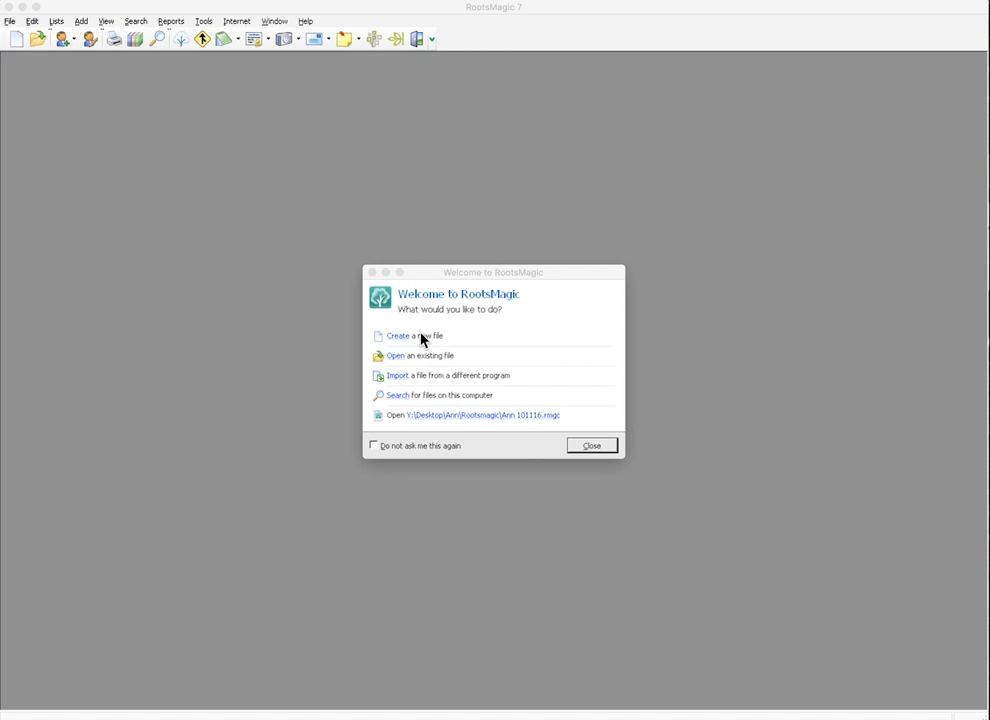
{"action": "mouse_move", "coordinate": [418, 363]}
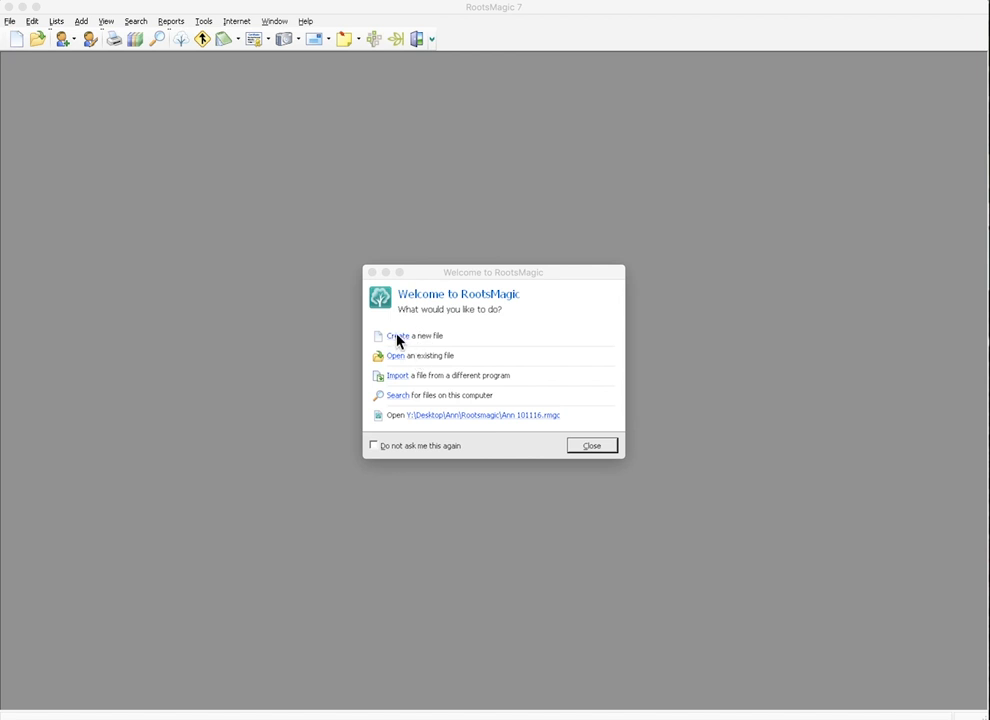
{"action": "left_click", "coordinate": [415, 336]}
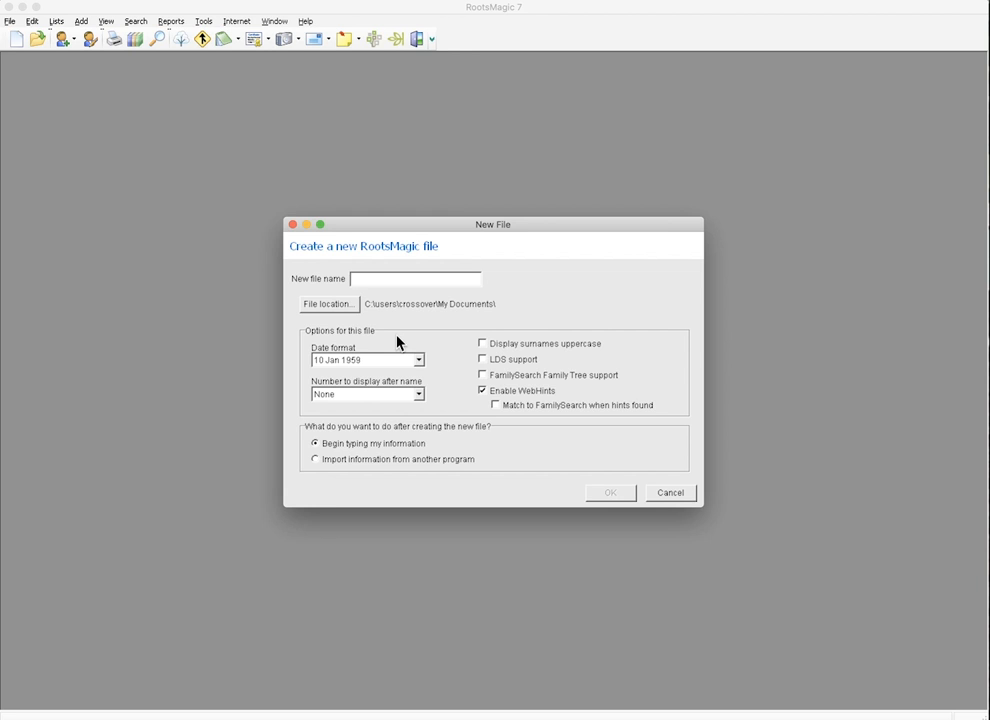
Enter Sample04122019 as the new file name
{"action": "type", "text": "Sample"}
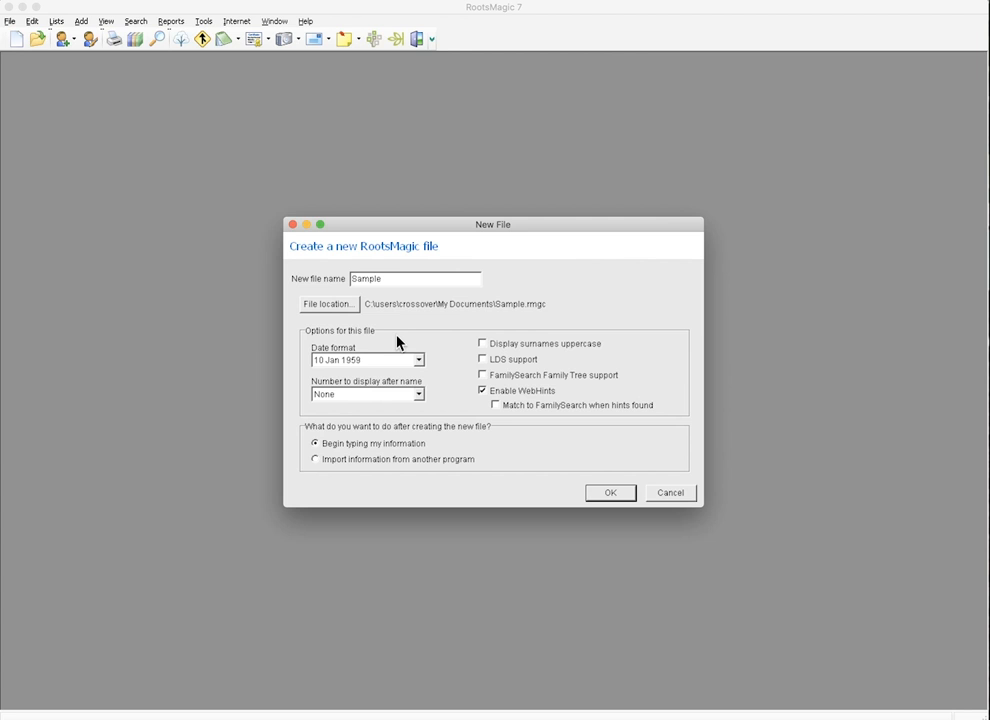
{"action": "type", "text": "04122"}
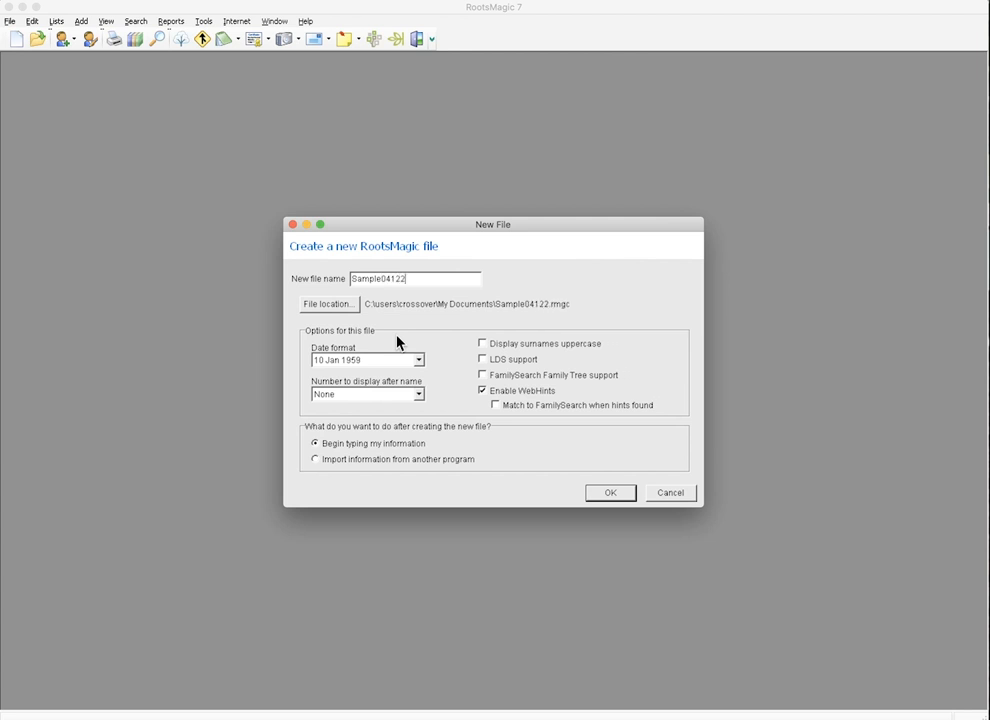
{"action": "type", "text": "019"}
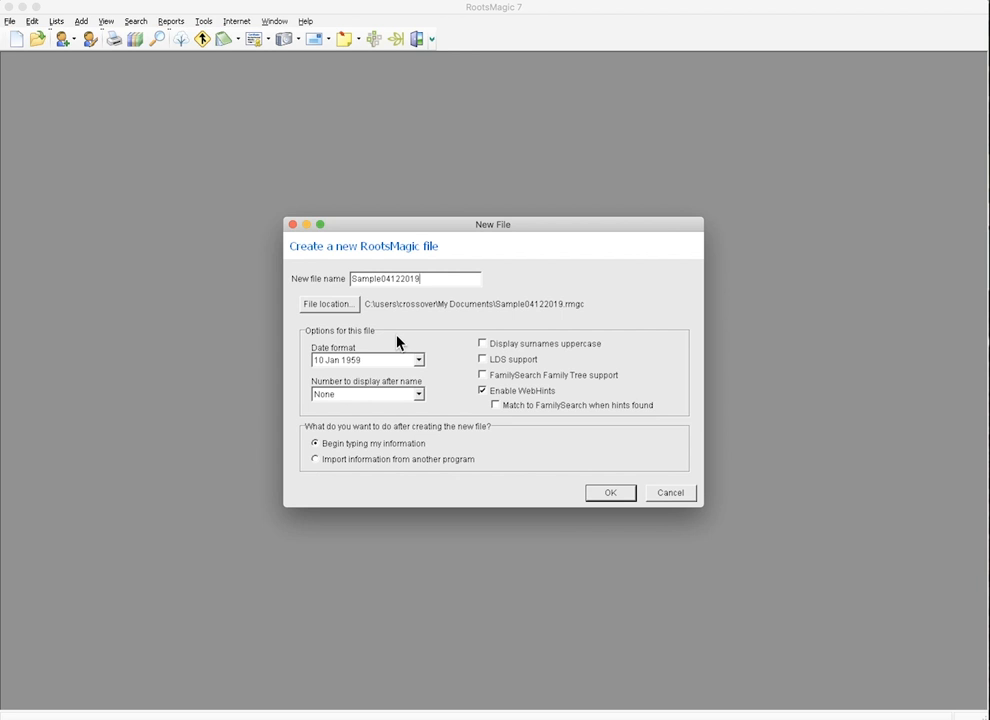
{"action": "mouse_move", "coordinate": [392, 326]}
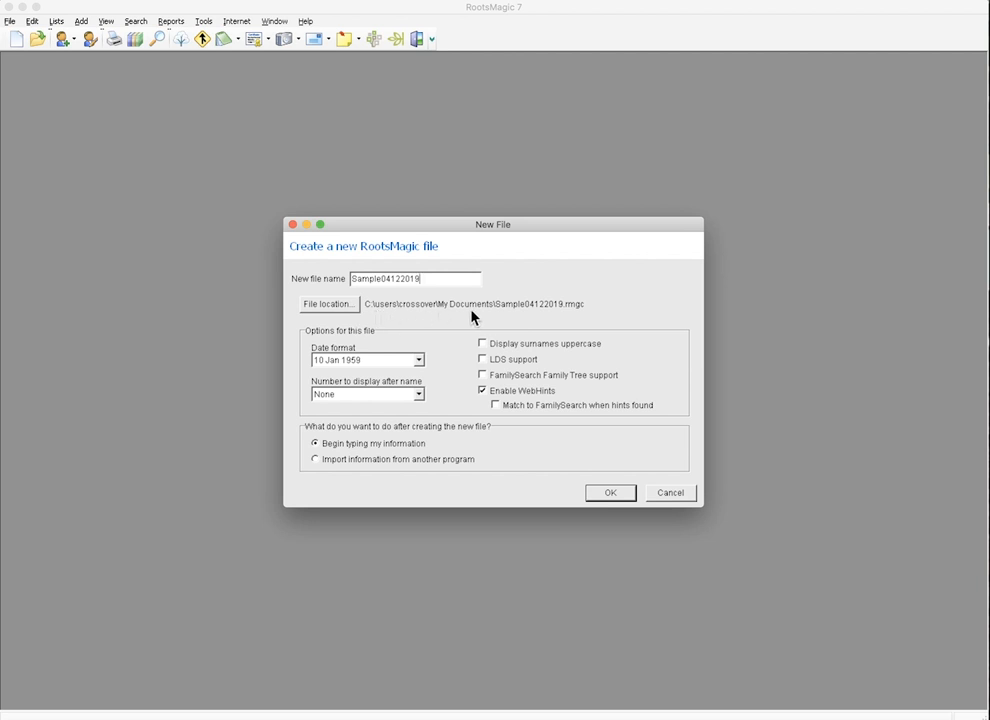
{"action": "mouse_move", "coordinate": [470, 315]}
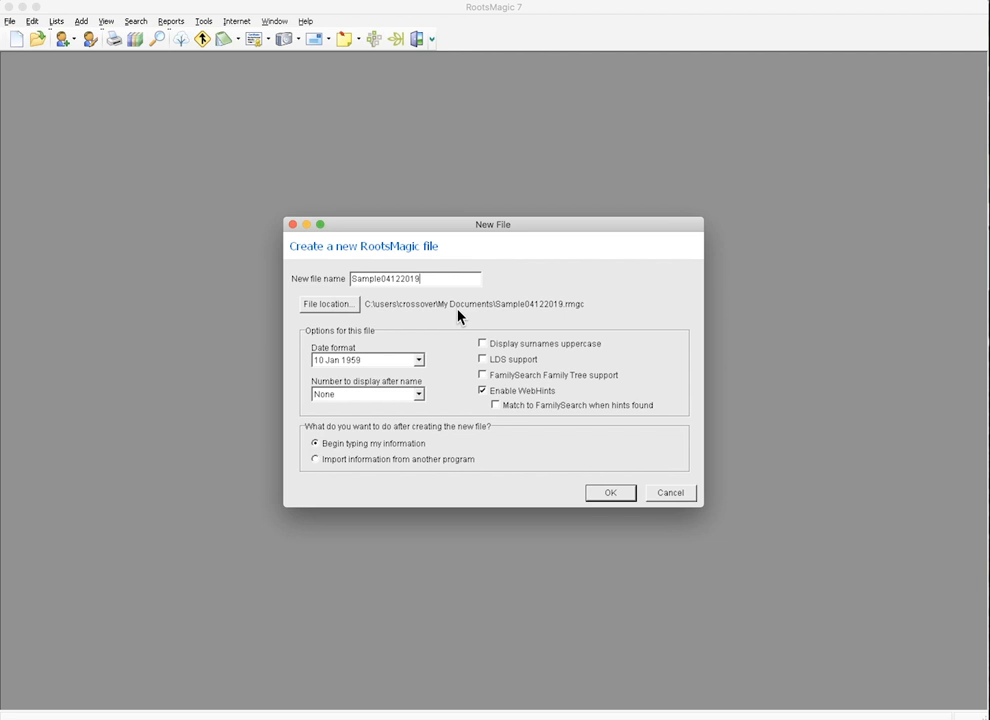
{"action": "mouse_move", "coordinate": [435, 358]}
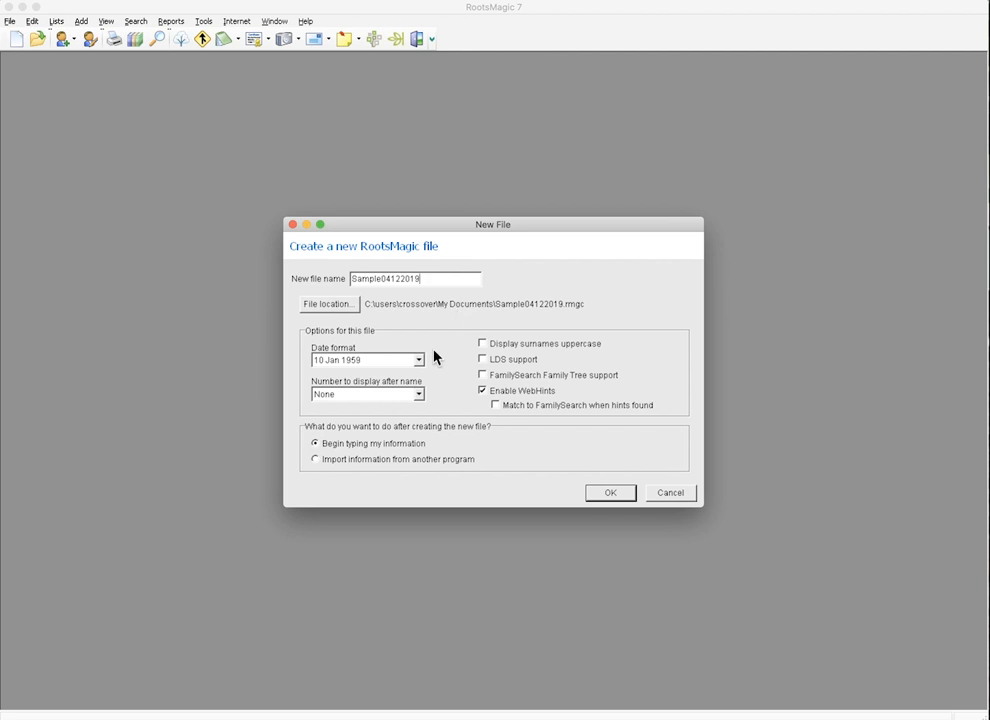
Use '10 January 1959' dates, FamilySearch IDs after names, FamilySearch support, and begin typing
{"action": "left_click", "coordinate": [419, 359]}
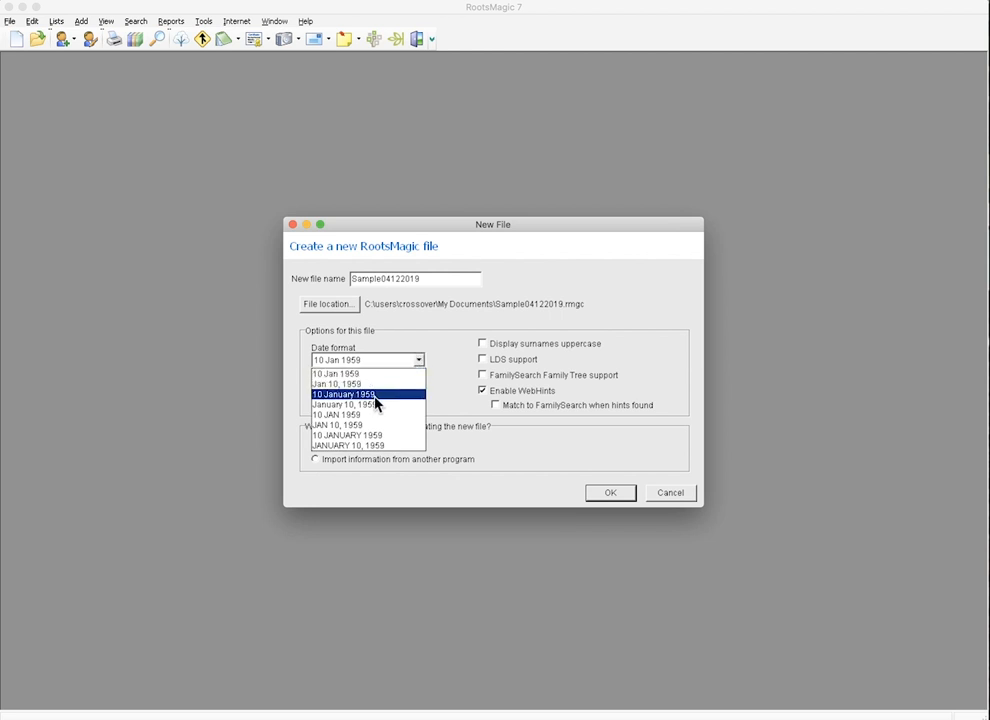
{"action": "left_click", "coordinate": [344, 394]}
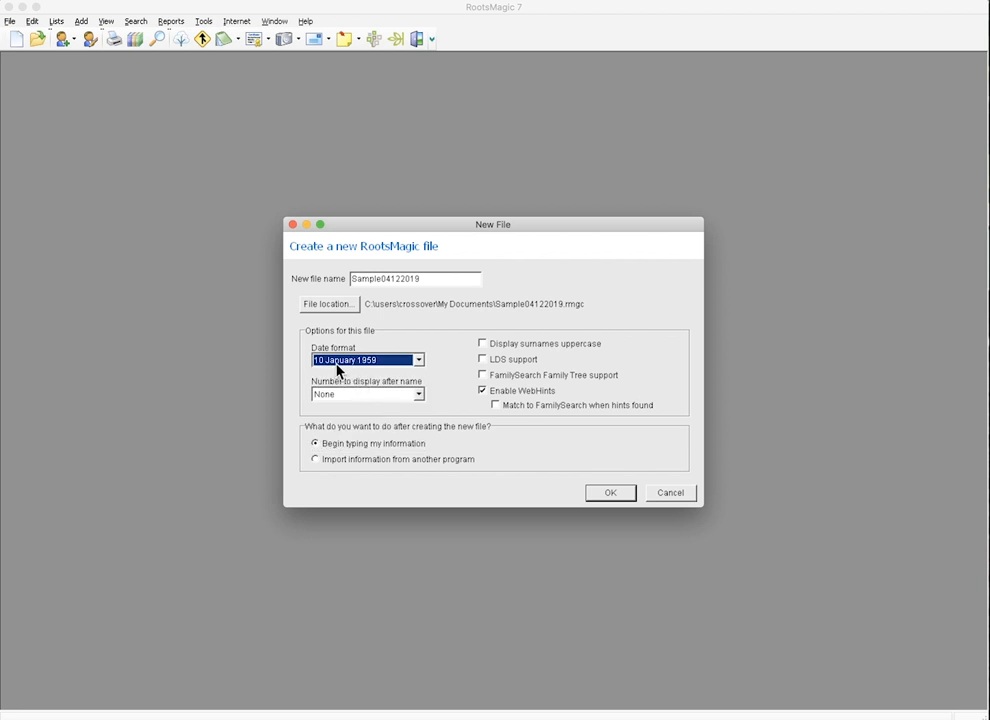
{"action": "mouse_move", "coordinate": [418, 398]}
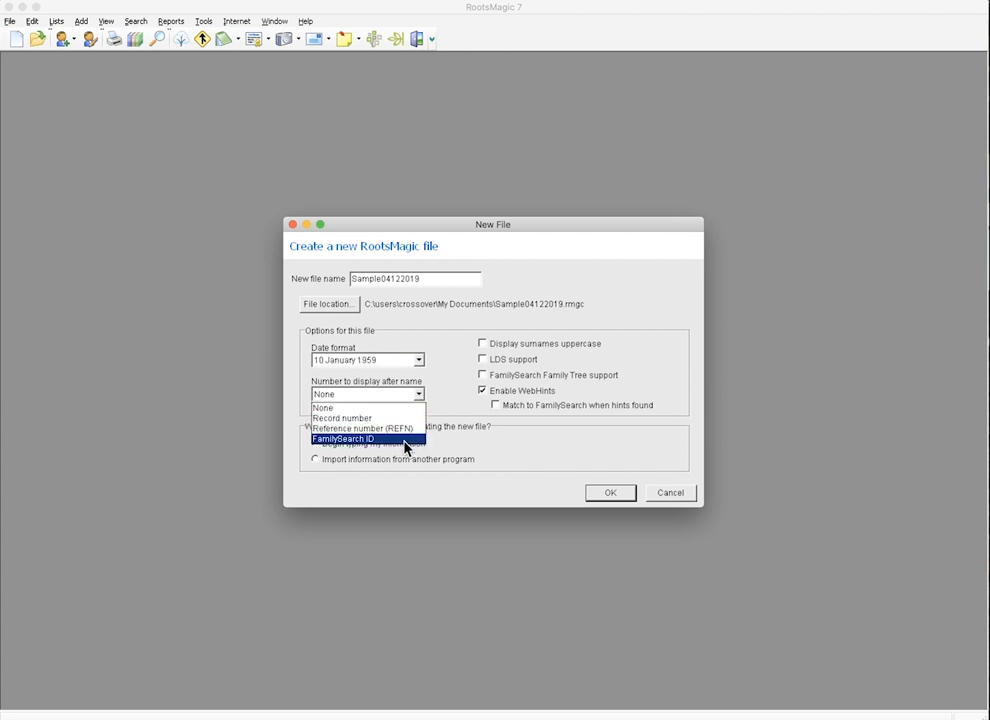
{"action": "left_click", "coordinate": [345, 439]}
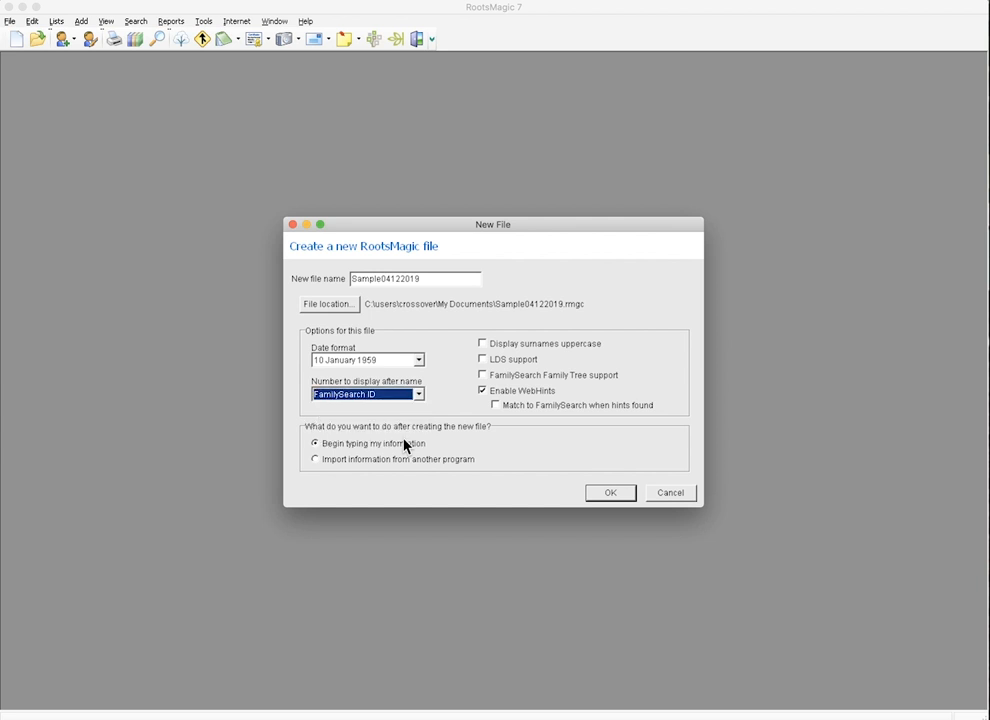
{"action": "mouse_move", "coordinate": [408, 440]}
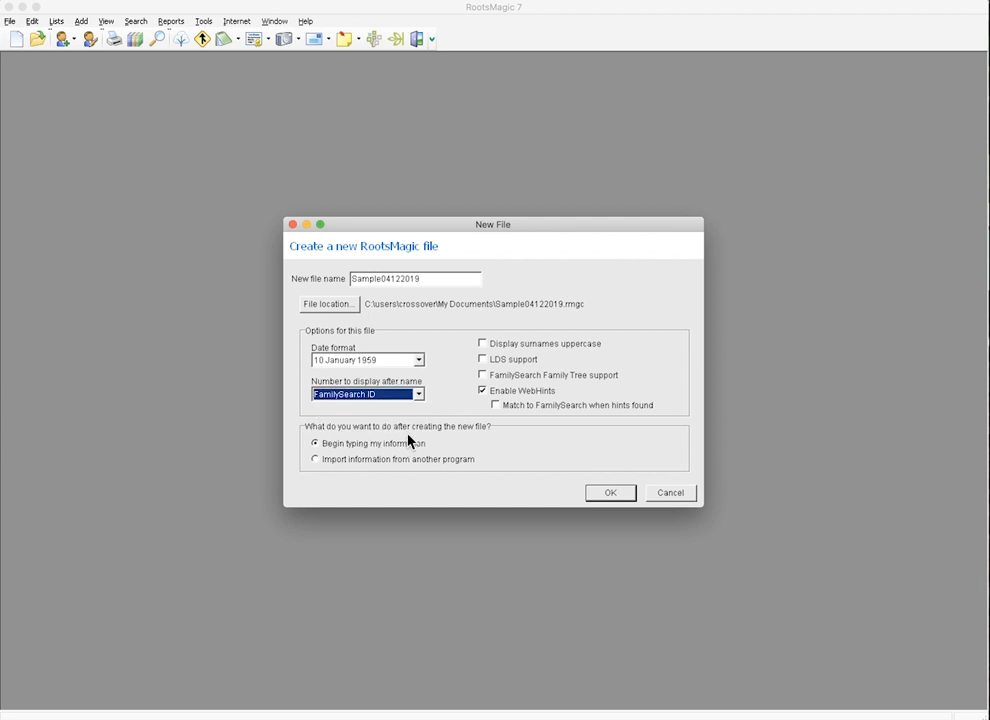
{"action": "mouse_move", "coordinate": [518, 373]}
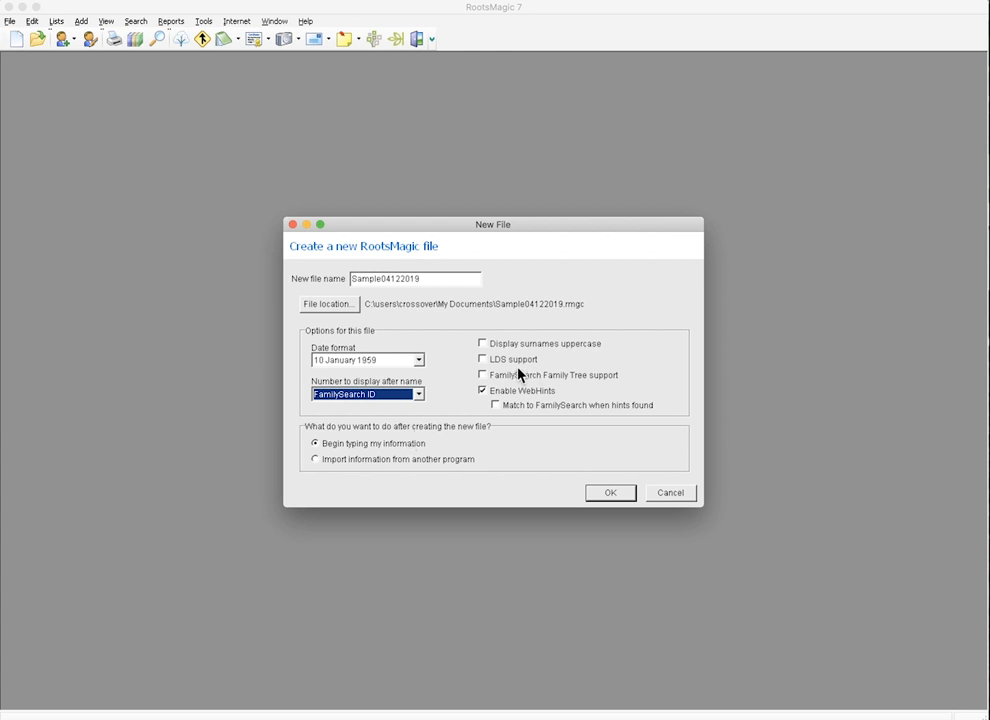
{"action": "left_click", "coordinate": [482, 375]}
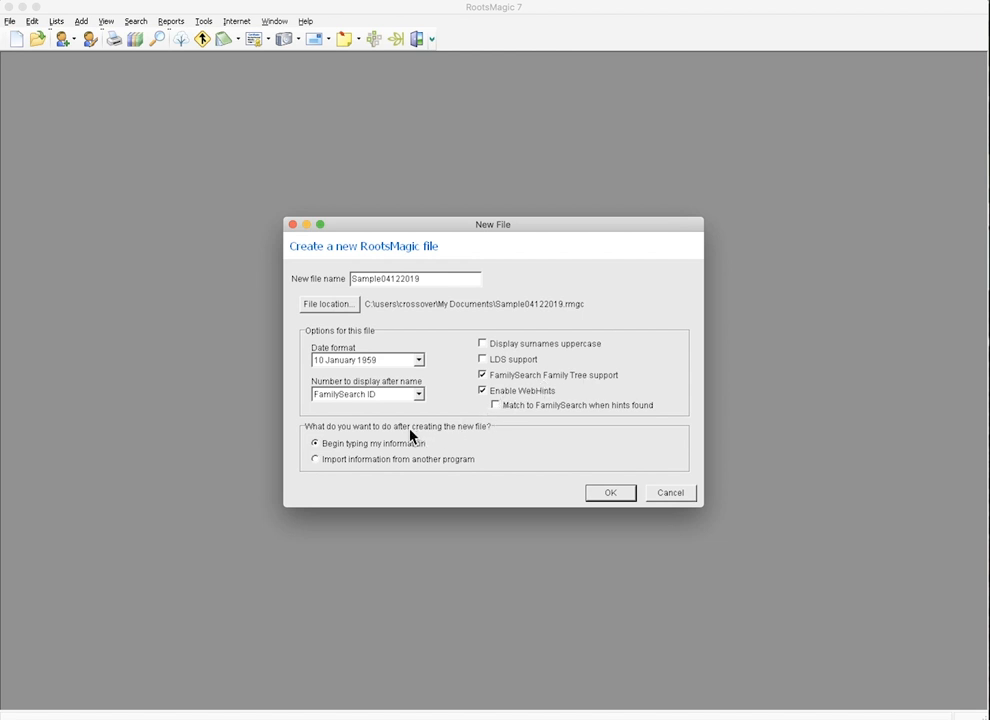
{"action": "mouse_move", "coordinate": [360, 452]}
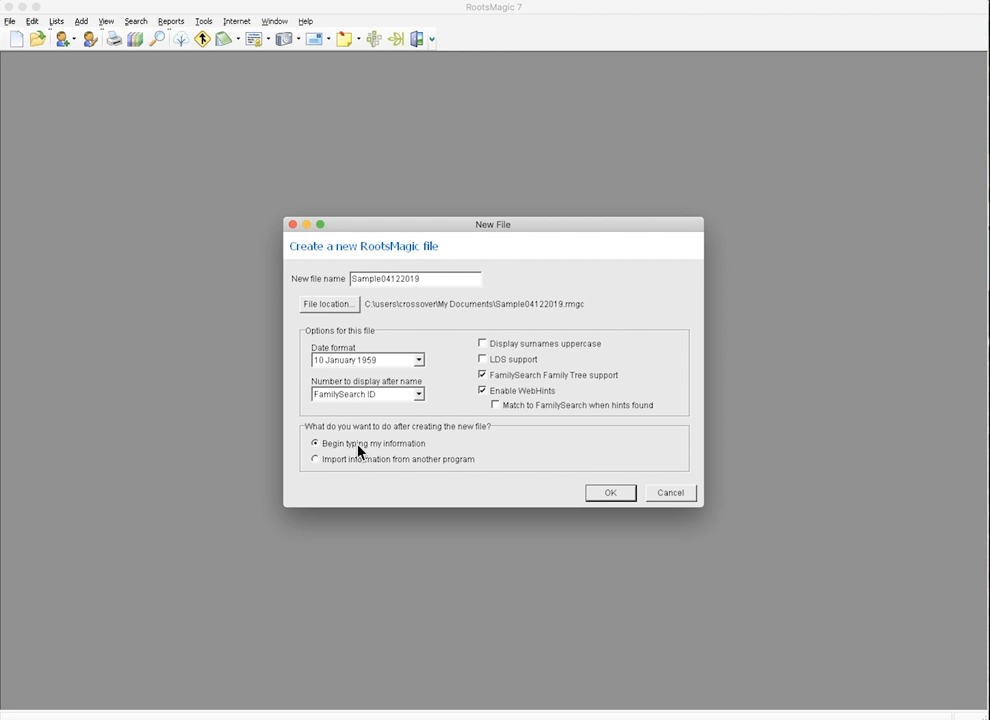
{"action": "mouse_move", "coordinate": [361, 471]}
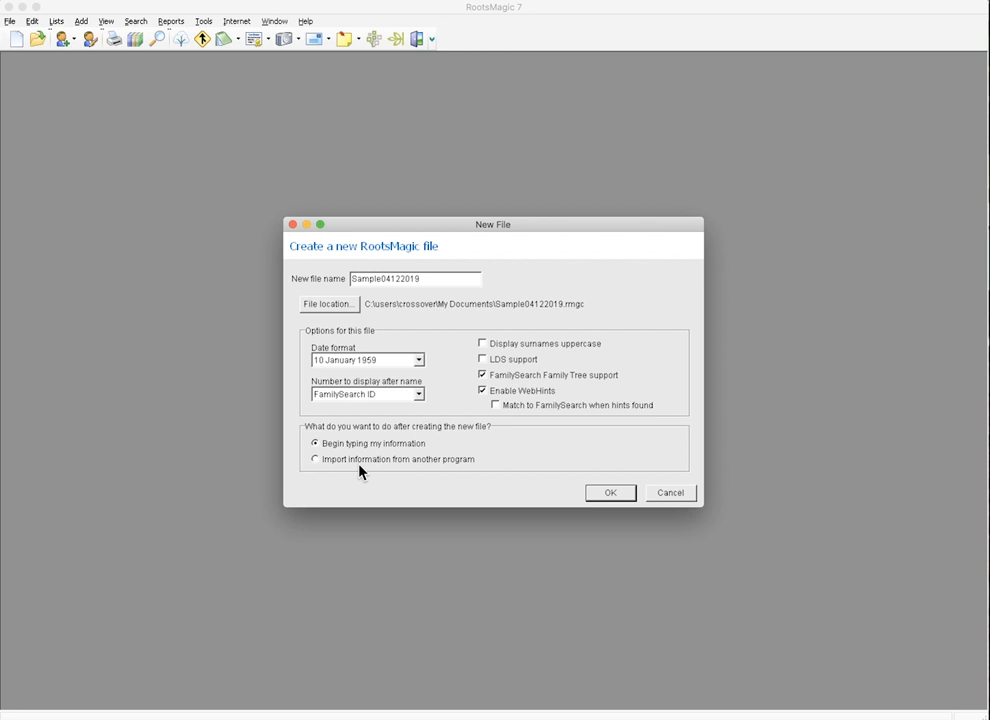
{"action": "mouse_move", "coordinate": [355, 457]}
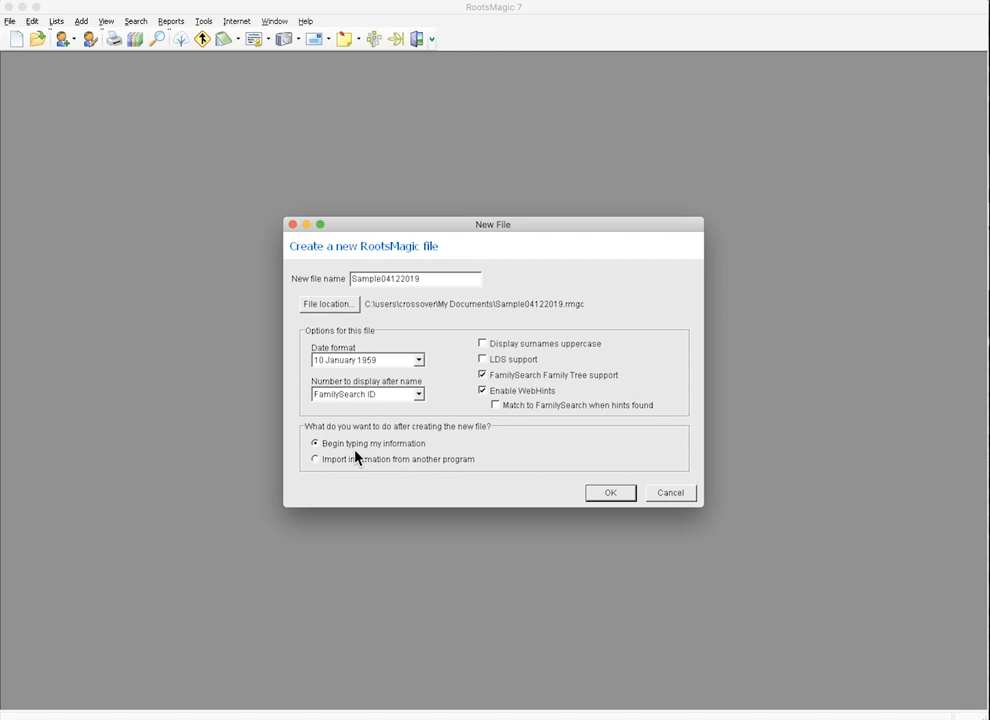
{"action": "mouse_move", "coordinate": [372, 450]}
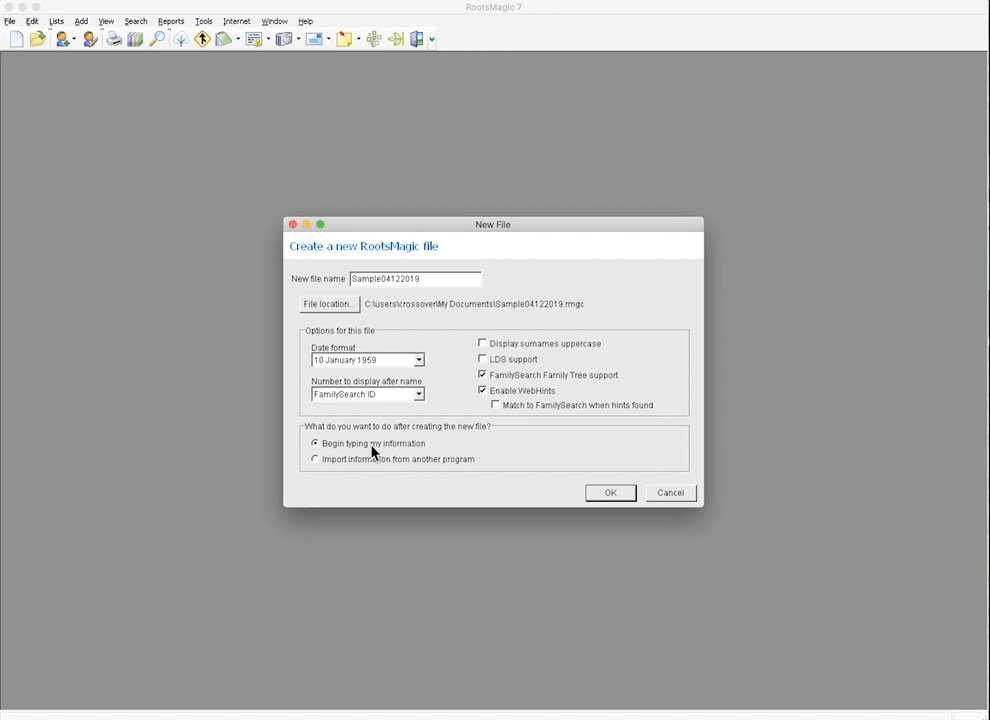
{"action": "left_click", "coordinate": [610, 492]}
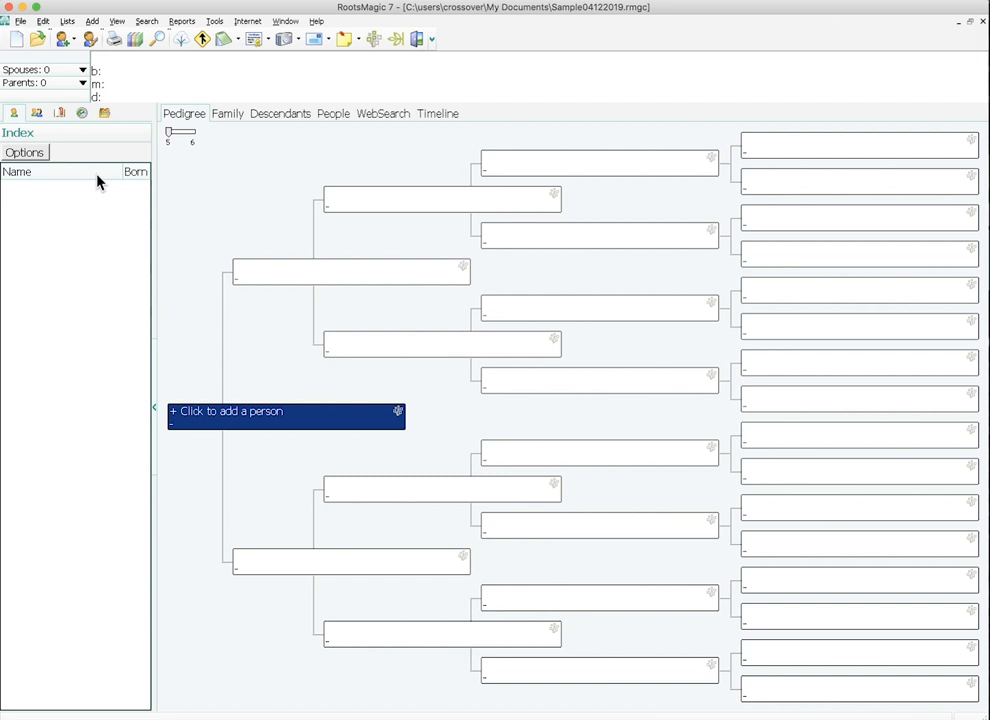
{"action": "mouse_move", "coordinate": [43, 457]}
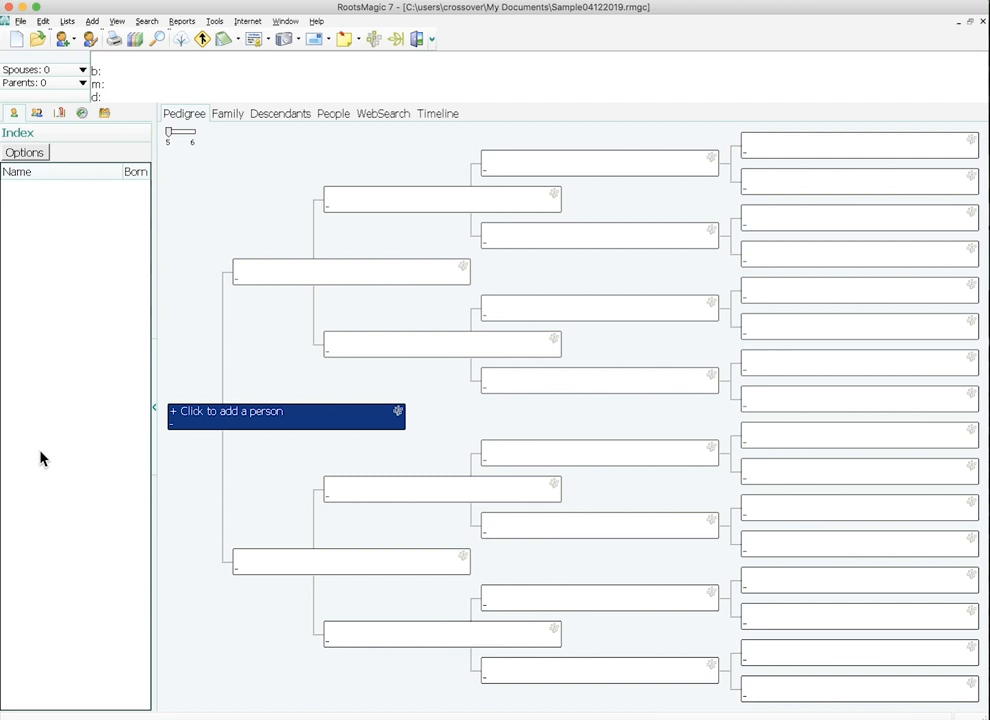
{"action": "mouse_move", "coordinate": [56, 273]}
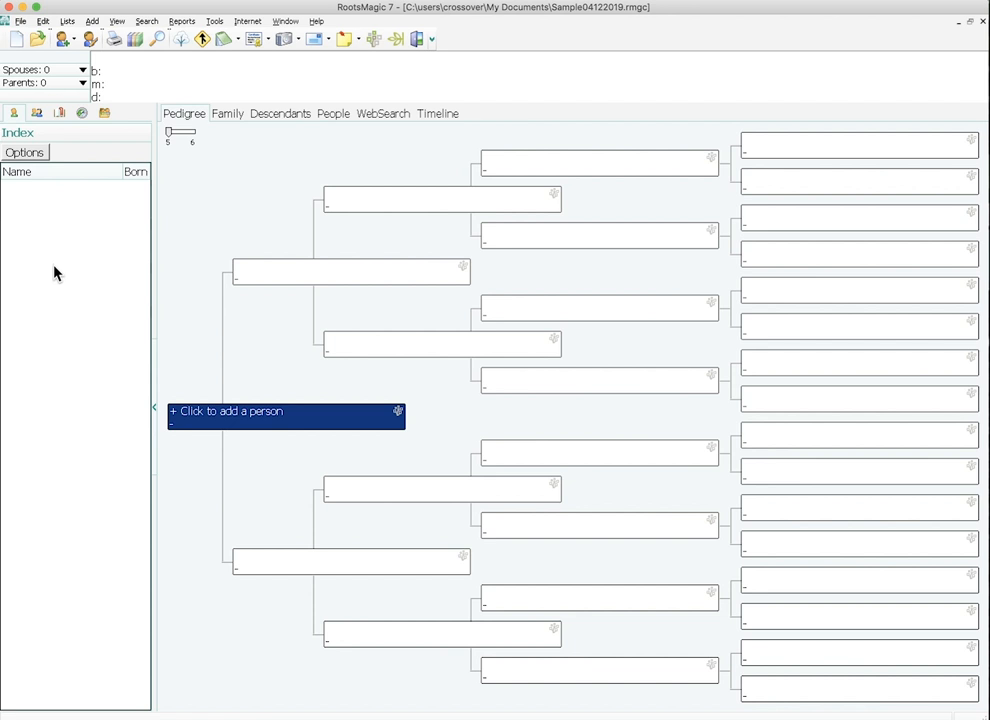
Open the Add Person form from the empty pedigree's add-person box
{"action": "left_click", "coordinate": [229, 411]}
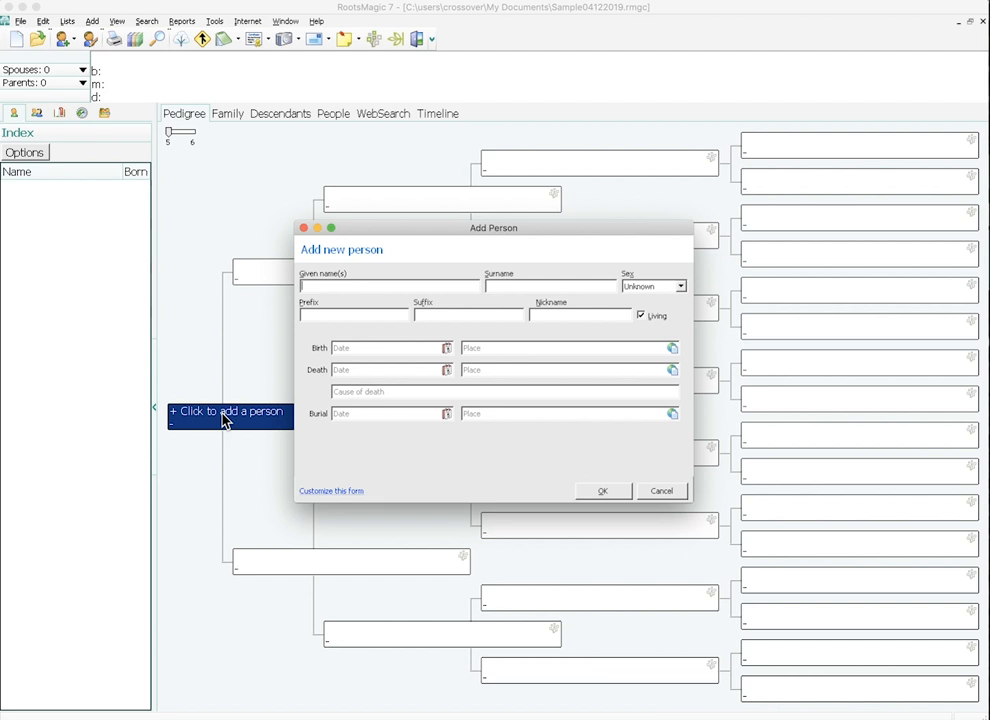
{"action": "type", "text": "Anni"}
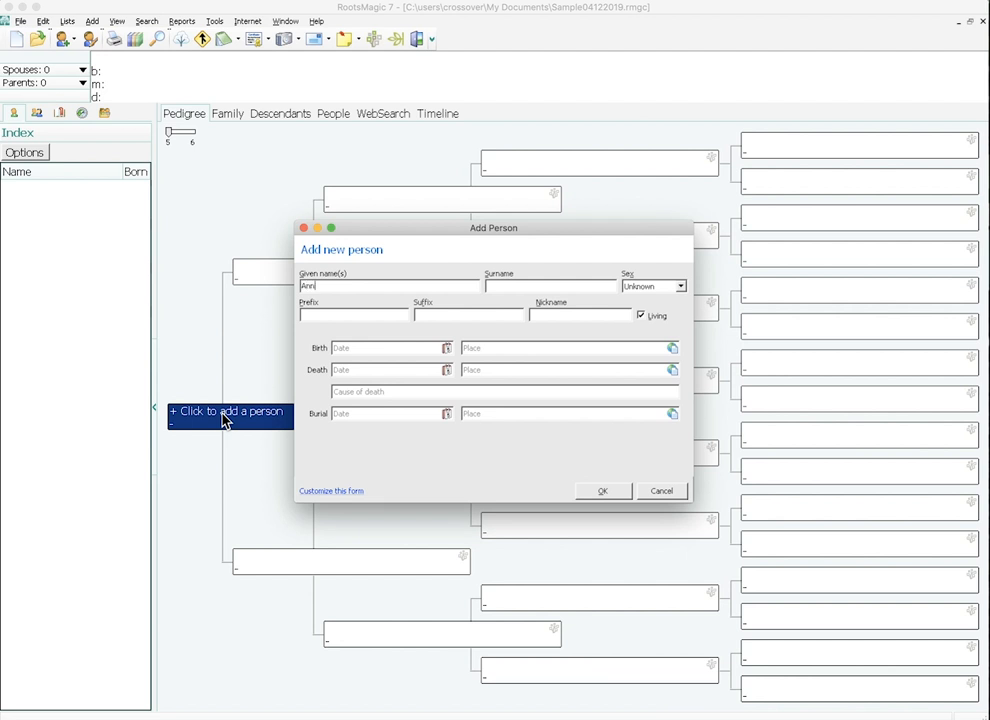
{"action": "type", "text": "Tanner"}
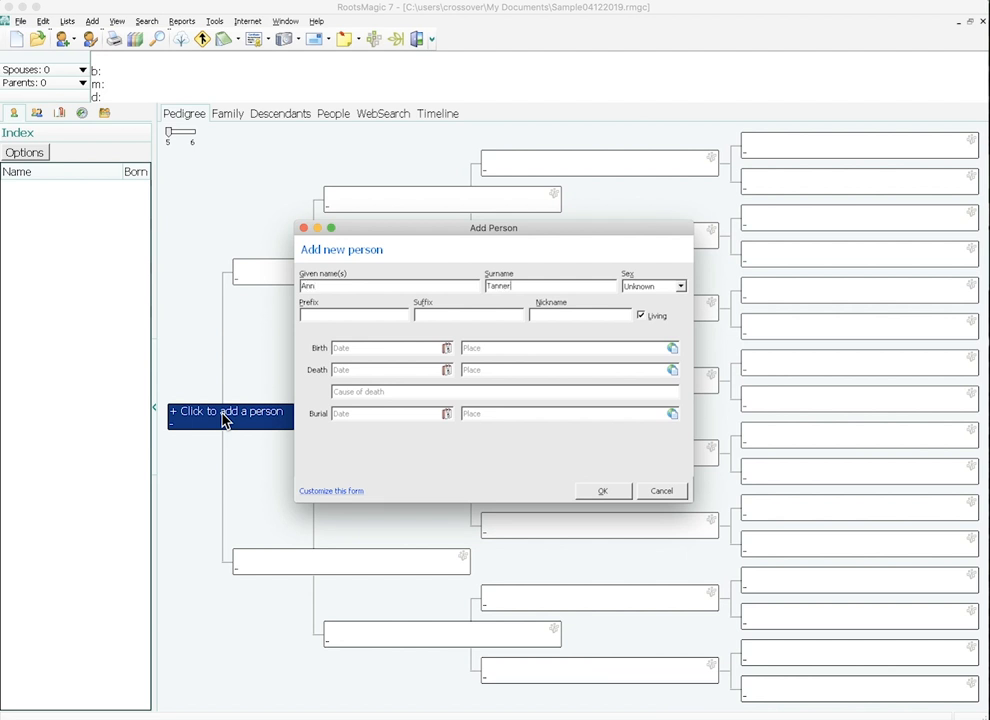
{"action": "left_click", "coordinate": [654, 286]}
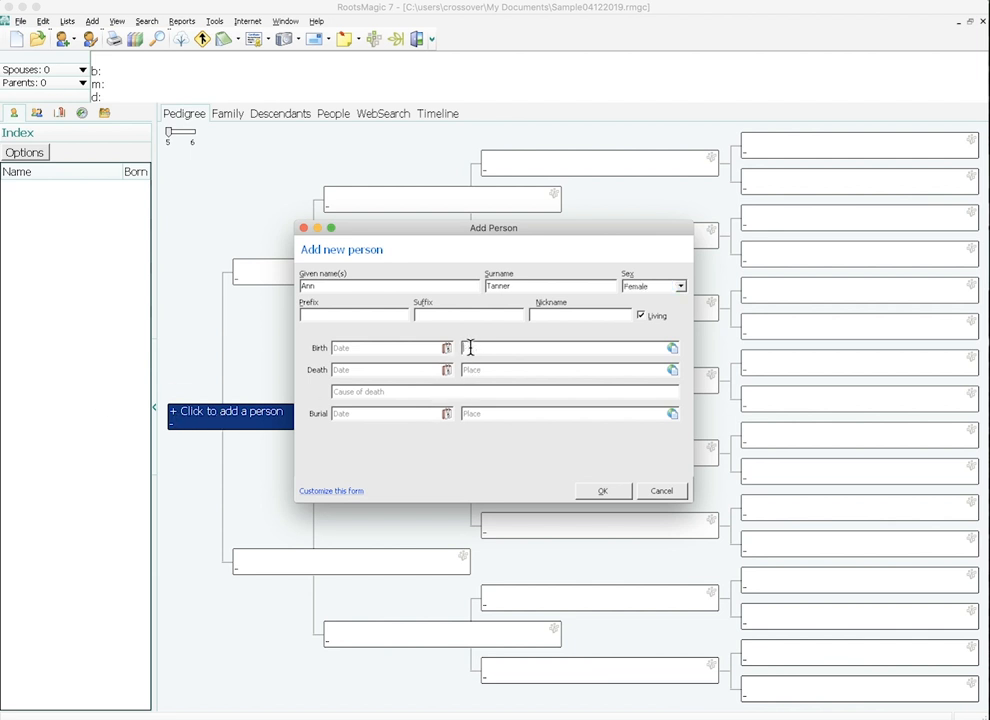
{"action": "type", "text": "Salt Lake"}
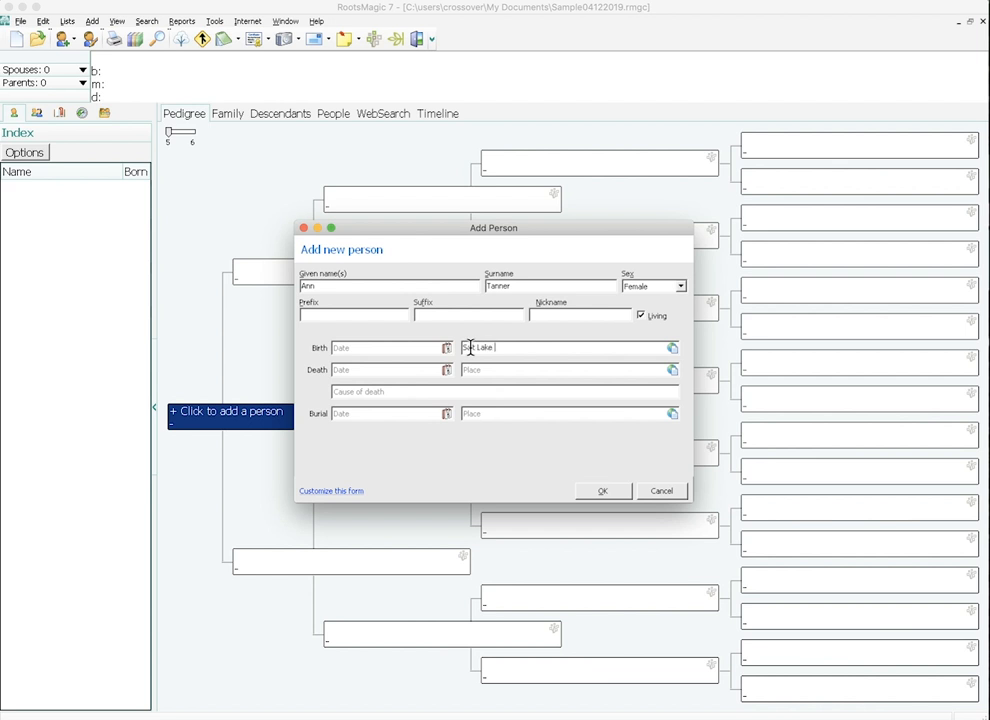
{"action": "type", "text": "City, Sa"}
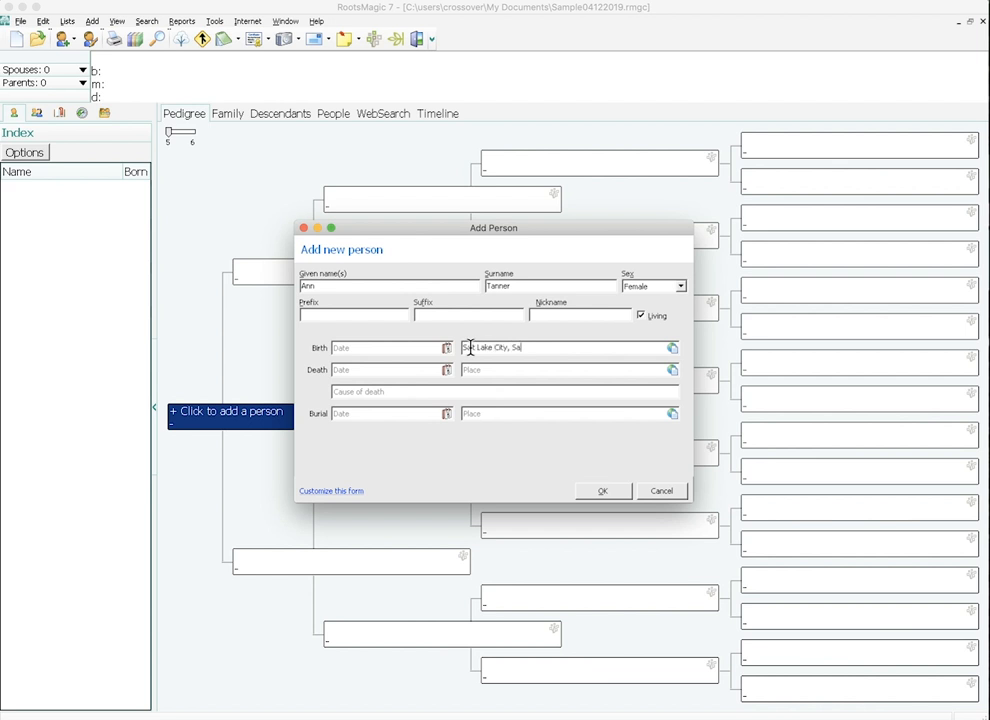
{"action": "type", "text": "Salt Lake,"}
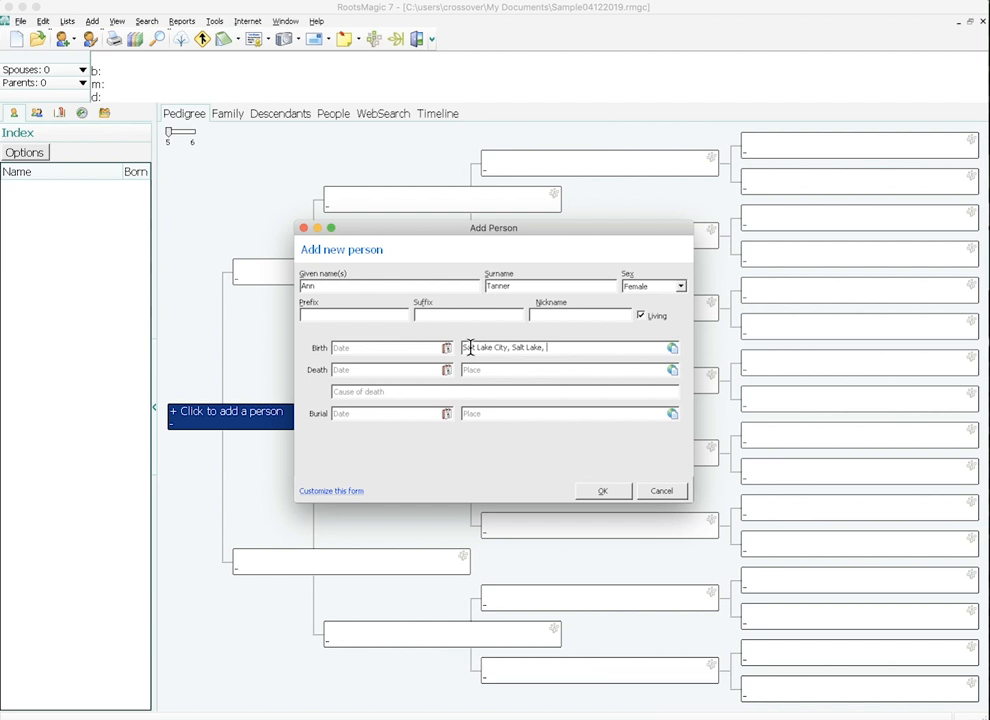
{"action": "type", "text": "Utah U"}
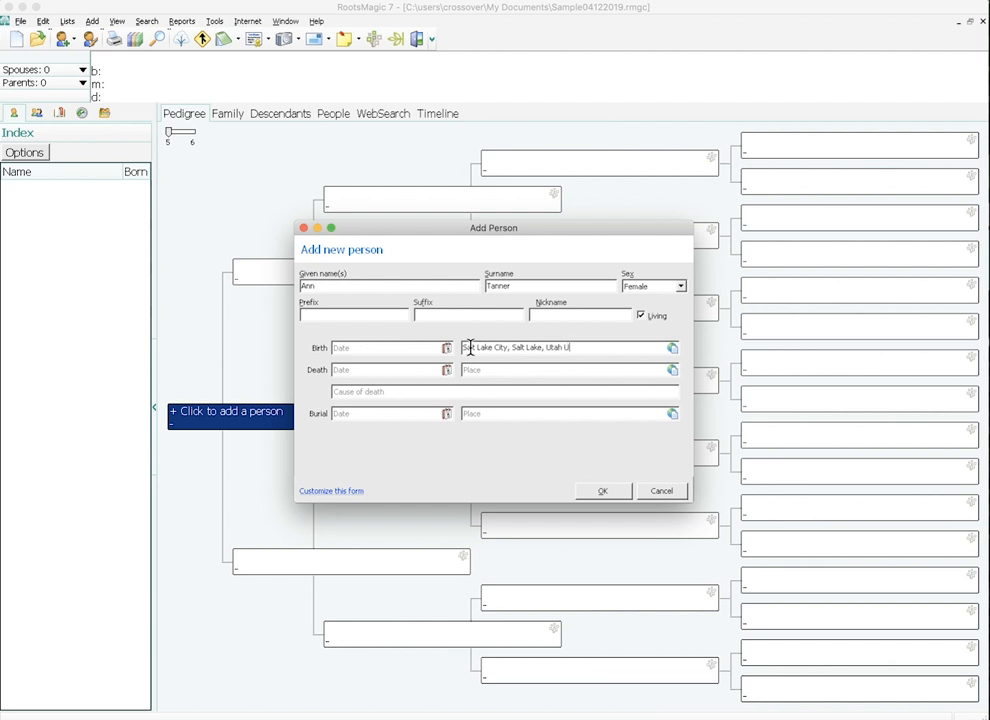
{"action": "type", "text": "nited States"}
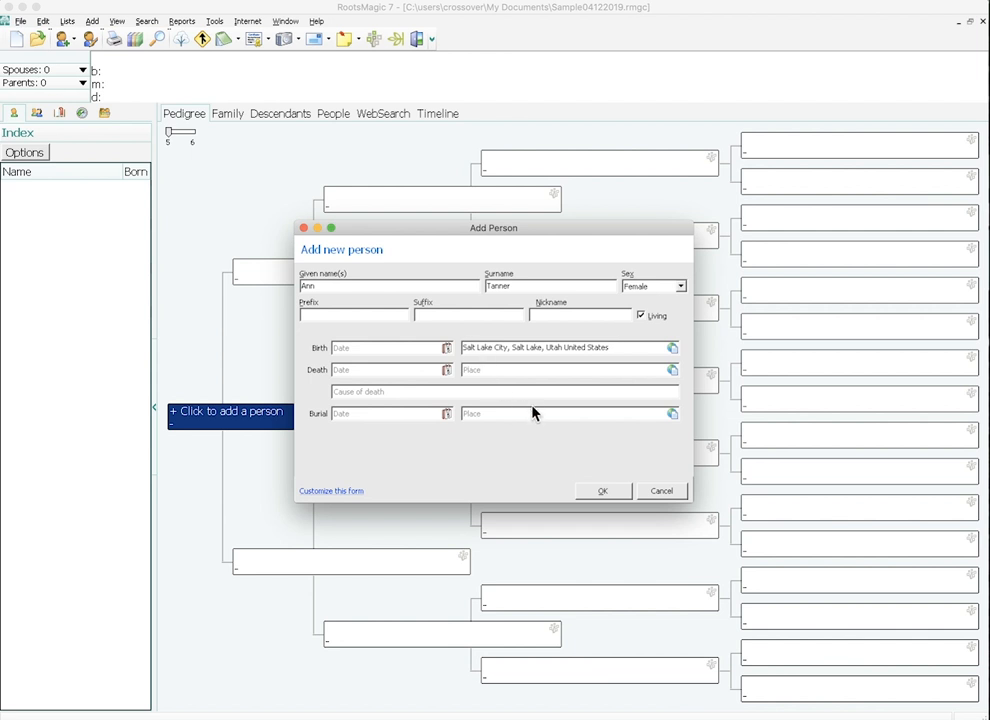
{"action": "left_click", "coordinate": [603, 490]}
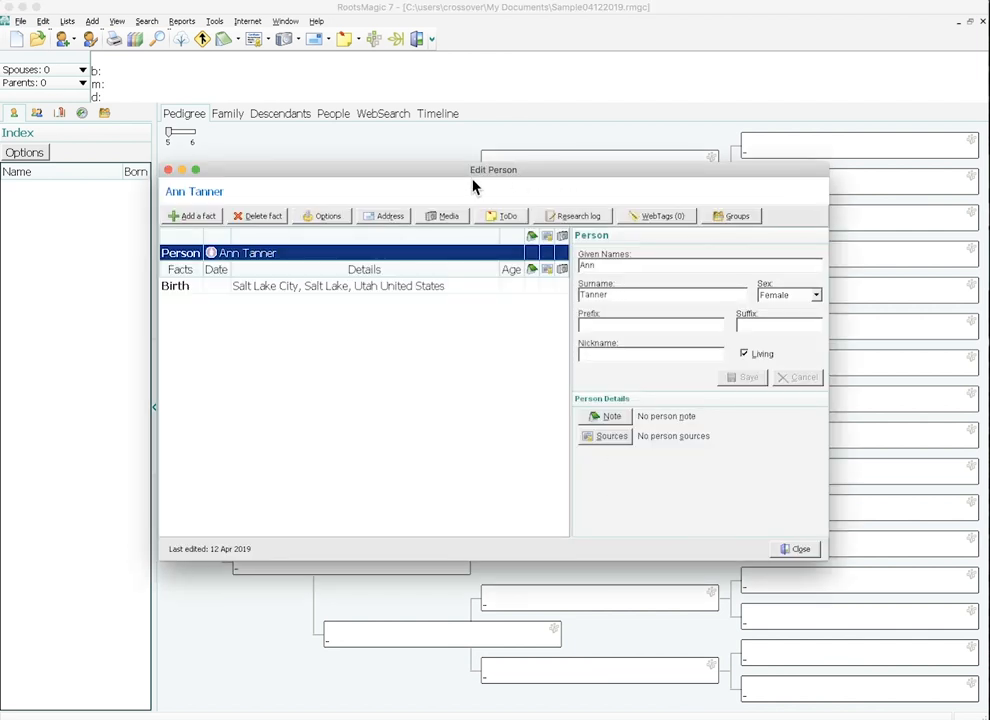
{"action": "mouse_move", "coordinate": [500, 187]}
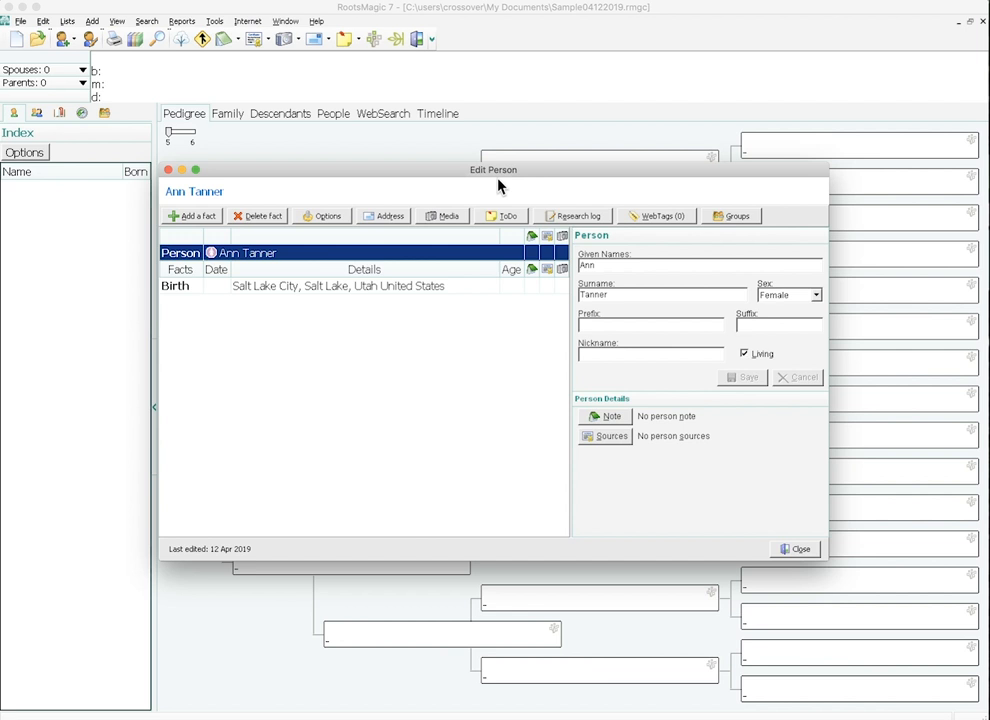
{"action": "mouse_move", "coordinate": [405, 184]}
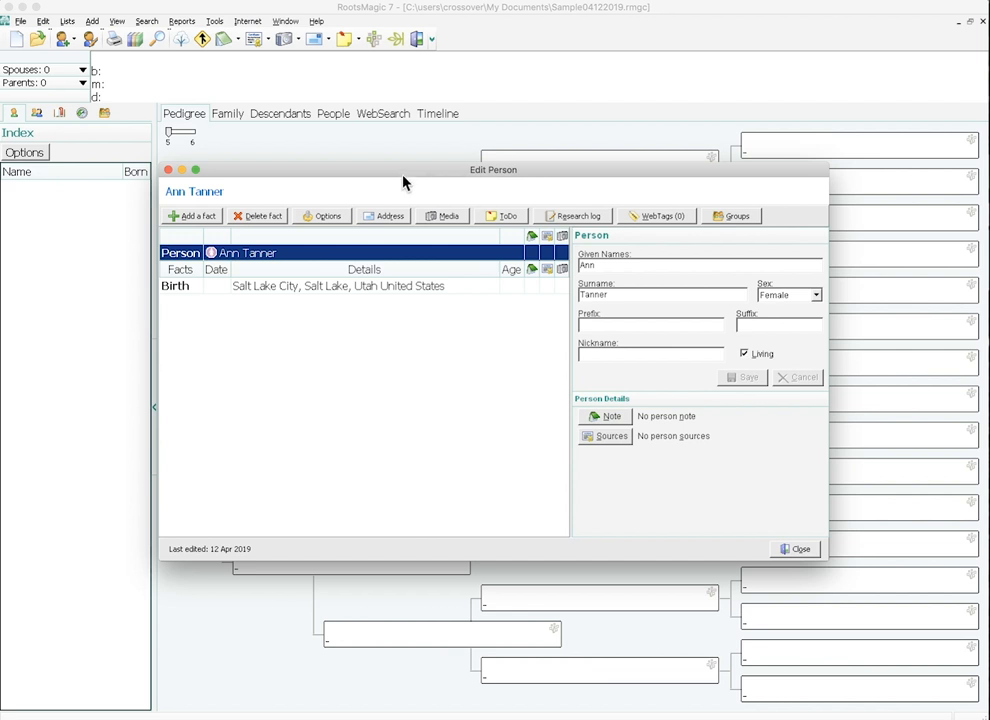
{"action": "left_click", "coordinate": [190, 215]}
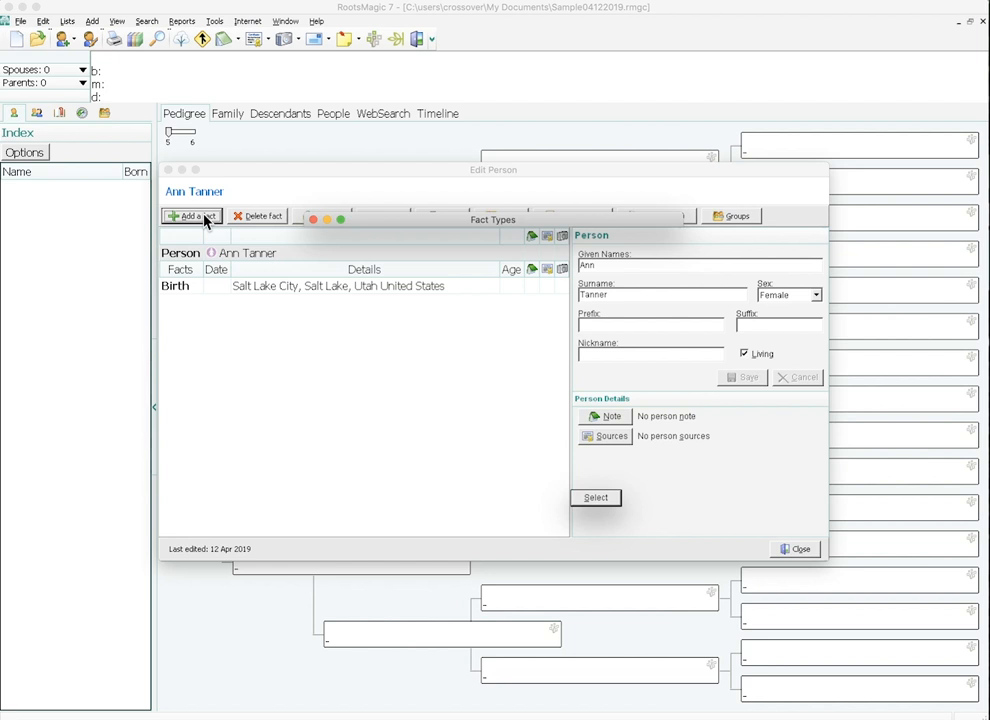
{"action": "left_click", "coordinate": [191, 216]}
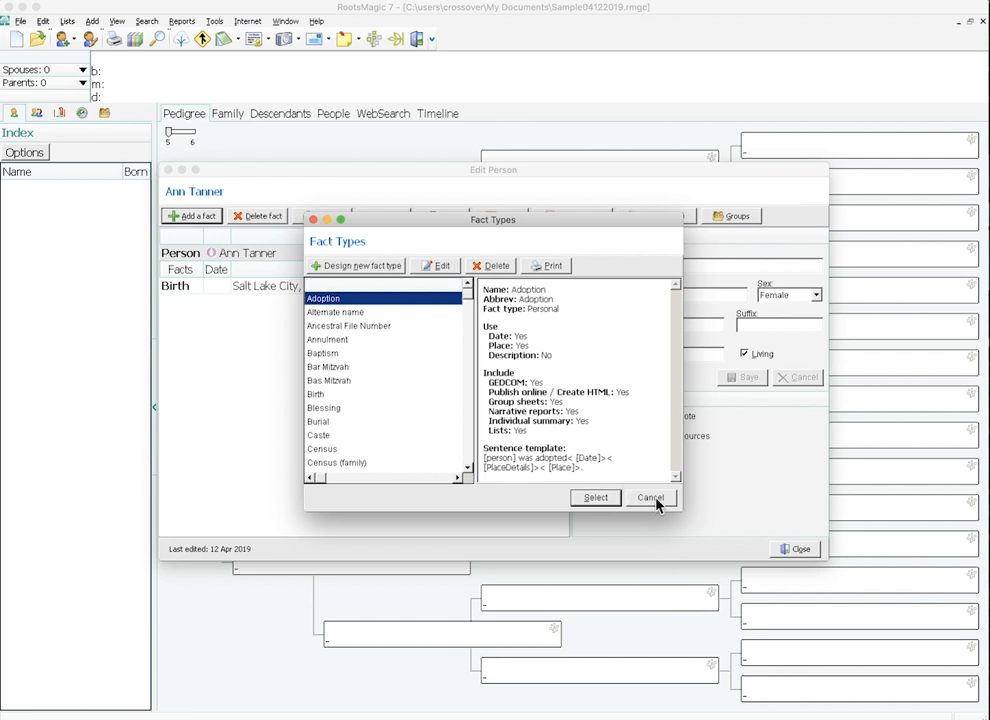
{"action": "left_click", "coordinate": [650, 497]}
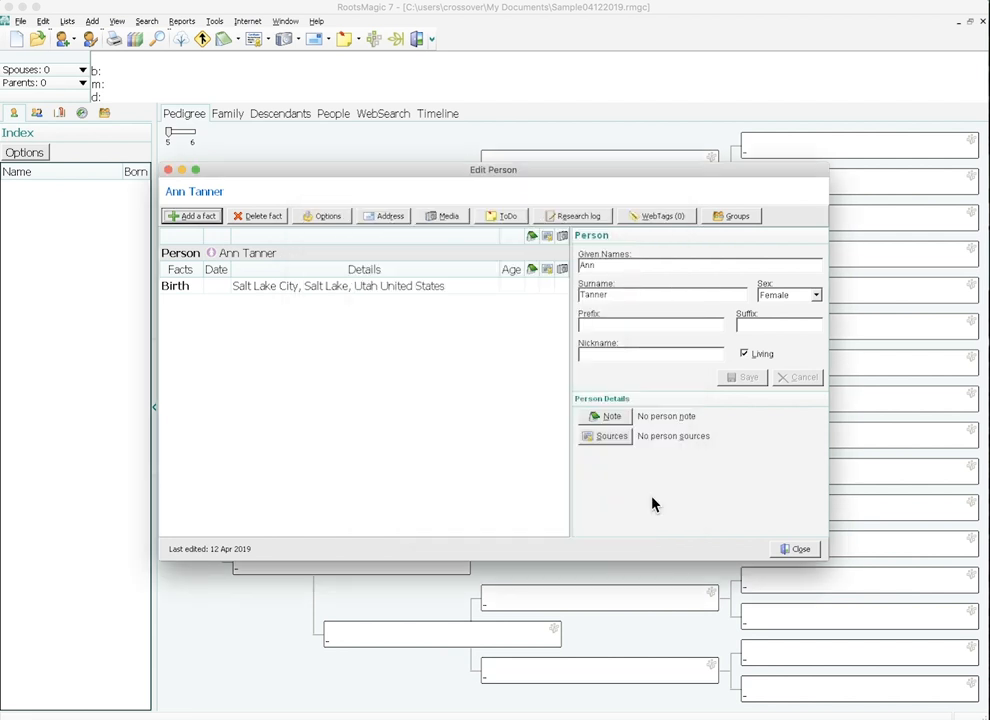
{"action": "mouse_move", "coordinate": [614, 382]}
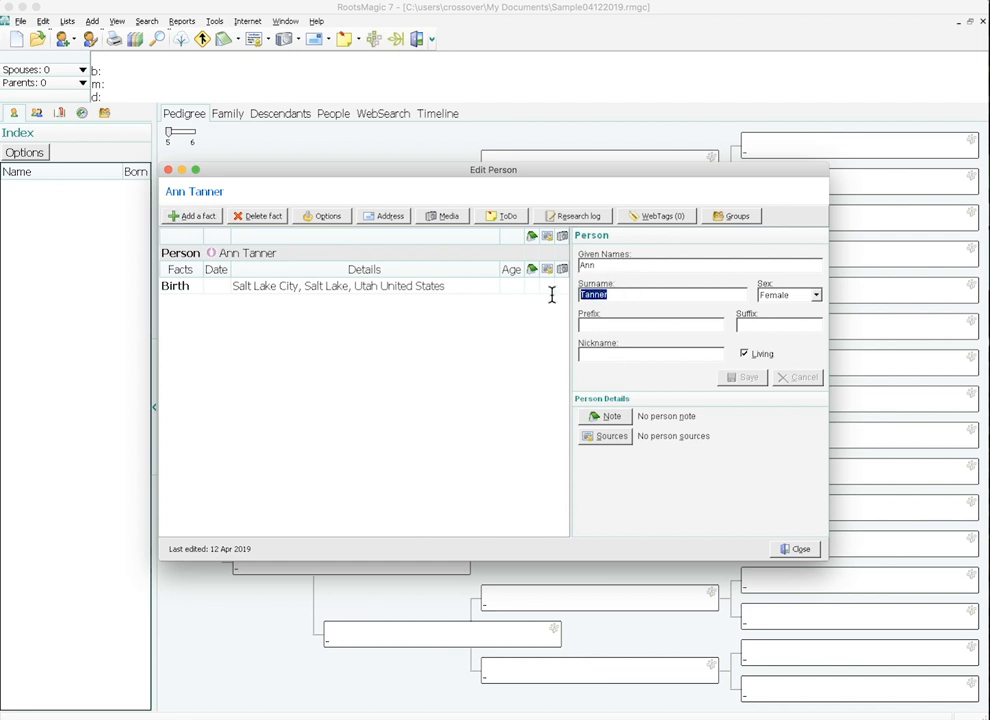
{"action": "type", "text": "Wessman"}
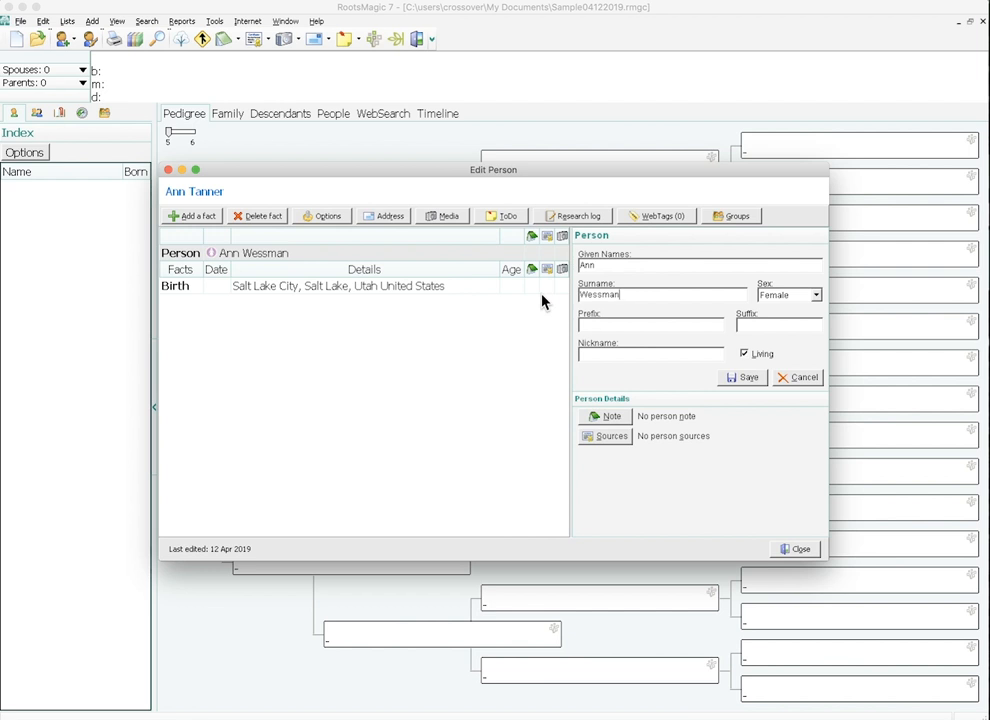
{"action": "mouse_move", "coordinate": [718, 347]}
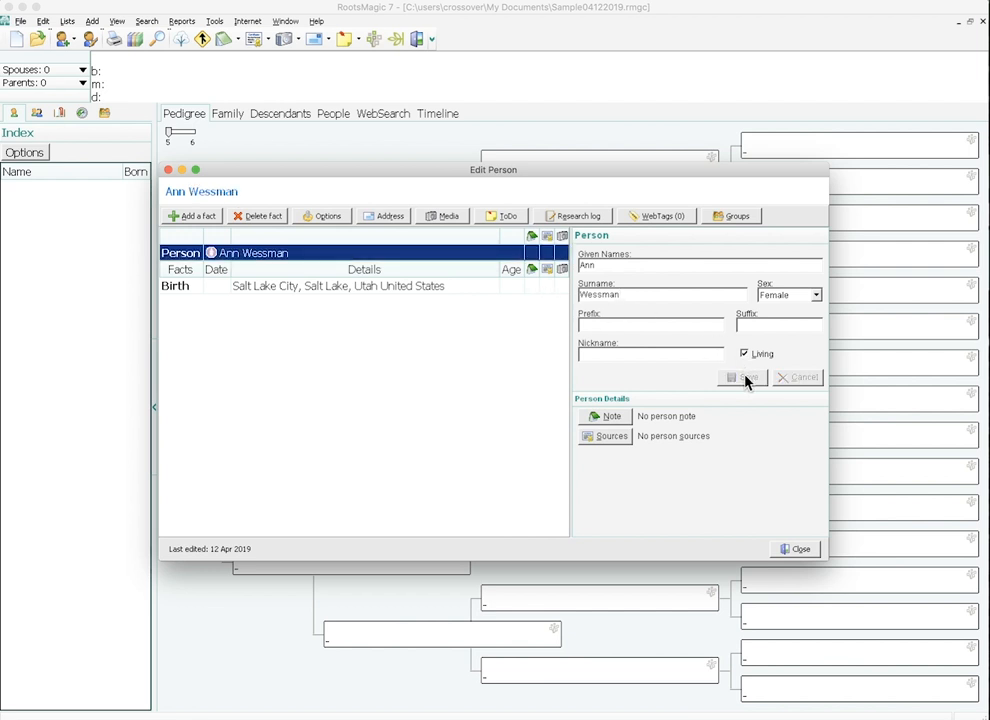
{"action": "left_click", "coordinate": [741, 377]}
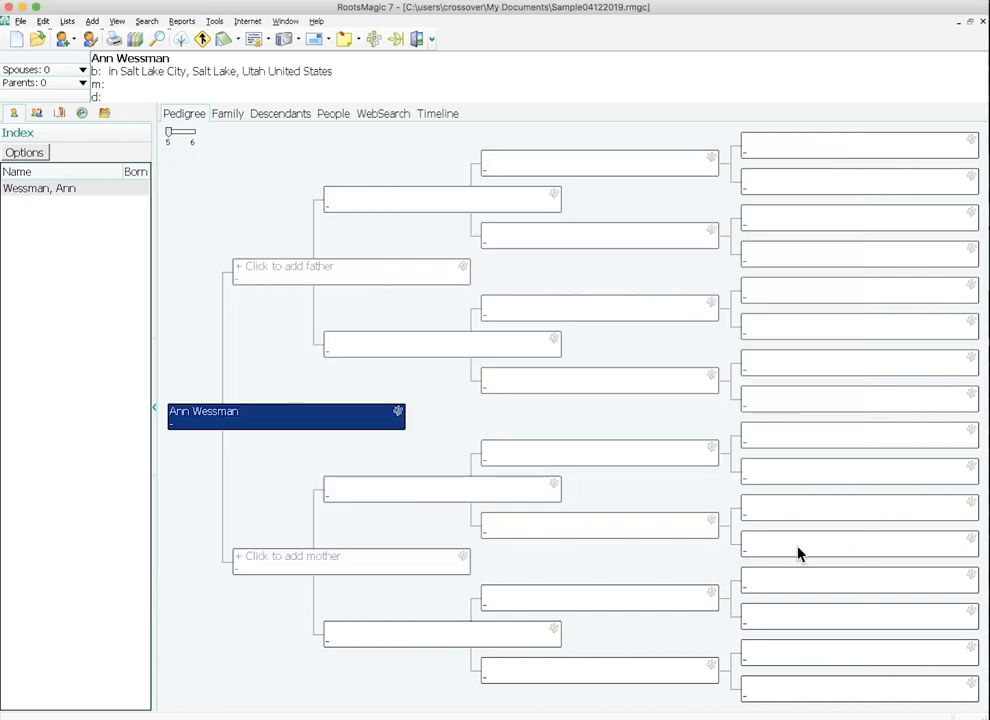
{"action": "mouse_move", "coordinate": [245, 420]}
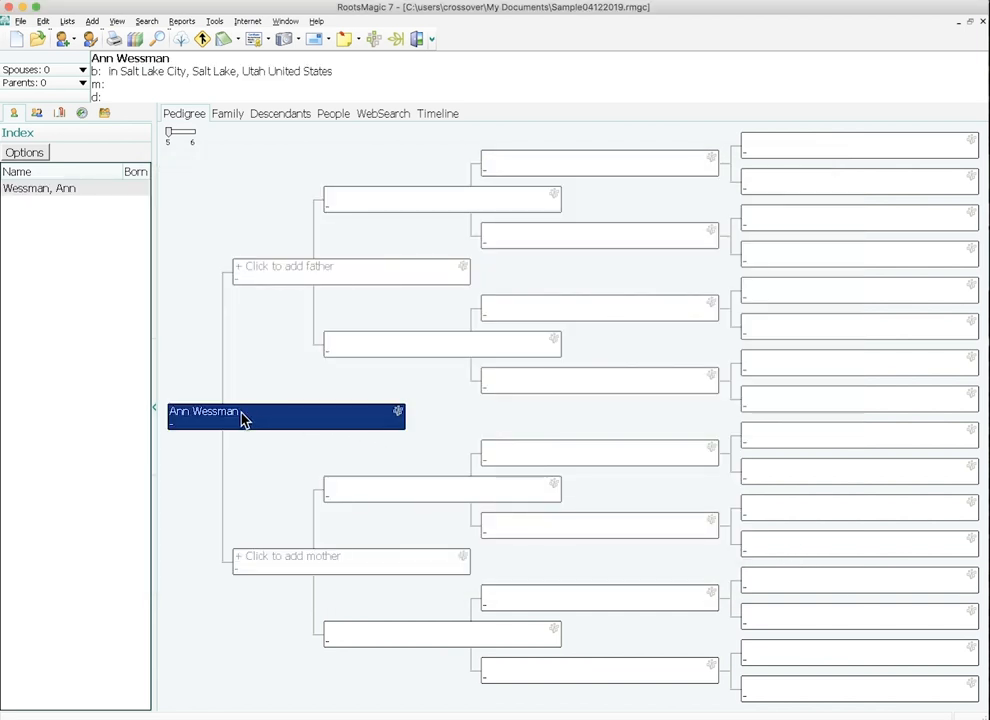
{"action": "mouse_move", "coordinate": [289, 258]}
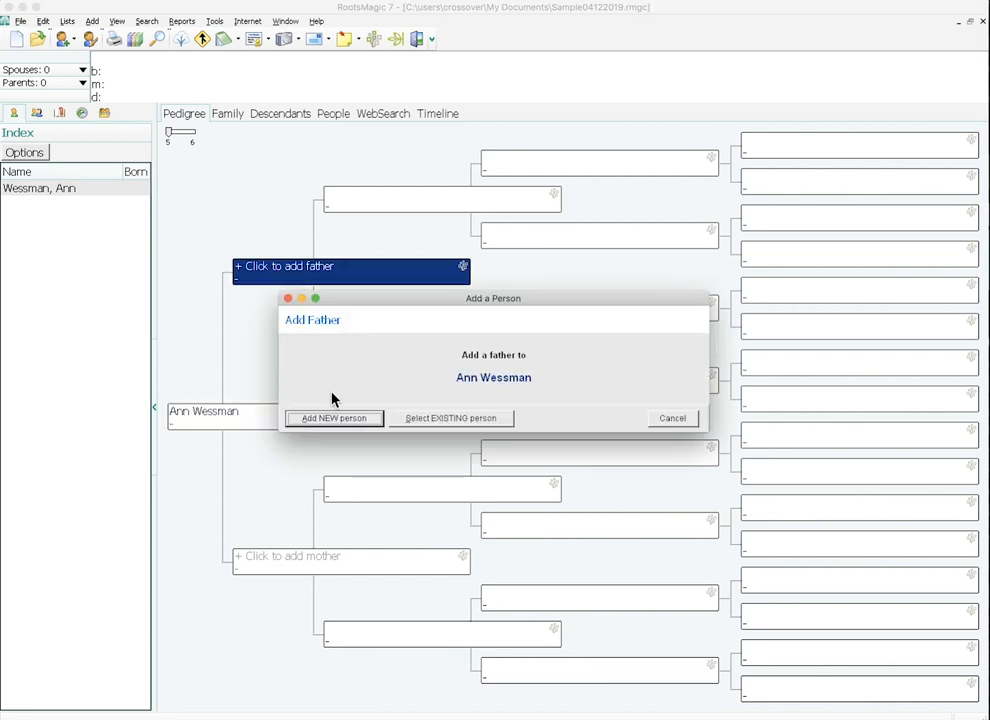
{"action": "mouse_move", "coordinate": [330, 425]}
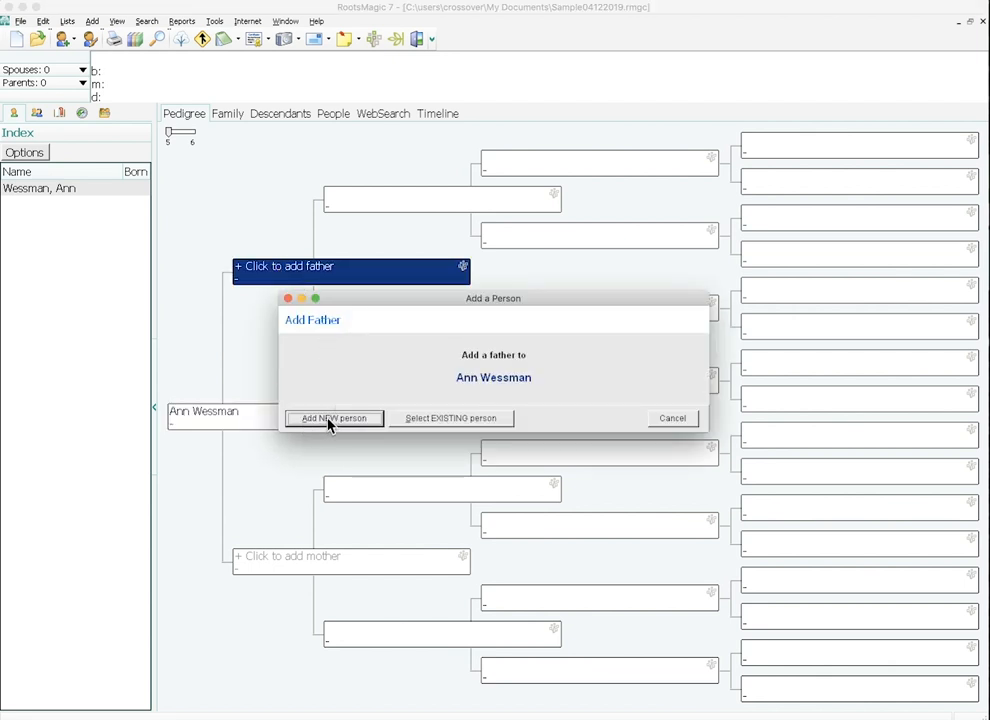
{"action": "left_click", "coordinate": [334, 418]}
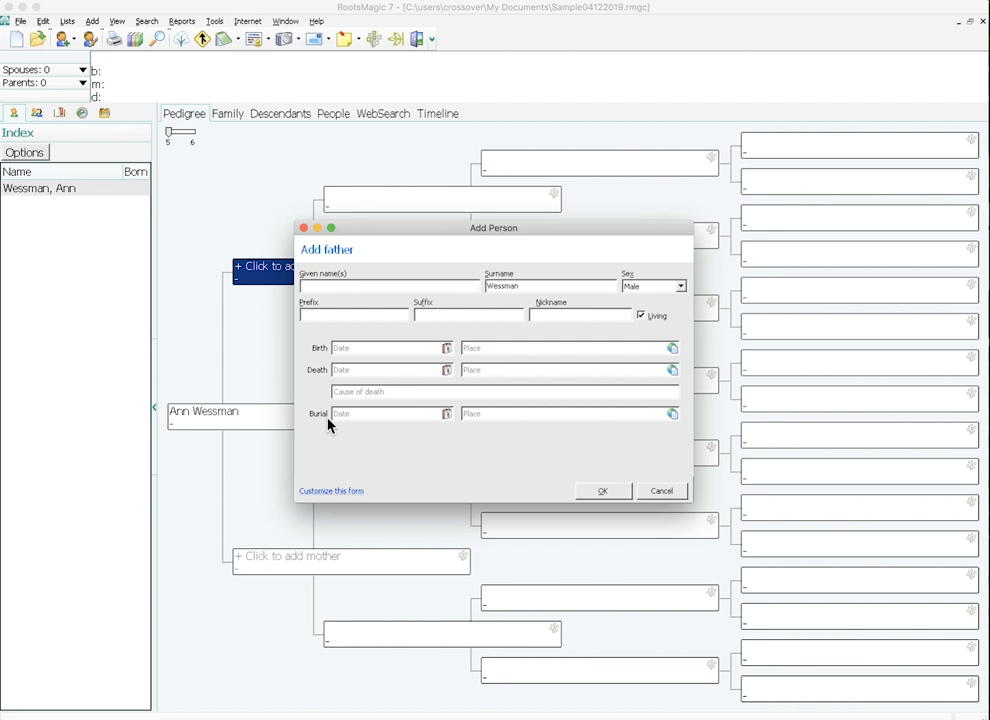
{"action": "type", "text": "John"}
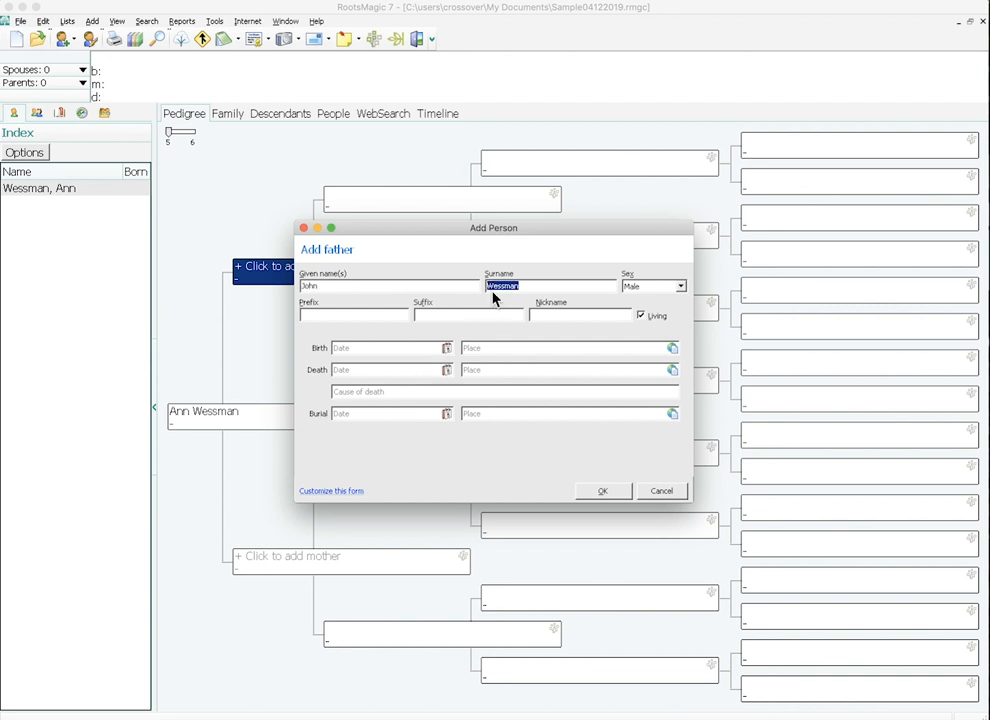
{"action": "mouse_move", "coordinate": [389, 347]}
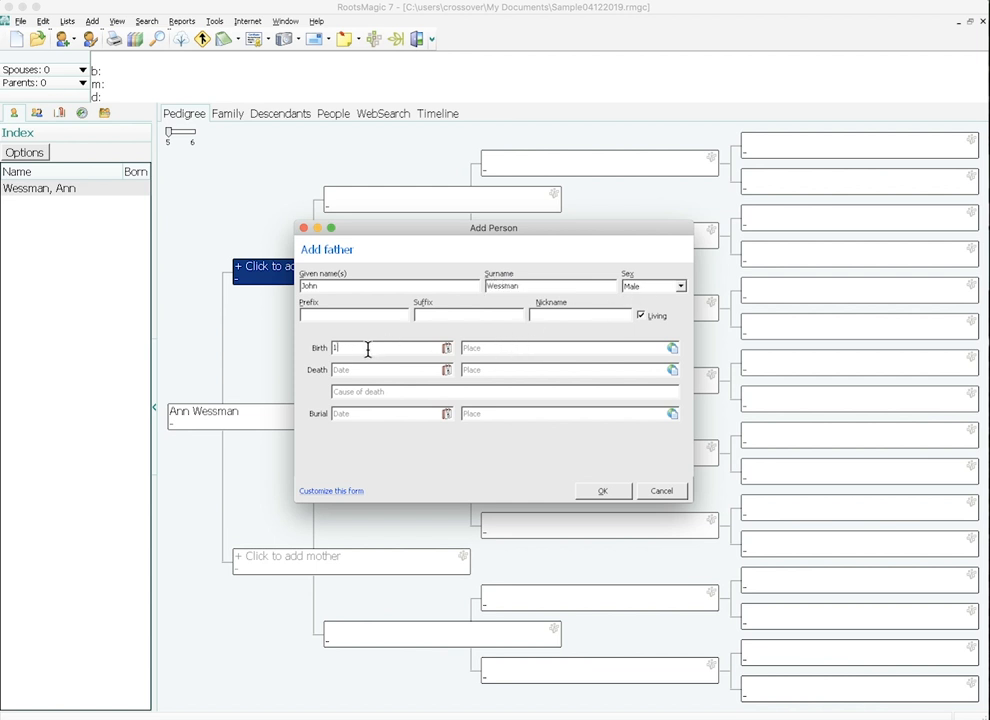
{"action": "type", "text": "917"}
{"action": "left_click", "coordinate": [570, 348]}
{"action": "type", "text": "Salt Lake City, Salt Lake, Utah United States"}
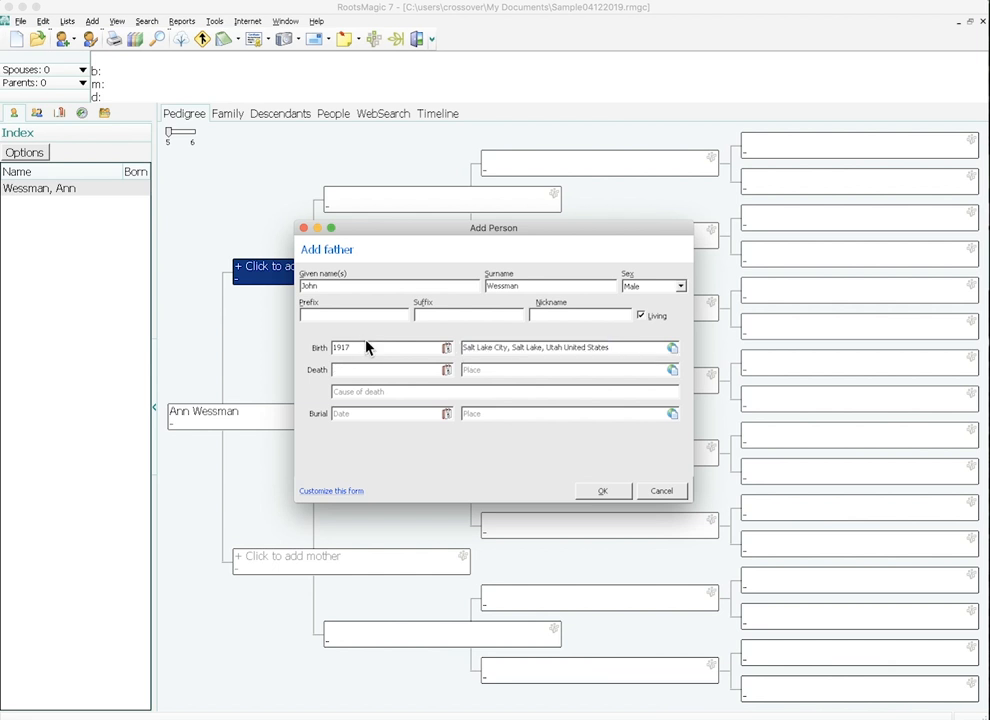
{"action": "type", "text": "2"}
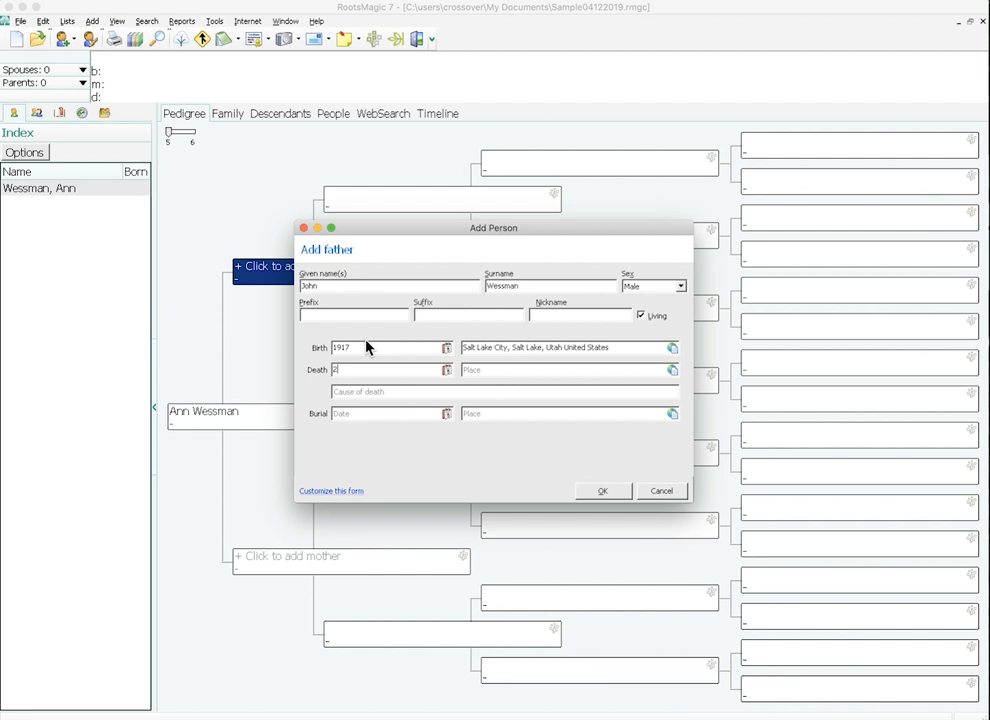
{"action": "type", "text": "004"}
{"action": "left_click", "coordinate": [570, 369]}
{"action": "type", "text": "Salt Lake City, Salt Lake, Utah United States"}
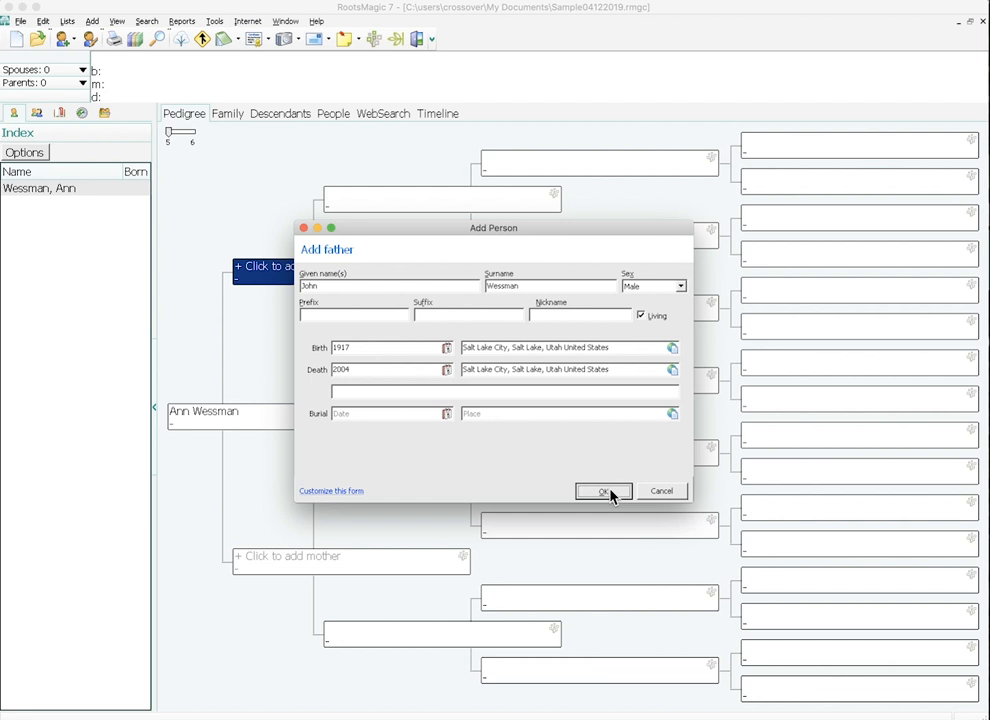
{"action": "left_click", "coordinate": [603, 491]}
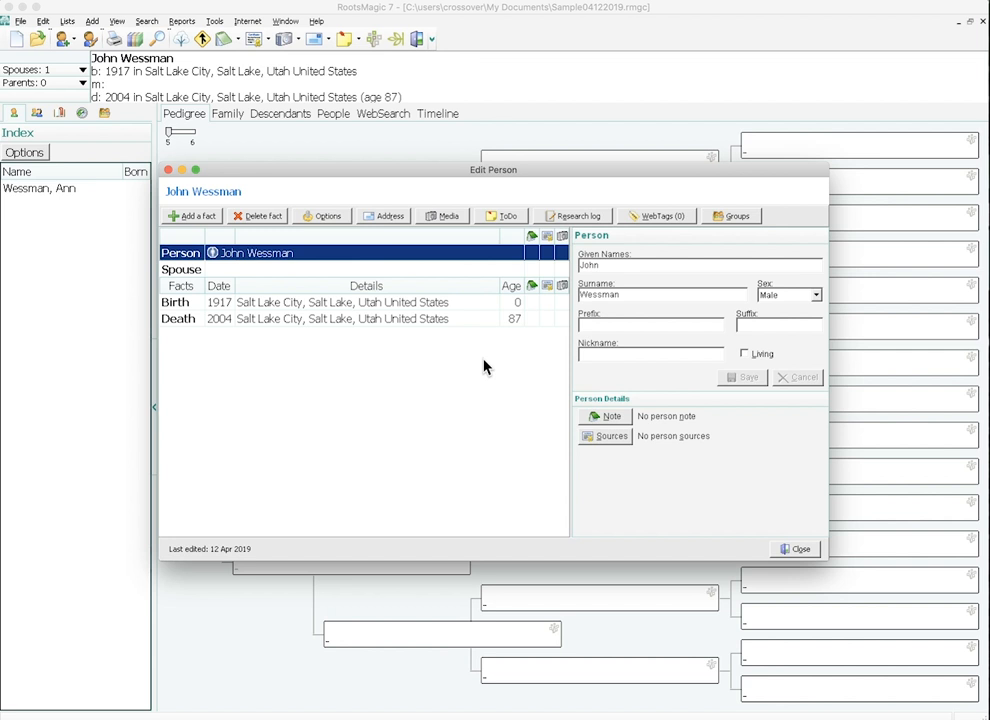
{"action": "mouse_move", "coordinate": [435, 347]}
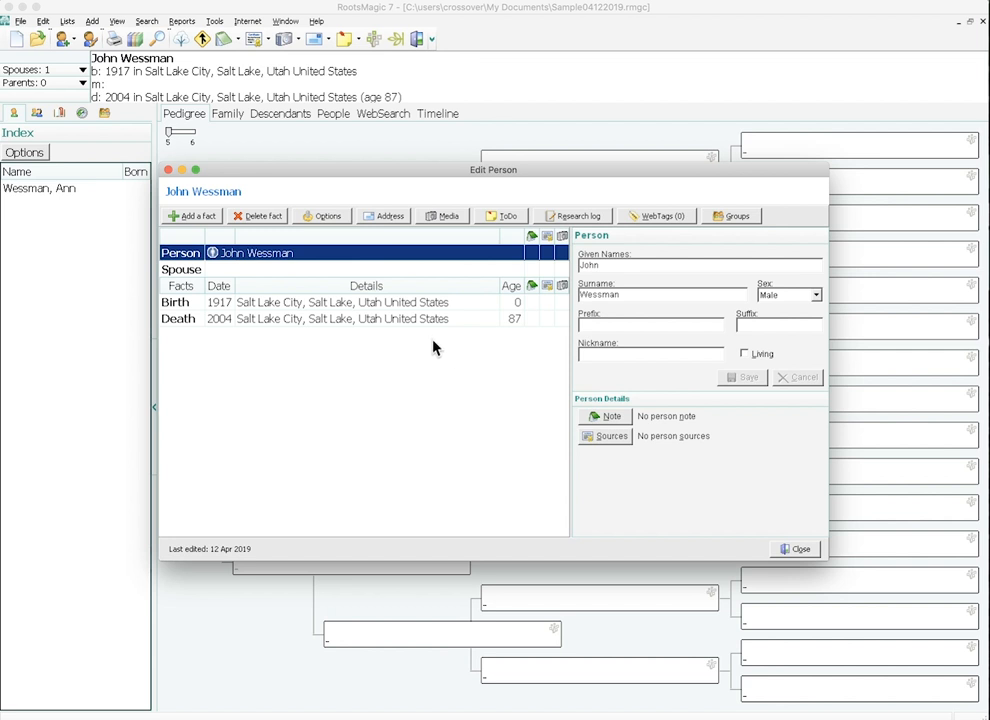
{"action": "mouse_move", "coordinate": [475, 338]}
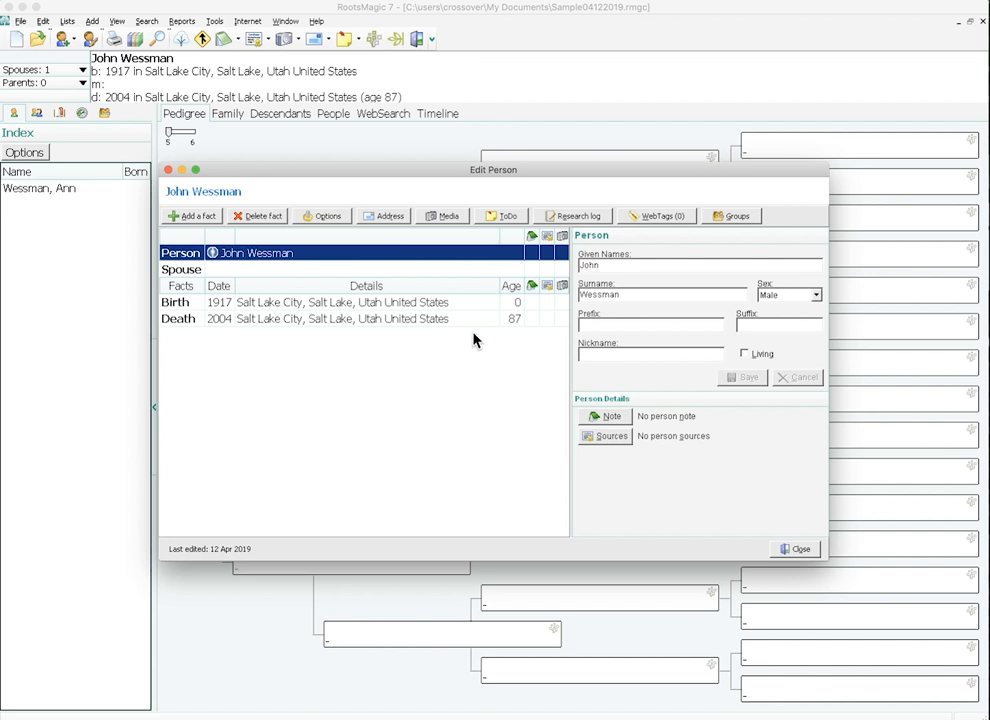
{"action": "mouse_move", "coordinate": [516, 330]}
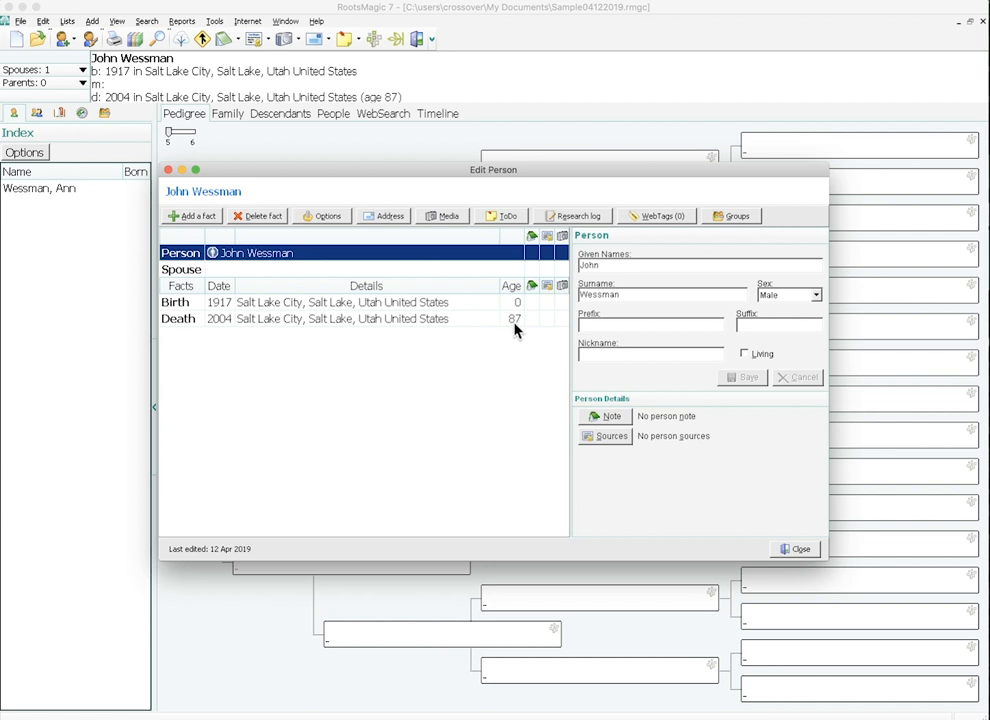
{"action": "mouse_move", "coordinate": [536, 322]}
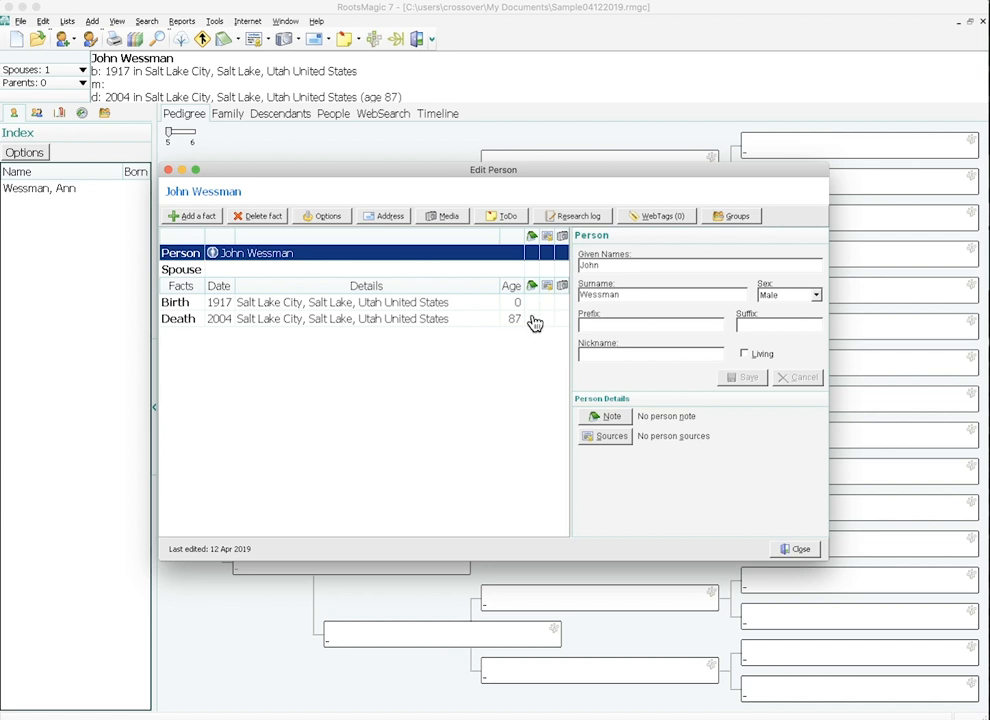
{"action": "mouse_move", "coordinate": [585, 410]}
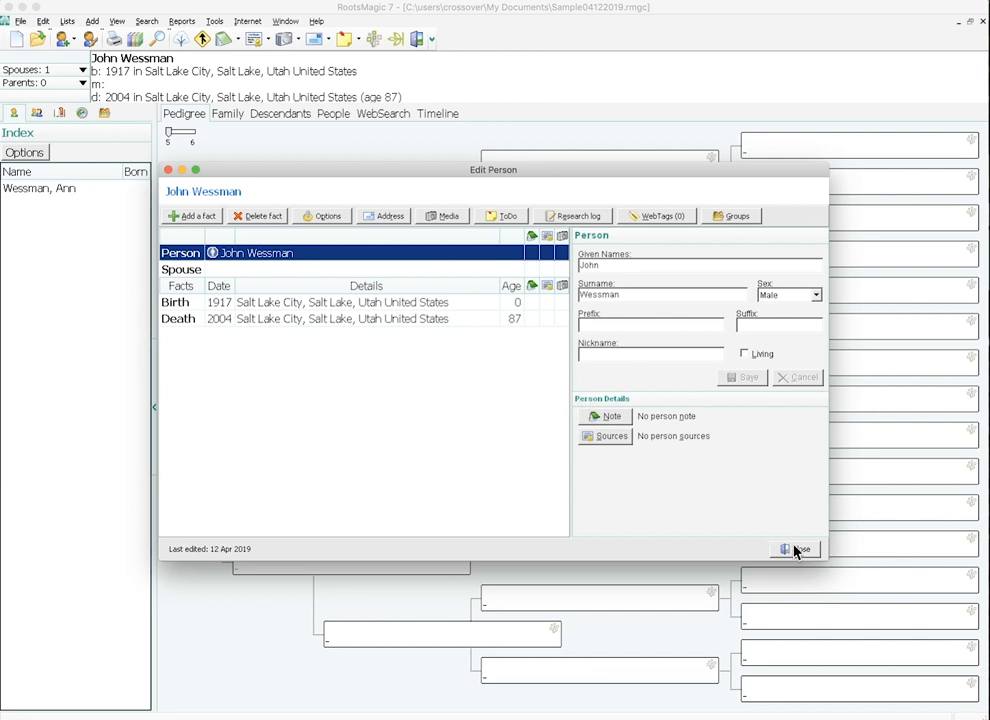
{"action": "left_click", "coordinate": [797, 549]}
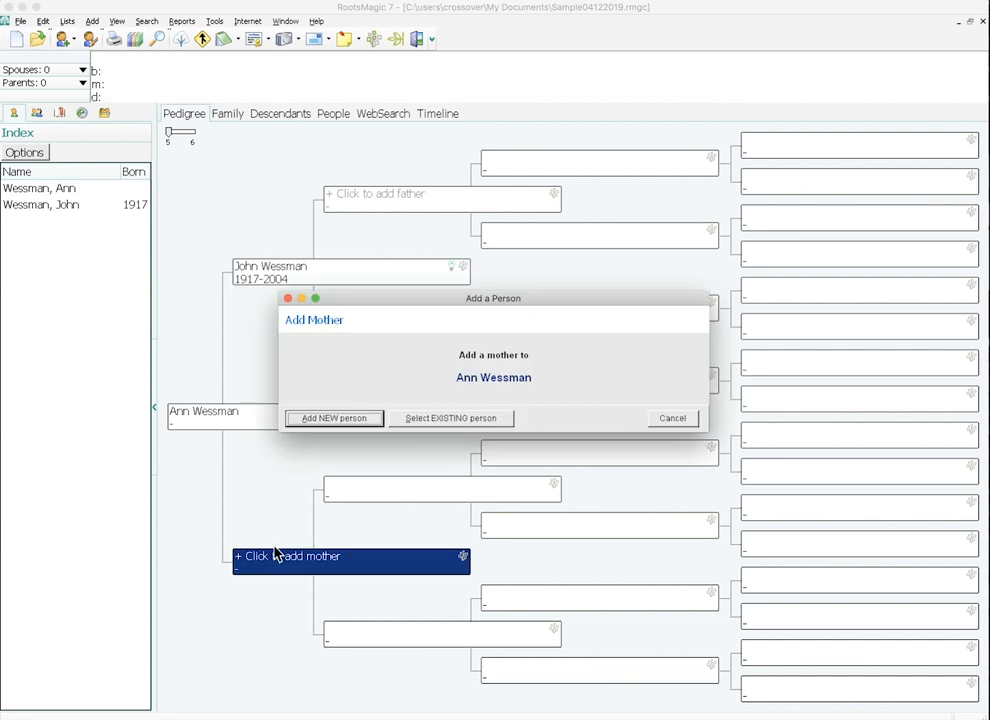
Add Beverly Glade (born 1924, died 2028, Salt Lake City) as Ann's new mother
{"action": "left_click", "coordinate": [333, 418]}
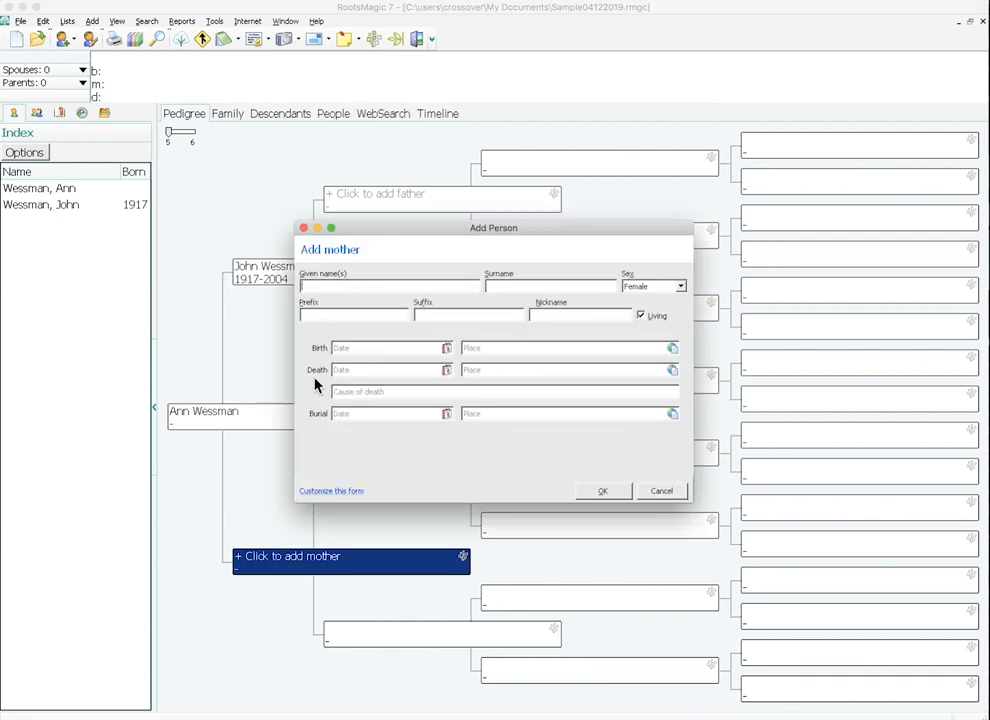
{"action": "type", "text": "Bevel"}
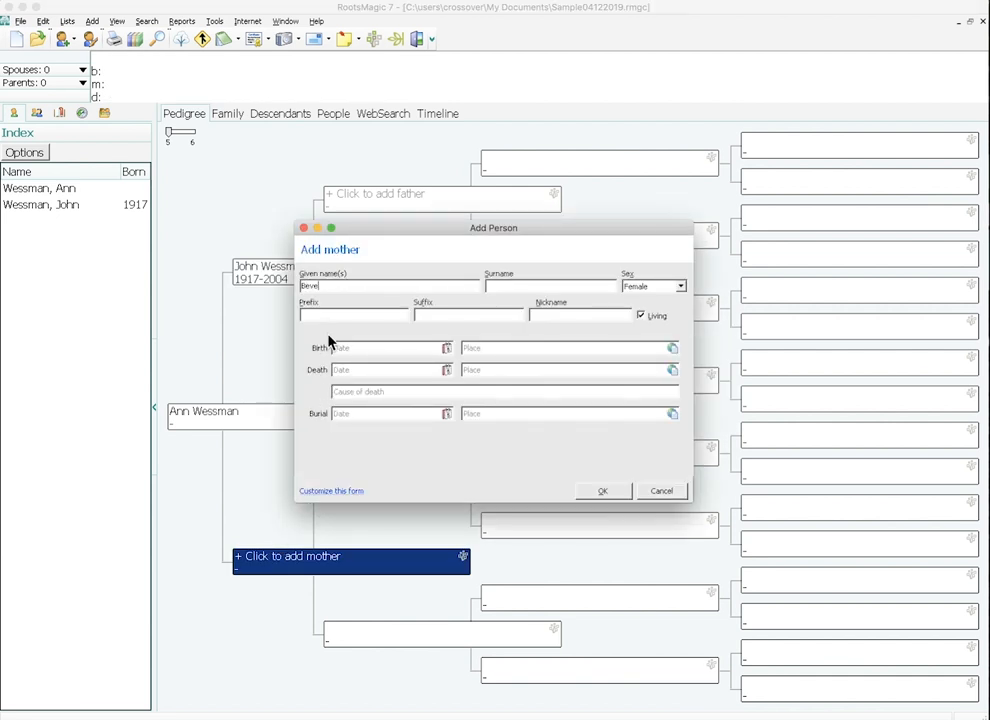
{"action": "type", "text": "W"}
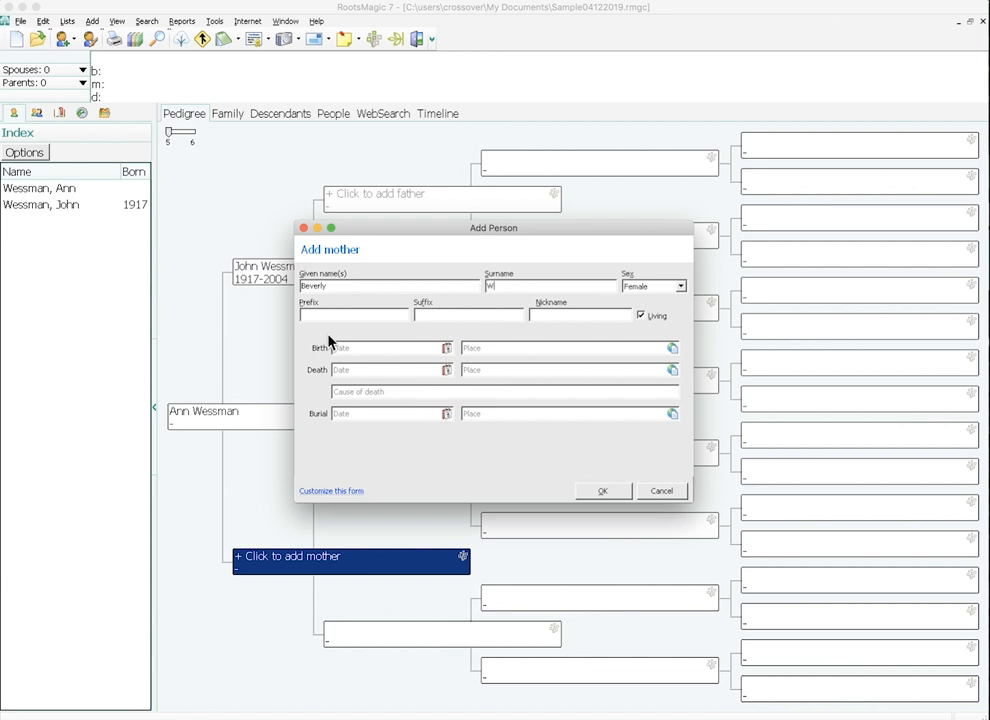
{"action": "type", "text": "Gi"}
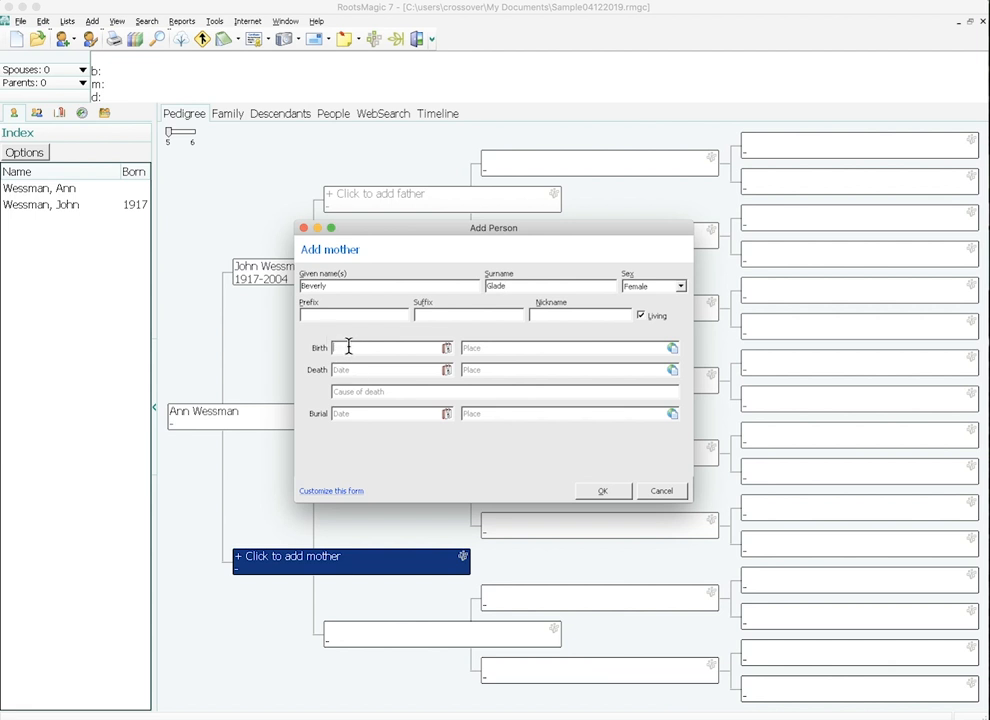
{"action": "type", "text": "1924"}
{"action": "left_click", "coordinate": [570, 347]}
{"action": "type", "text": "Salt Lake City, Salt Lake, Utah United States"}
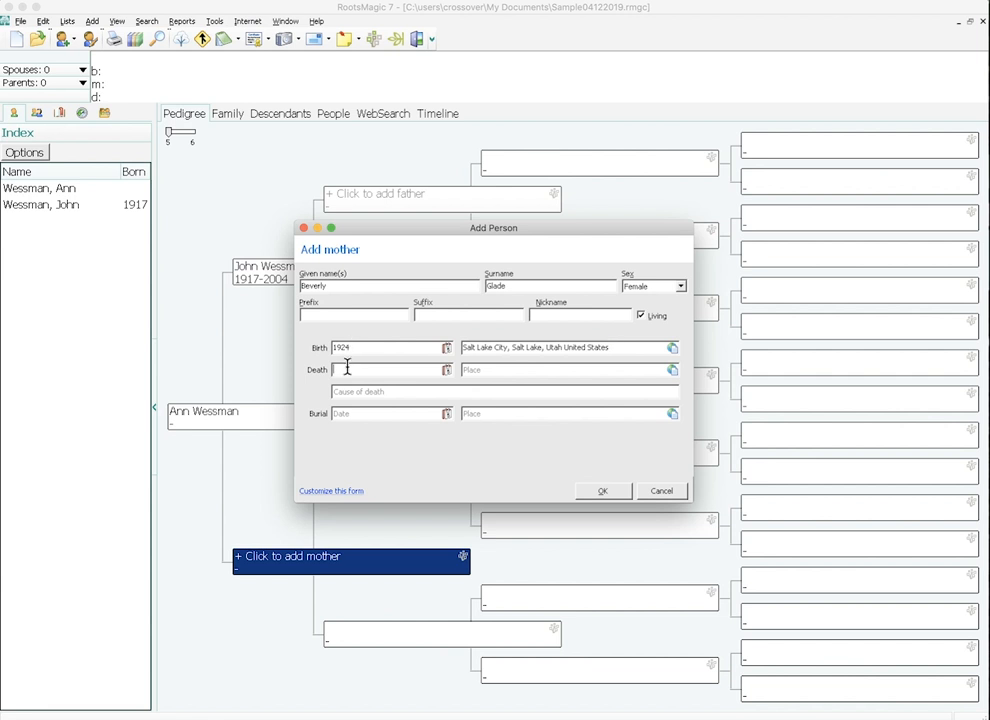
{"action": "type", "text": "21"}
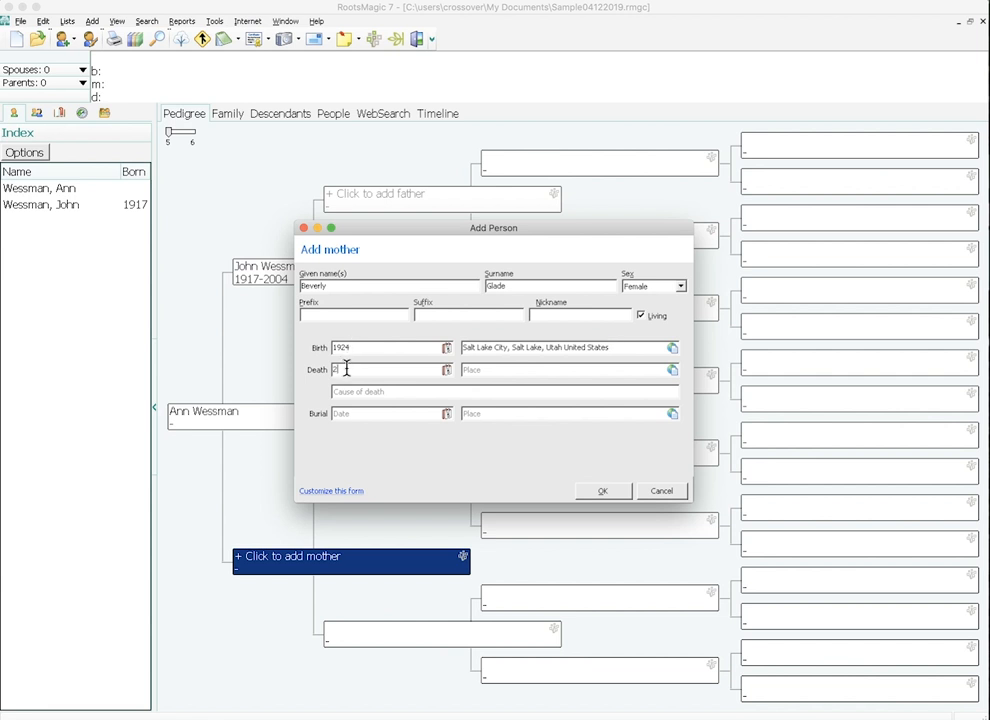
{"action": "type", "text": "2028"}
{"action": "left_click", "coordinate": [570, 370]}
{"action": "type", "text": "S"}
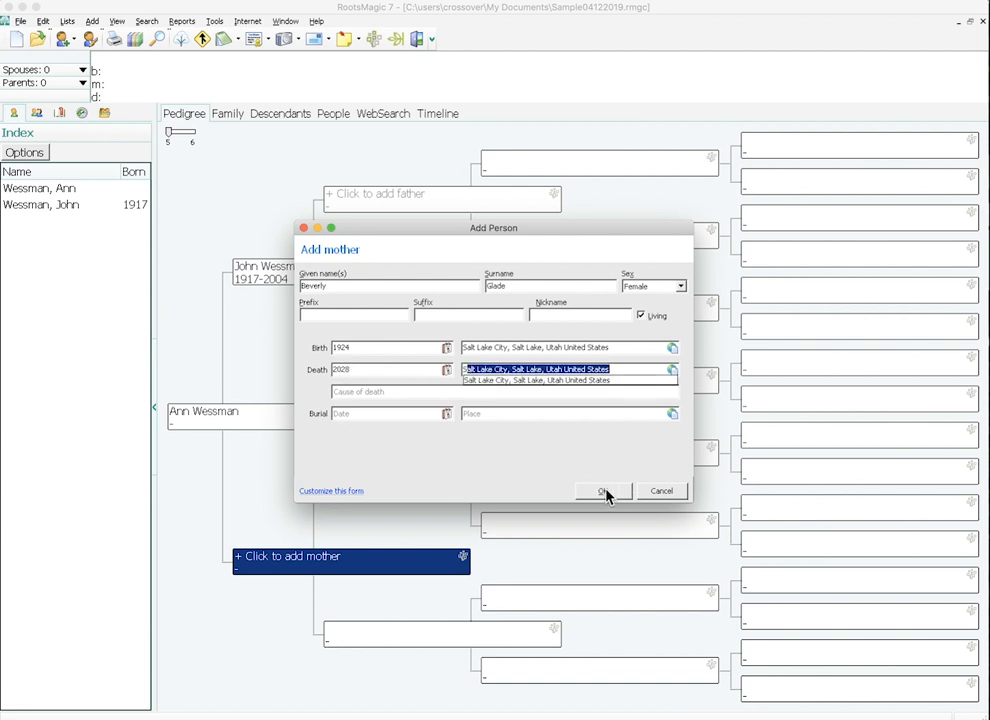
{"action": "left_click", "coordinate": [604, 490]}
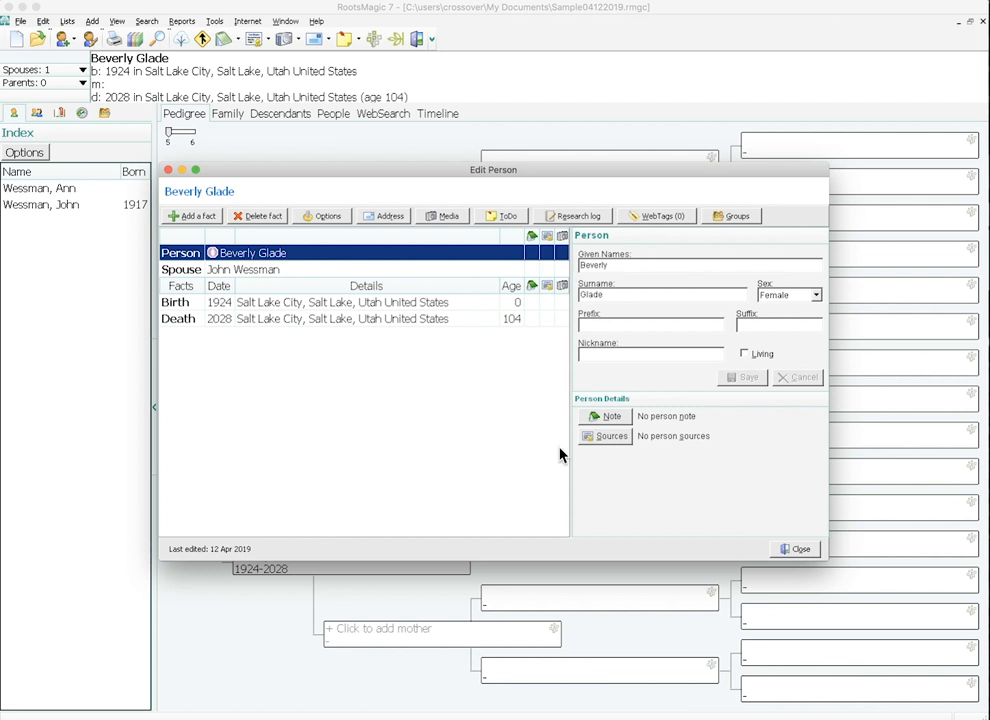
{"action": "mouse_move", "coordinate": [142, 211]}
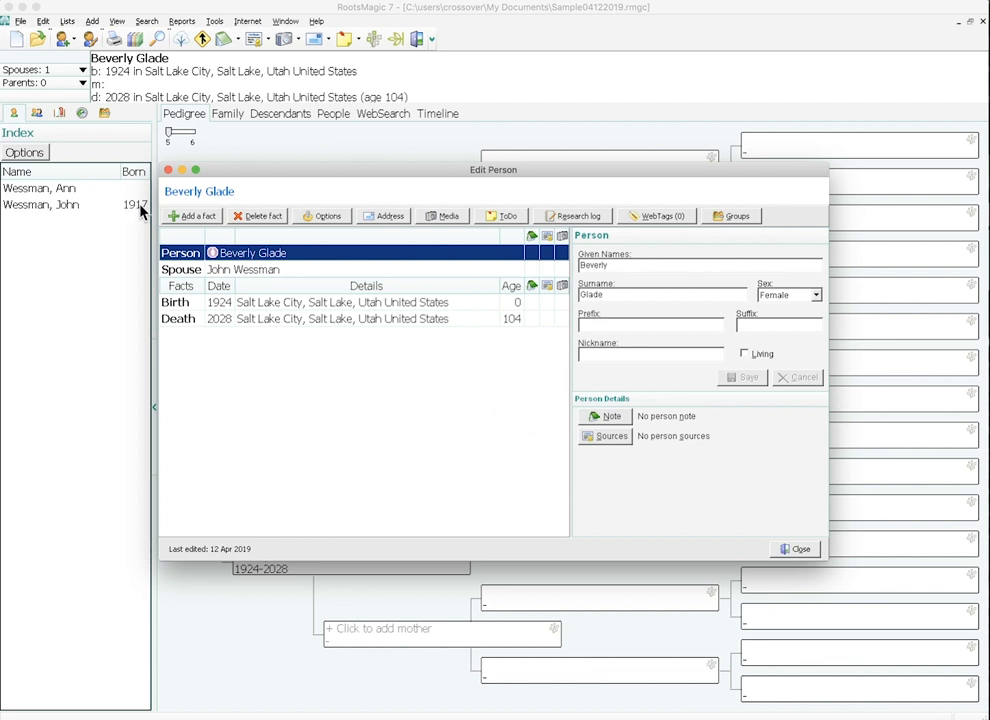
{"action": "left_click", "coordinate": [191, 215]}
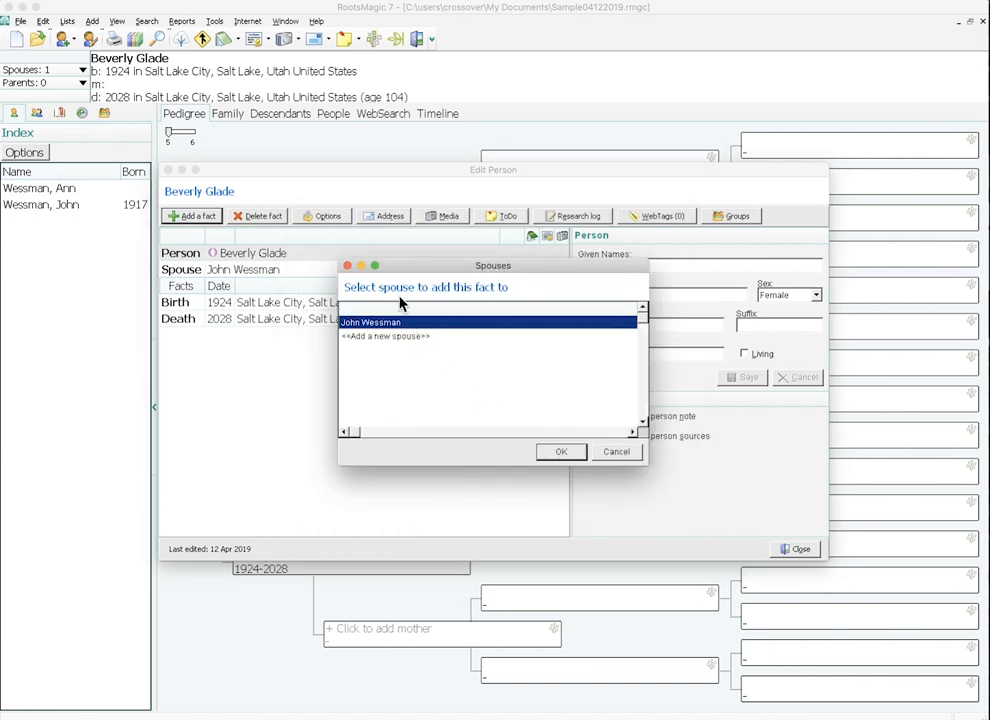
{"action": "mouse_move", "coordinate": [362, 331]}
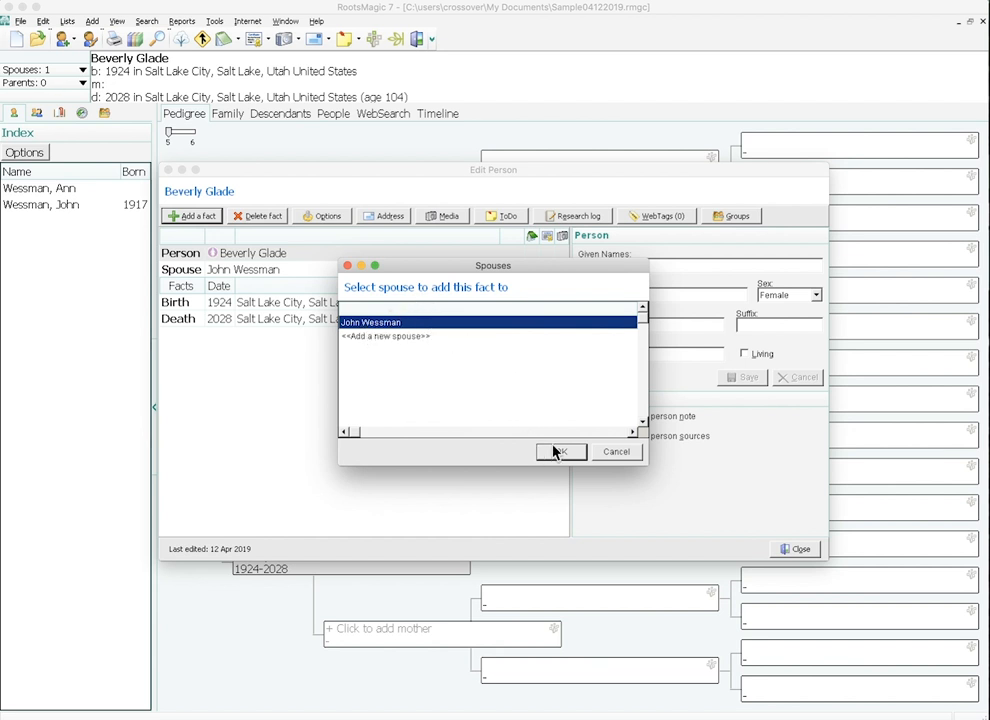
{"action": "left_click", "coordinate": [560, 451]}
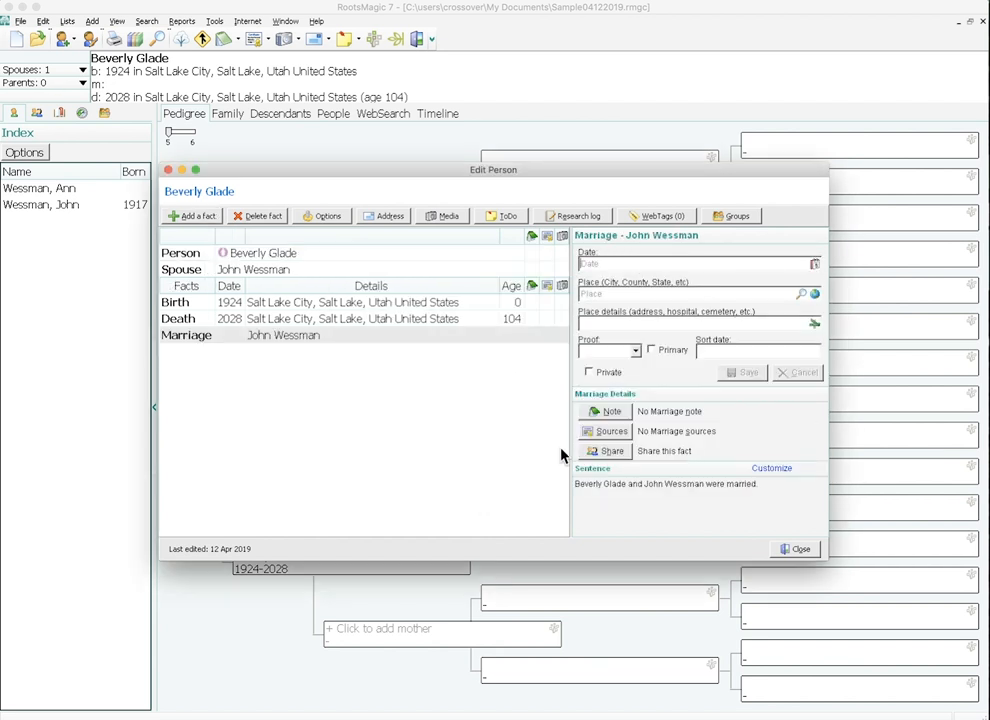
{"action": "mouse_move", "coordinate": [590, 280]}
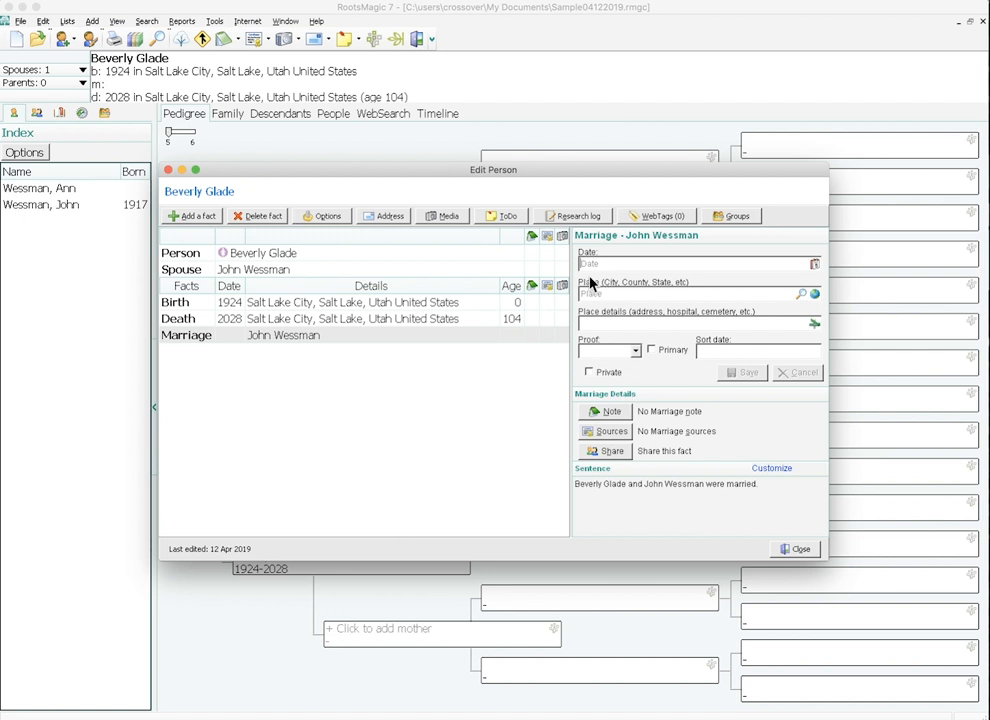
Date the marriage 1944 in Salt Lake City, Salt Lake, Utah, then close Beverly's record
{"action": "type", "text": "1944"}
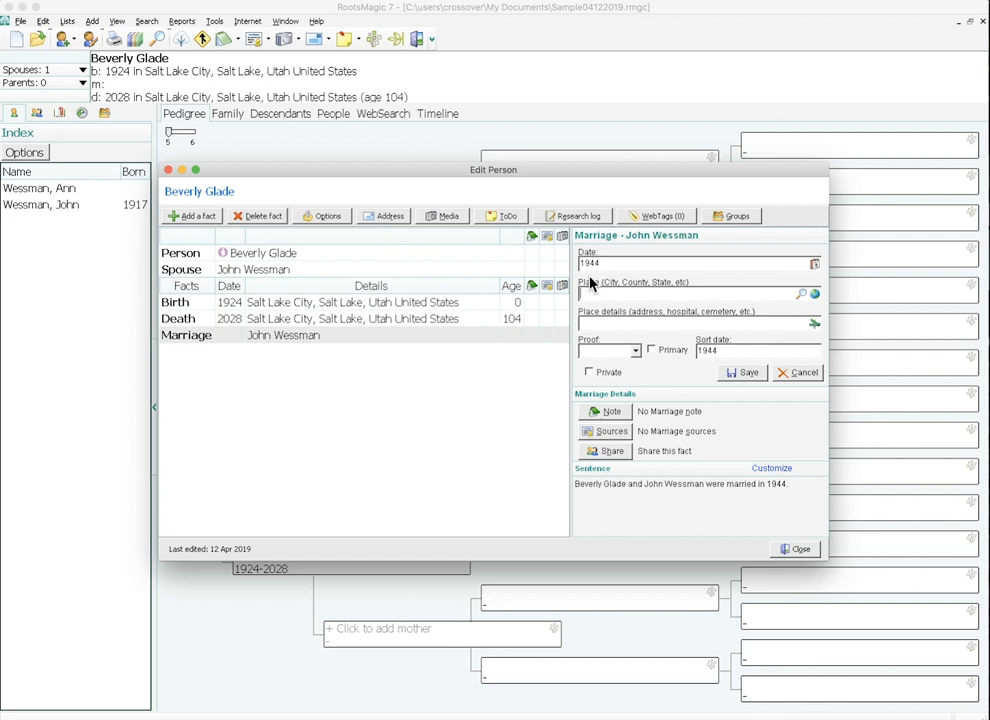
{"action": "type", "text": "Salt Lake City, Salt Lake, Utah United States"}
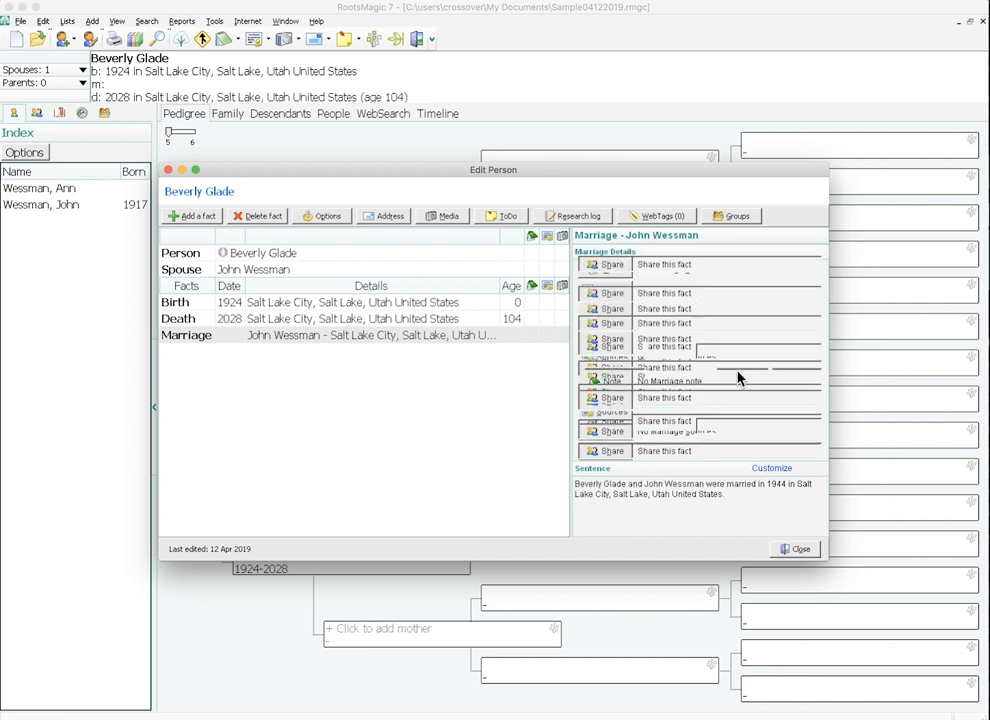
{"action": "left_click", "coordinate": [186, 334]}
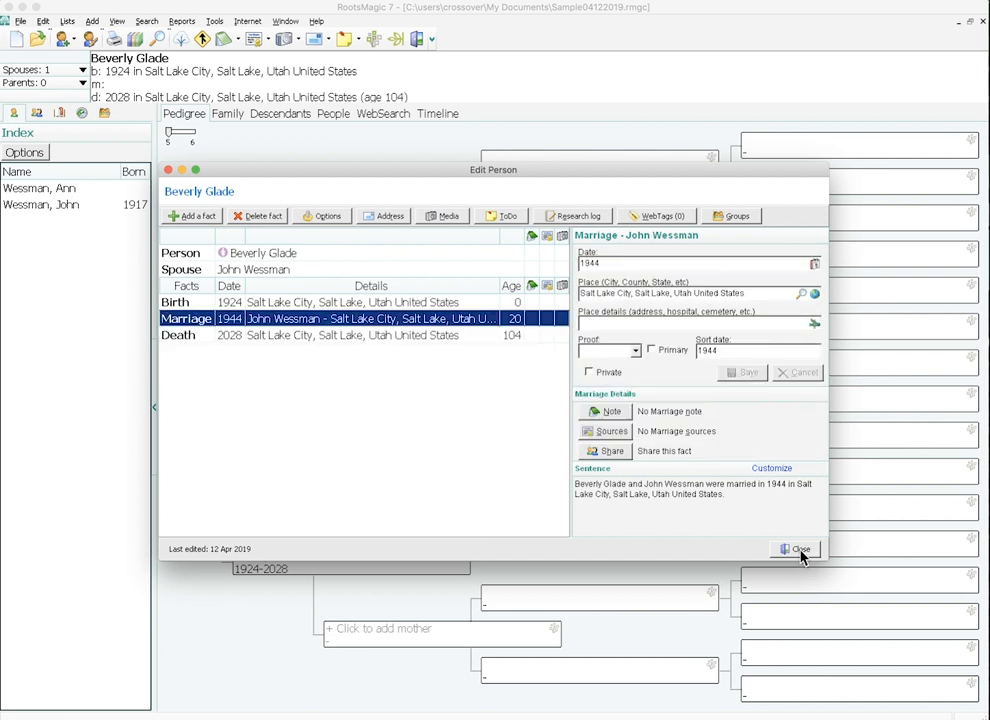
{"action": "left_click", "coordinate": [797, 549]}
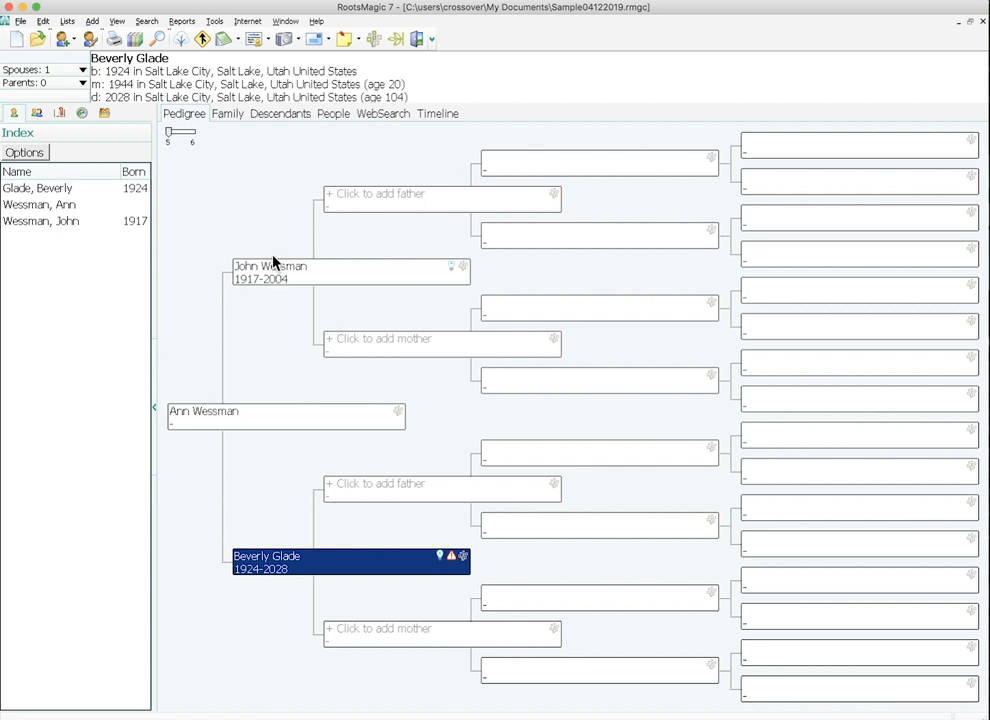
{"action": "mouse_move", "coordinate": [228, 200]}
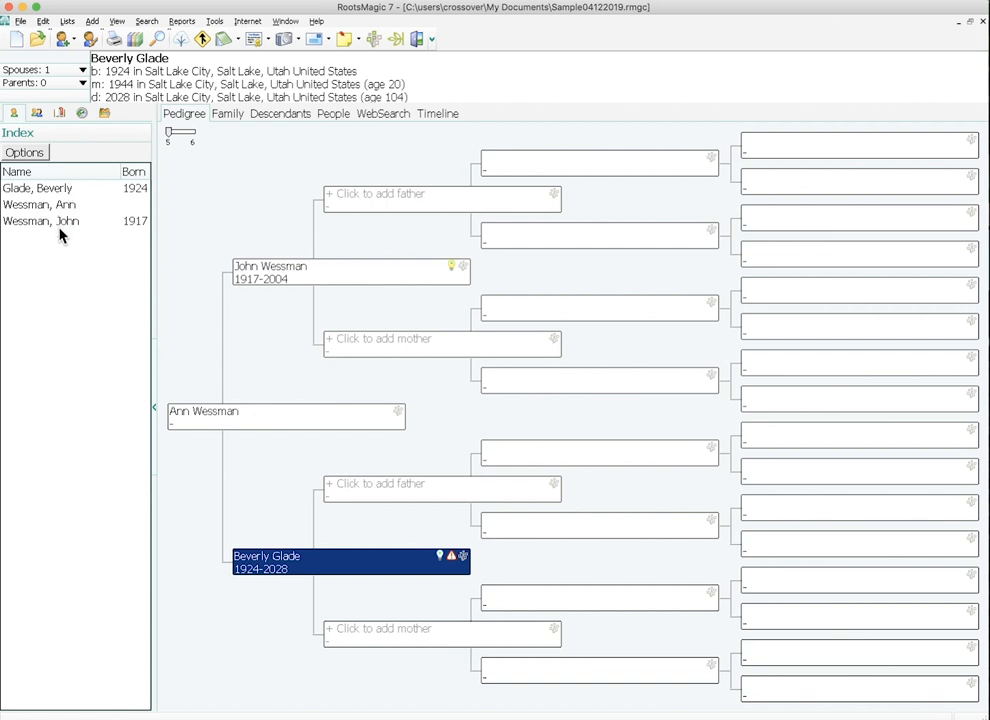
{"action": "mouse_move", "coordinate": [140, 195]}
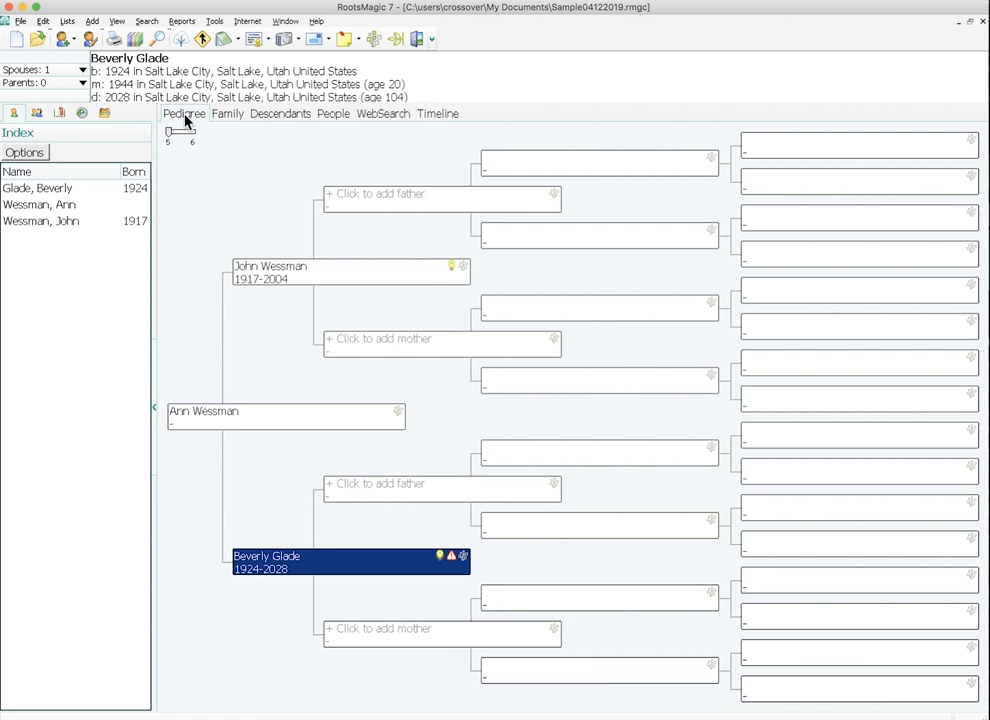
{"action": "mouse_move", "coordinate": [227, 113]}
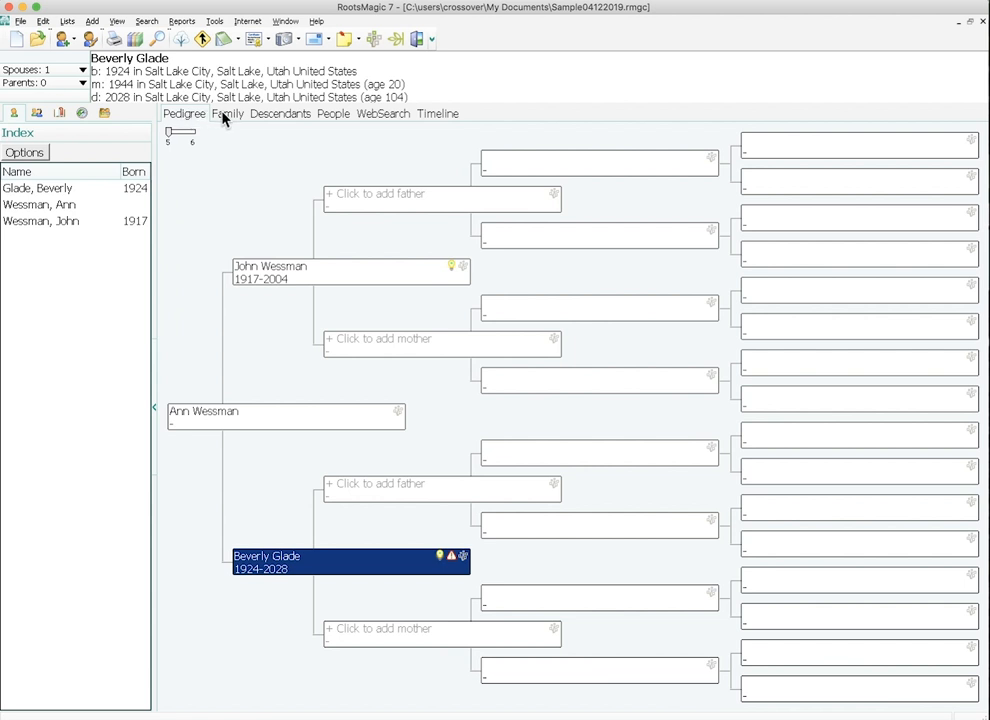
{"action": "left_click", "coordinate": [228, 113]}
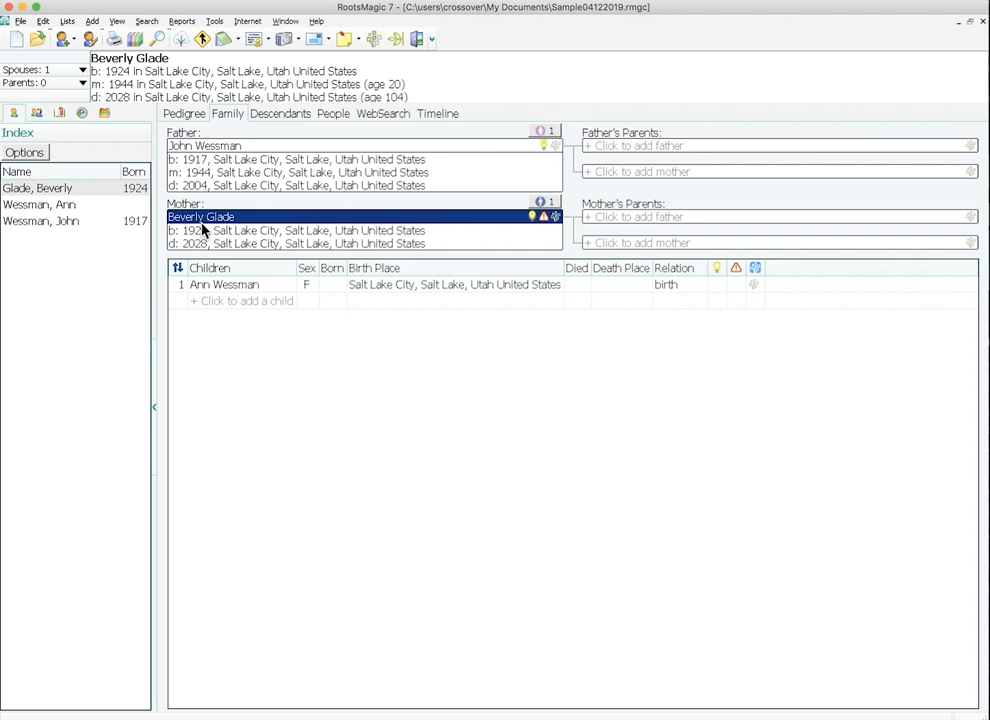
{"action": "left_click", "coordinate": [240, 301]}
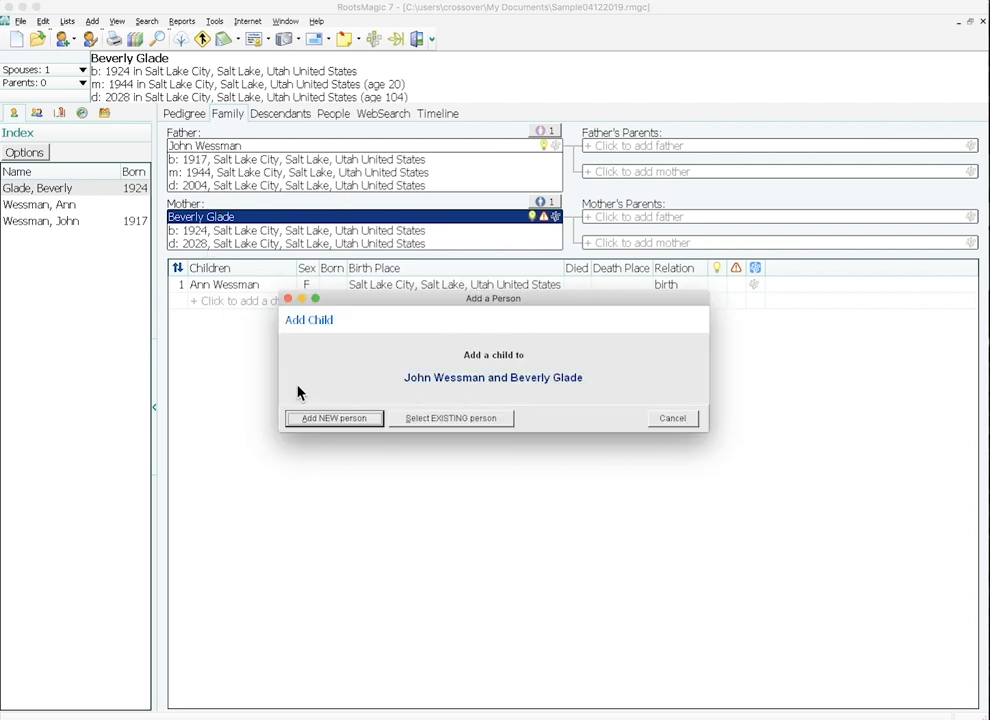
{"action": "left_click", "coordinate": [333, 418]}
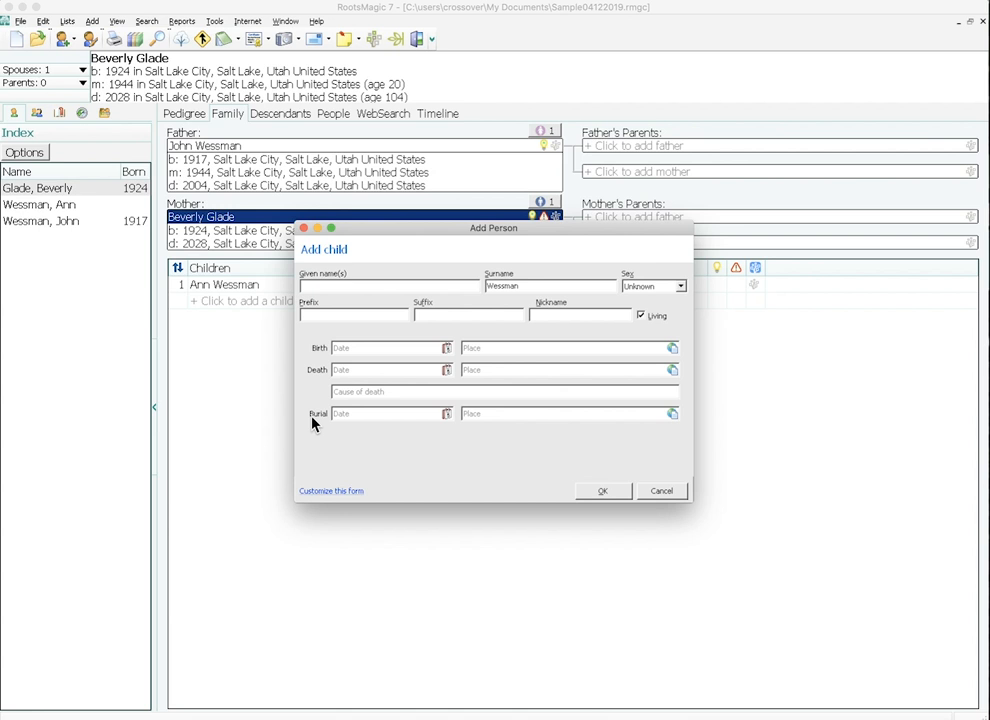
{"action": "type", "text": "Rick"}
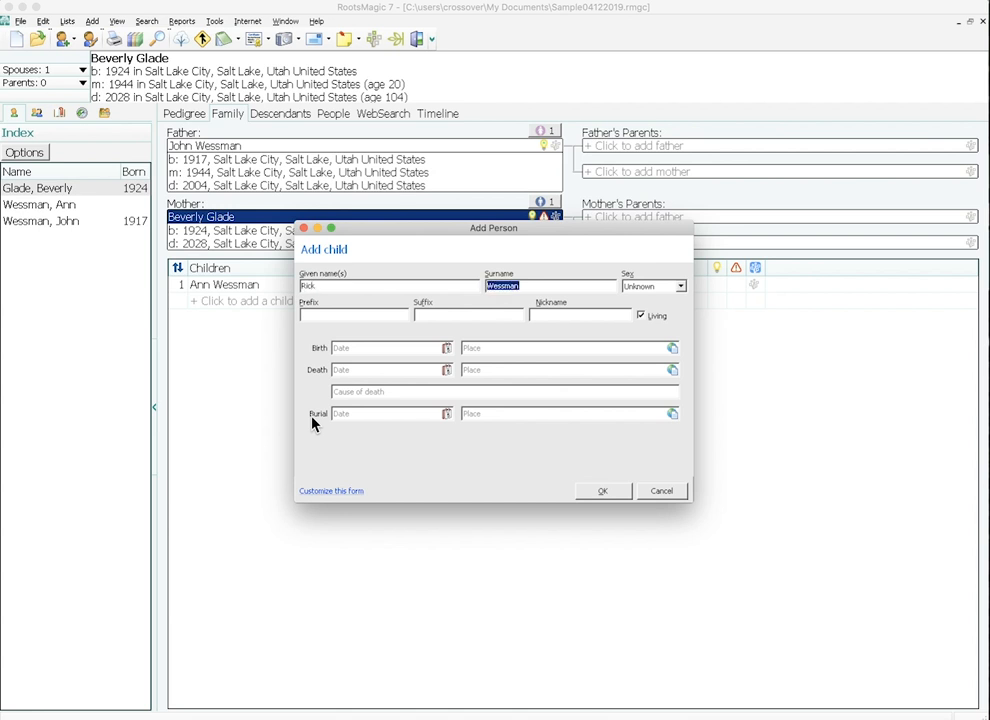
{"action": "left_click", "coordinate": [650, 286]}
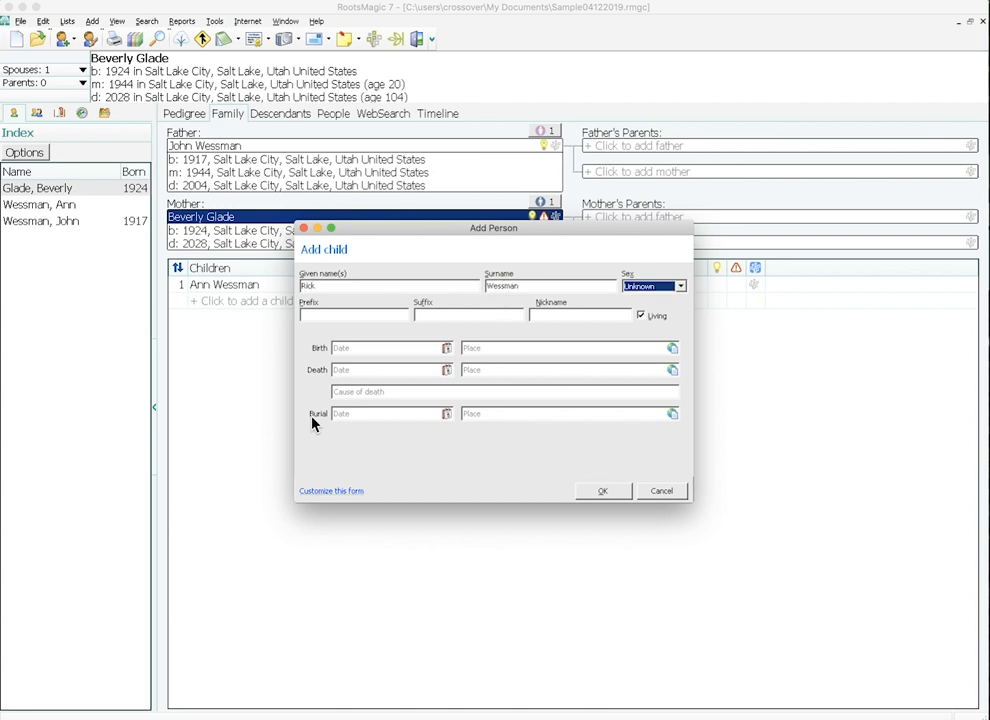
{"action": "left_click", "coordinate": [651, 286]}
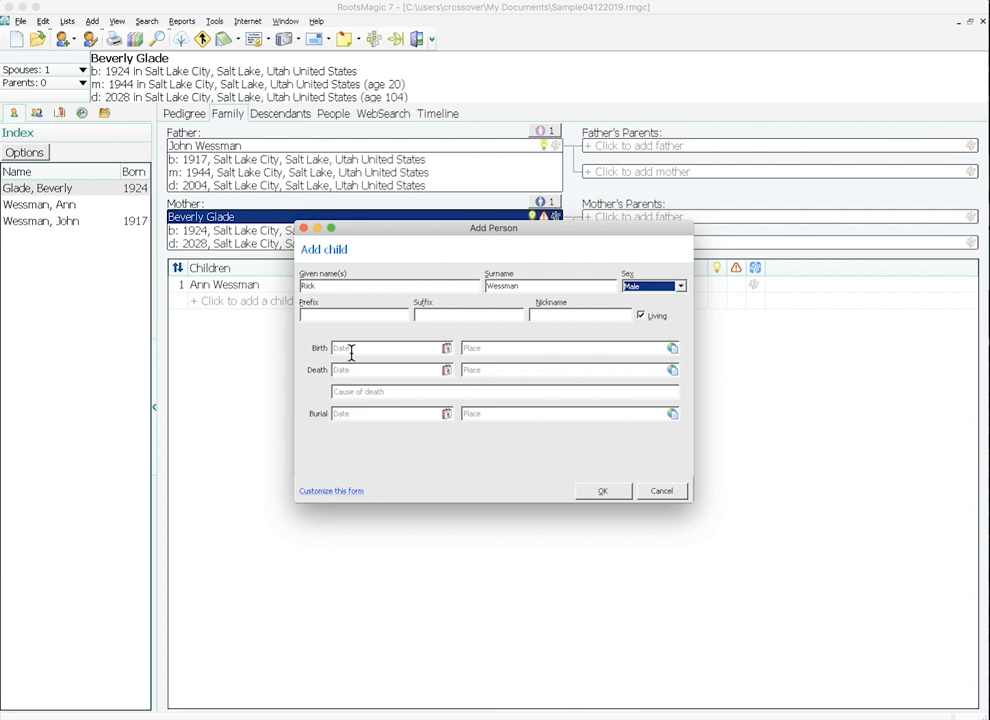
{"action": "type", "text": "1948"}
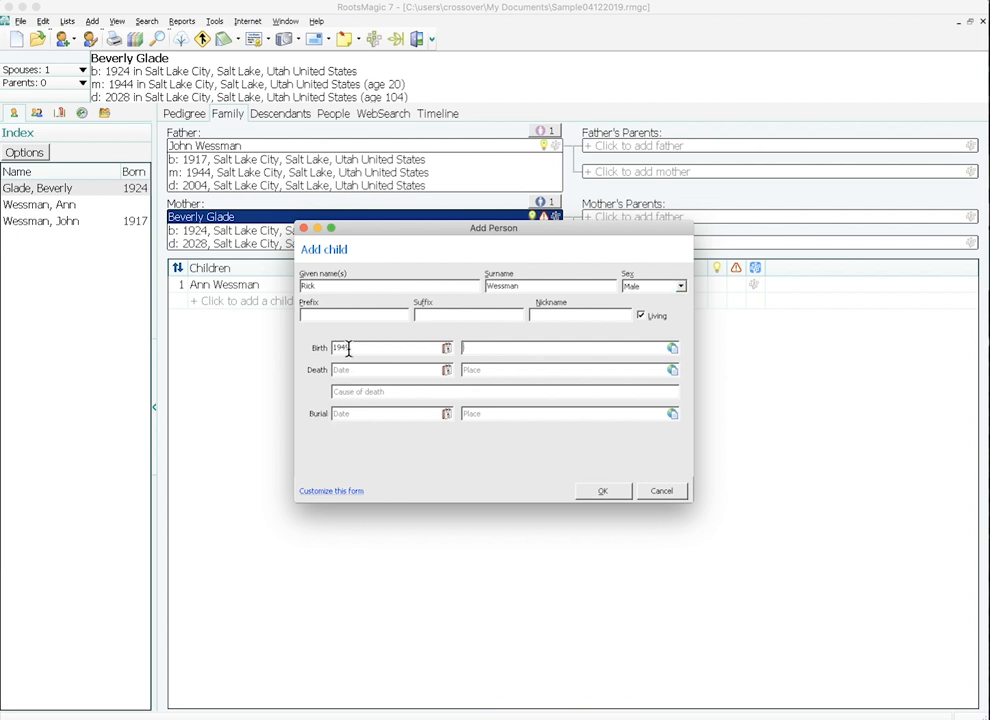
{"action": "type", "text": "Salt Lake City, Salt Lake, Utah United States"}
{"action": "left_click", "coordinate": [393, 370]}
{"action": "type", "text": "2018"}
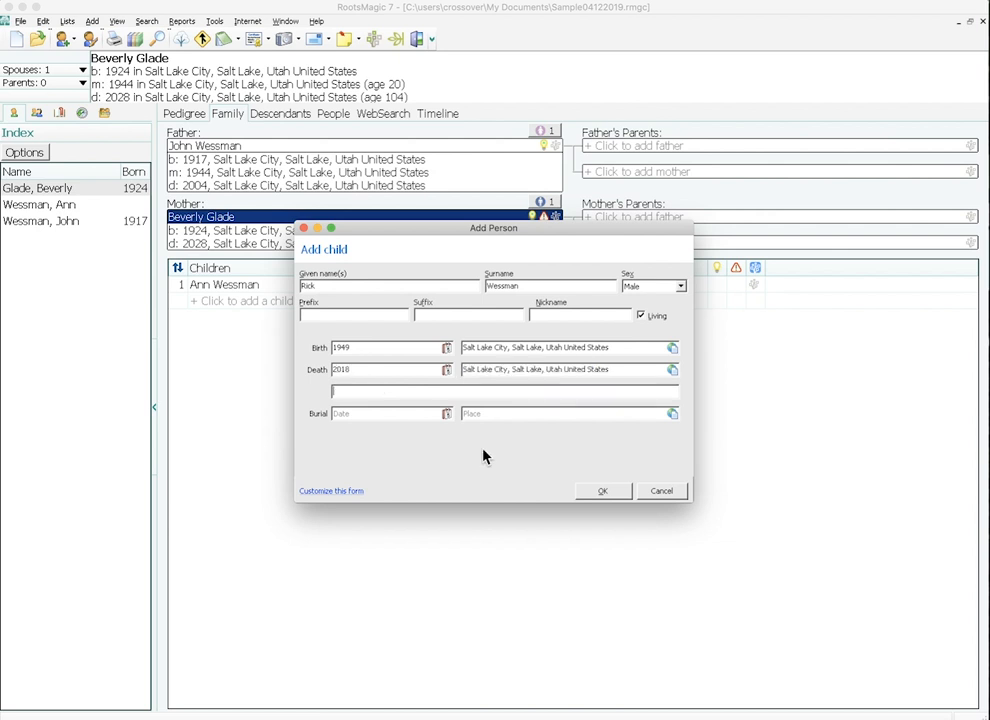
{"action": "left_click", "coordinate": [602, 491]}
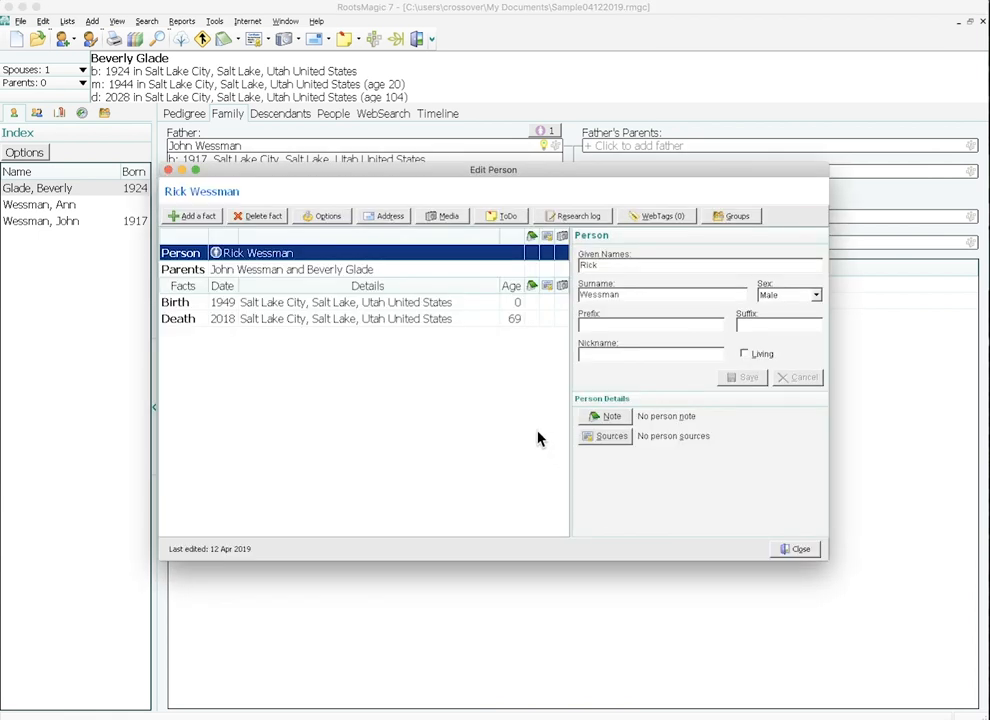
{"action": "mouse_move", "coordinate": [680, 504]}
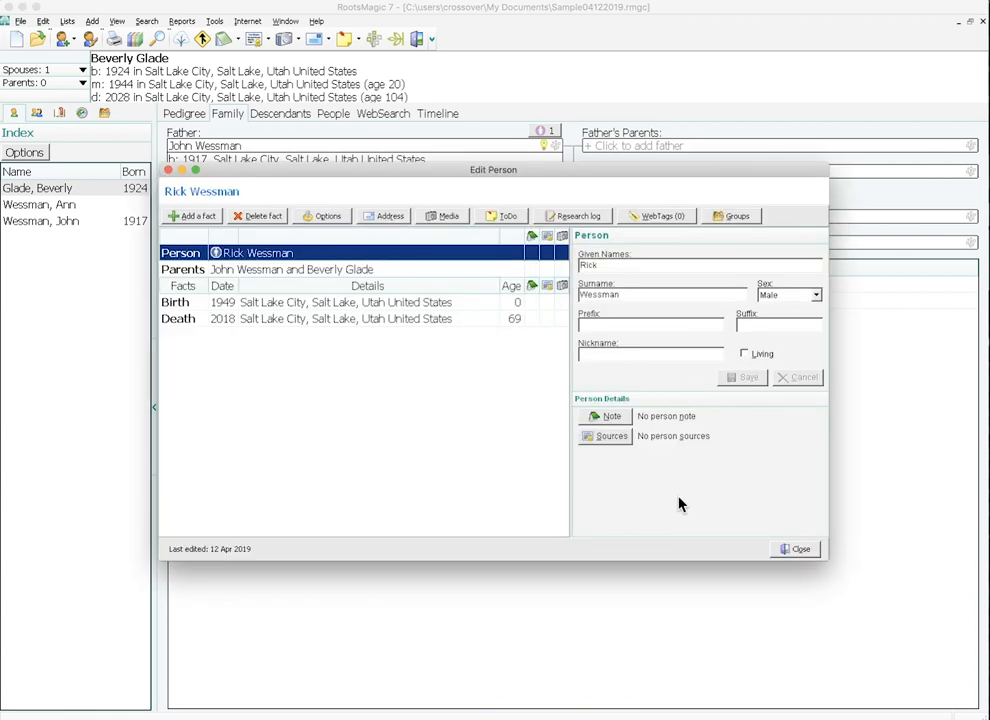
{"action": "left_click", "coordinate": [795, 549]}
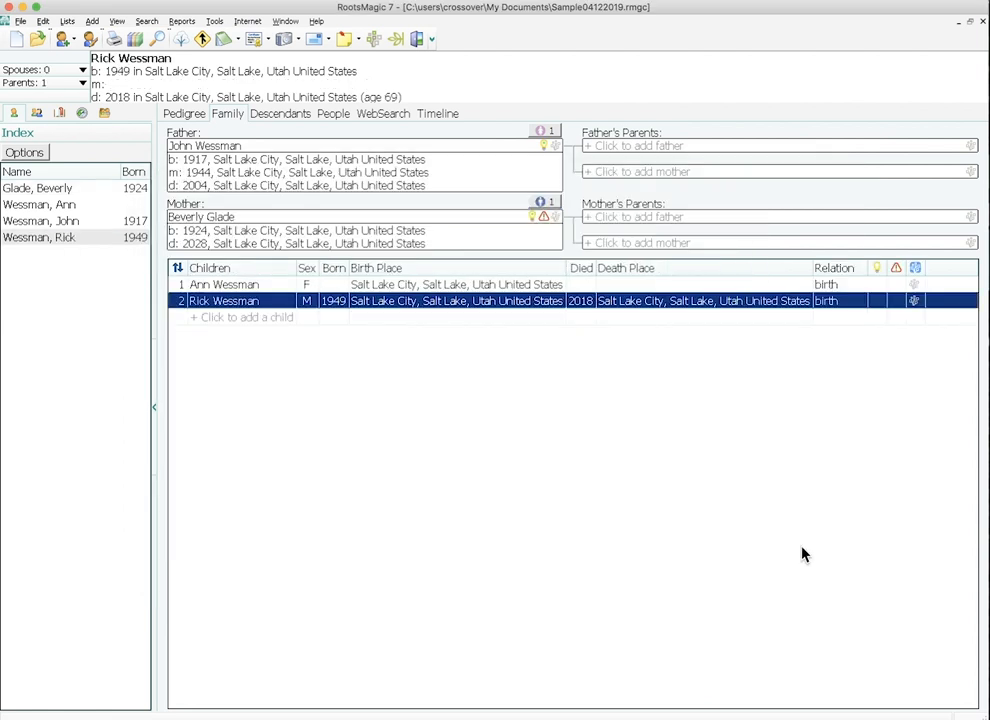
{"action": "mouse_move", "coordinate": [615, 530]}
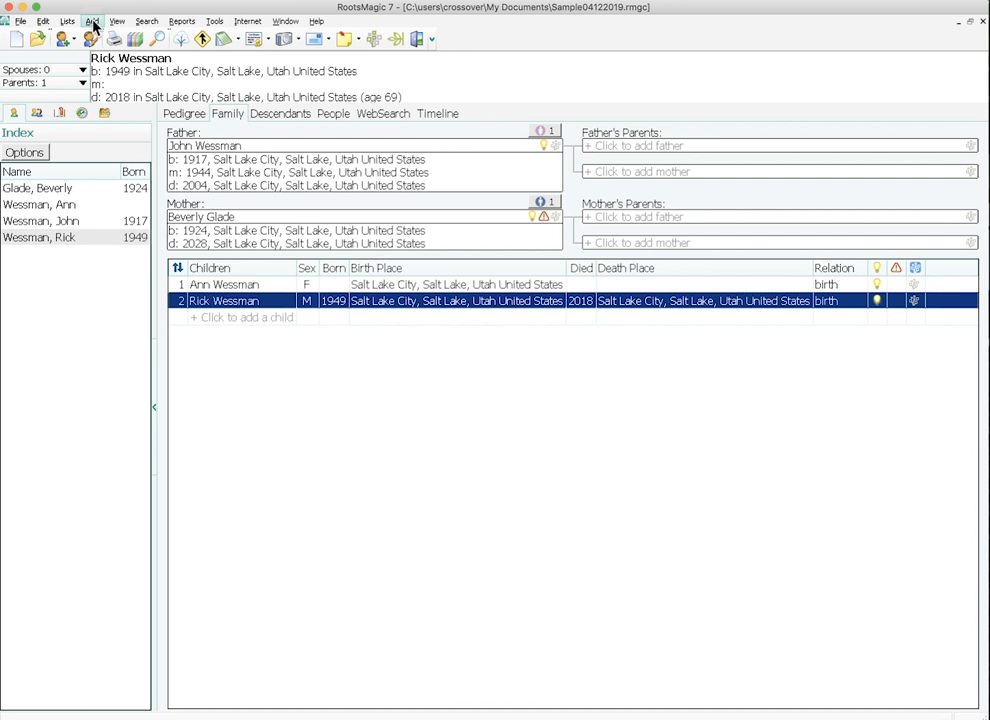
{"action": "left_click", "coordinate": [113, 39]}
{"action": "type", "text": "R"}
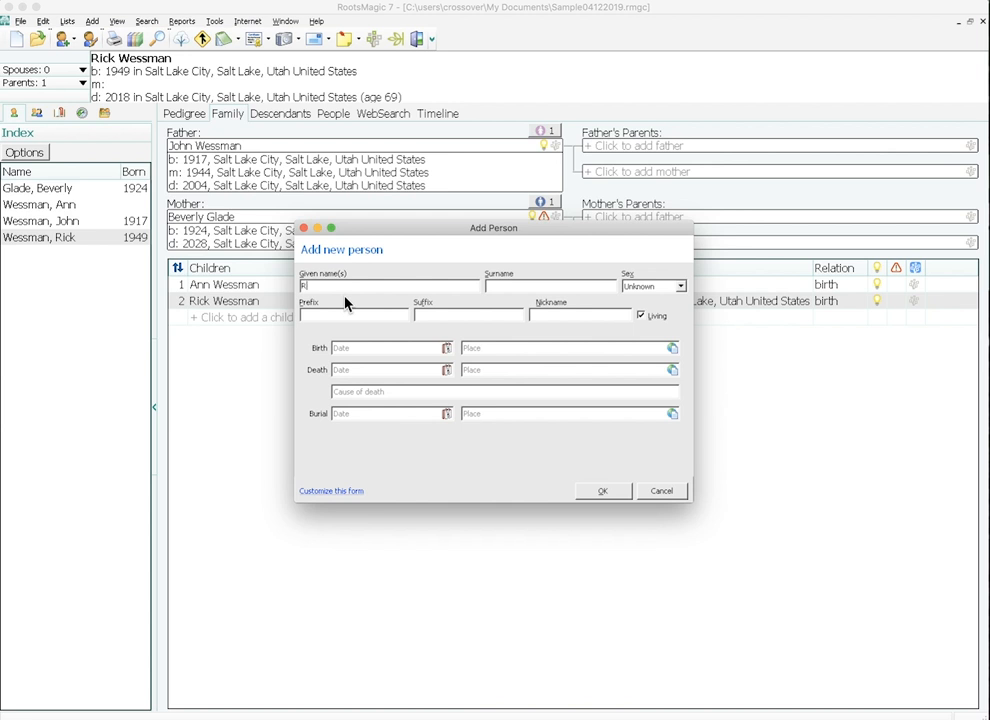
{"action": "type", "text": "oger"}
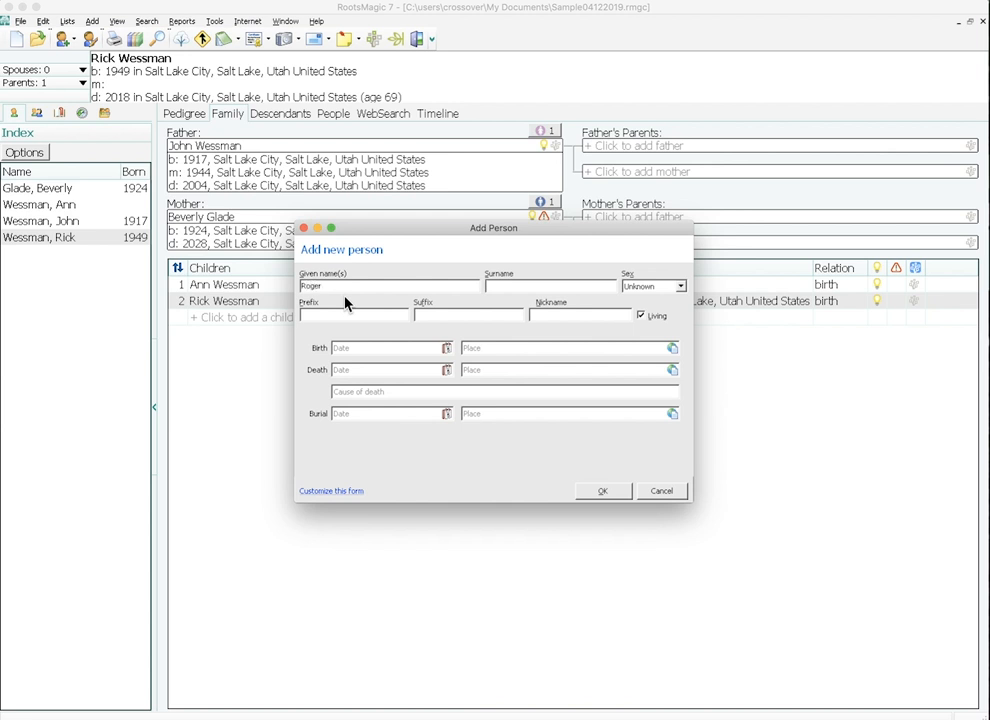
{"action": "type", "text": "Wessman"}
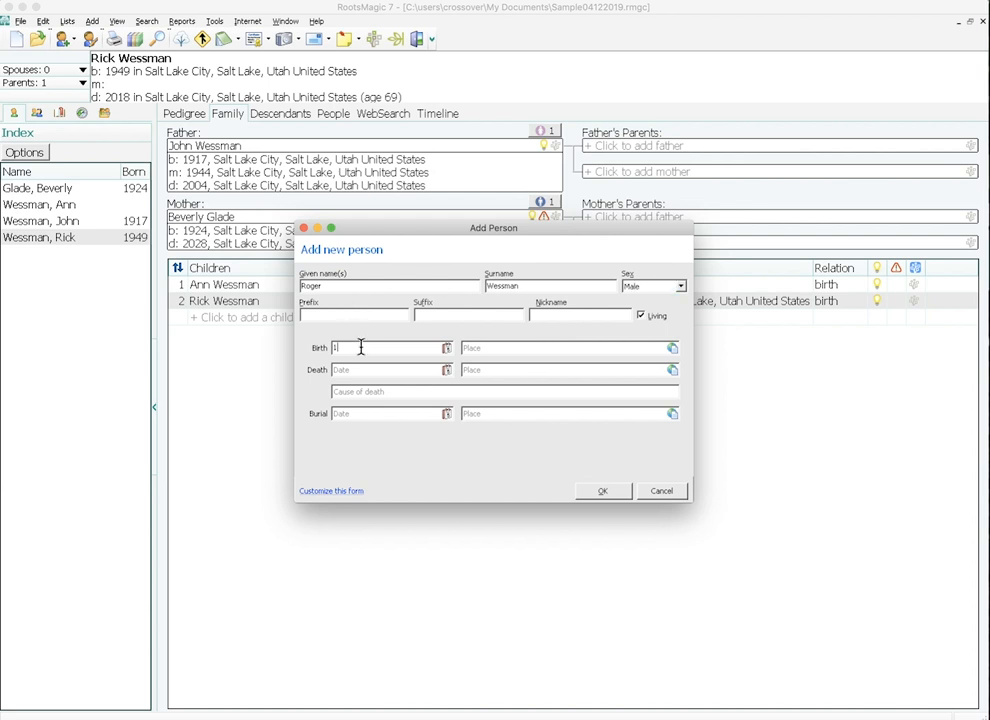
{"action": "type", "text": "947"}
{"action": "left_click", "coordinate": [570, 347]}
{"action": "type", "text": "Salt Lake City, Salt Lake, Utah United States"}
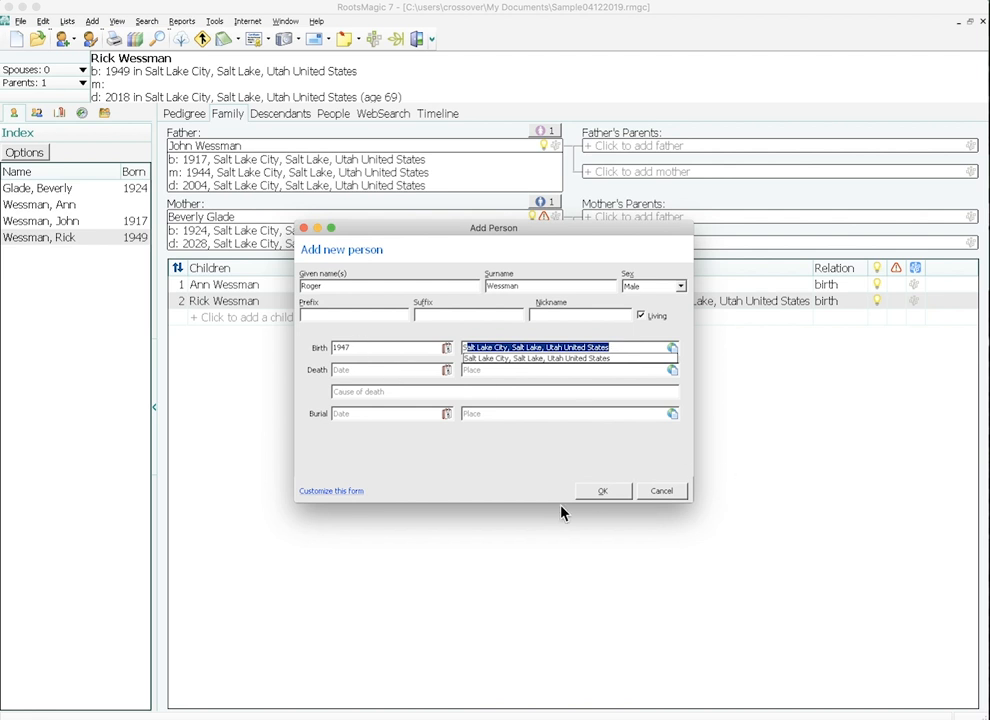
{"action": "left_click", "coordinate": [603, 491]}
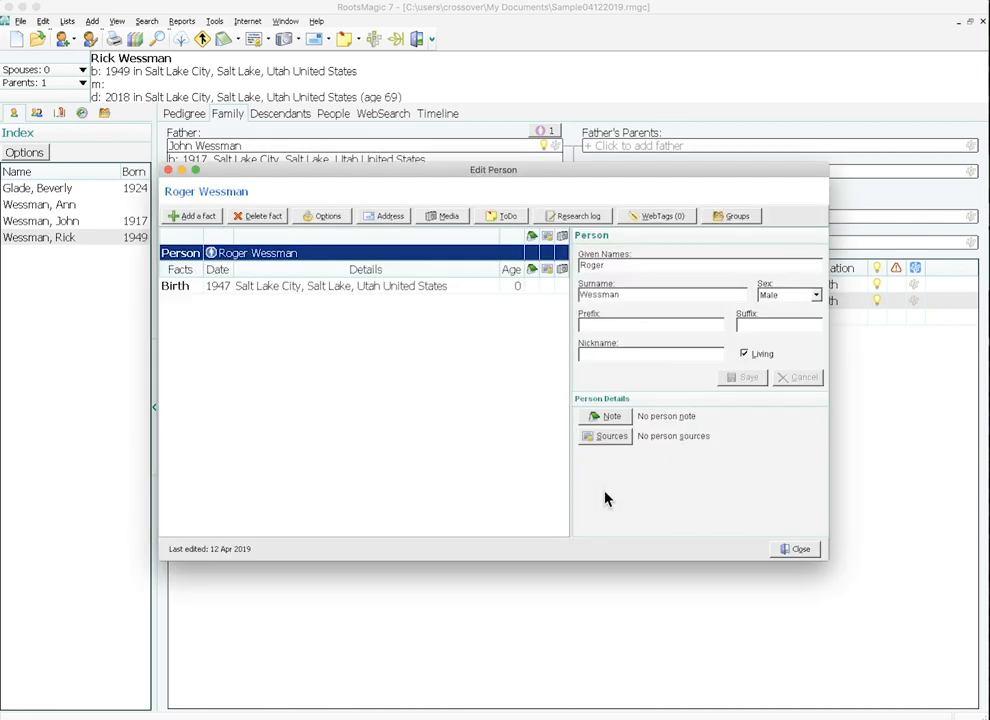
{"action": "left_click", "coordinate": [795, 548]}
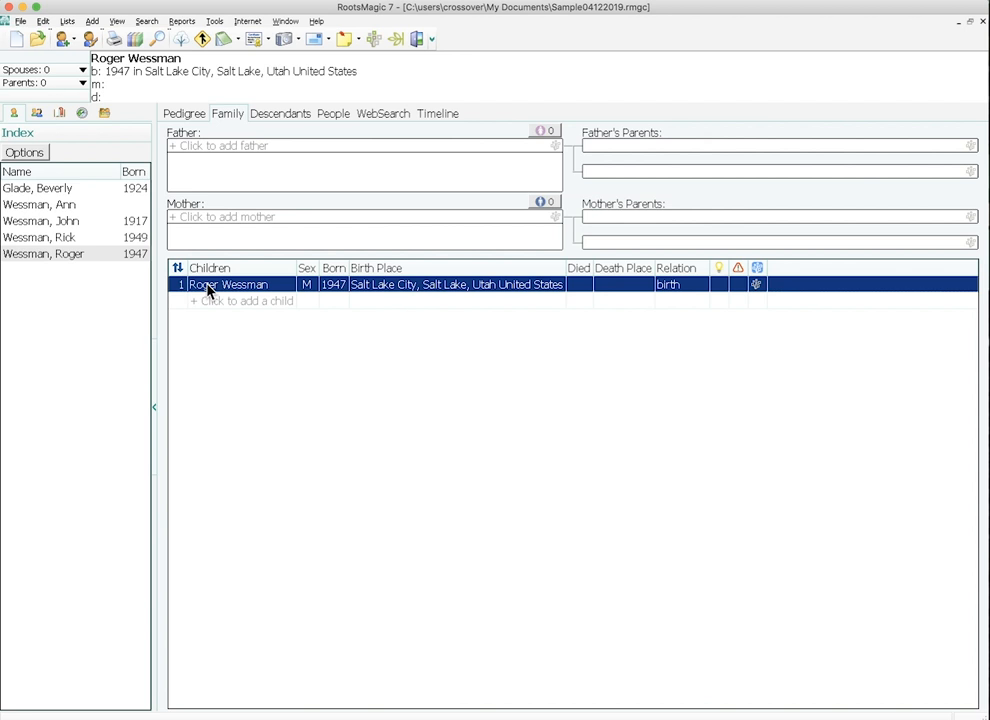
{"action": "mouse_move", "coordinate": [135, 225]}
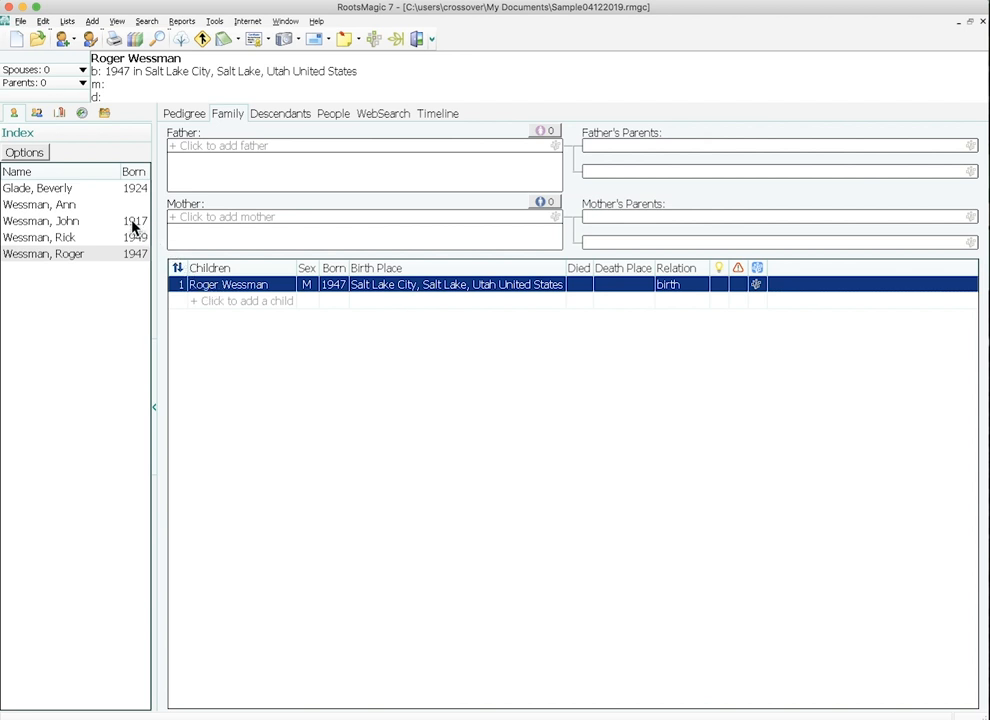
{"action": "left_click", "coordinate": [39, 204]}
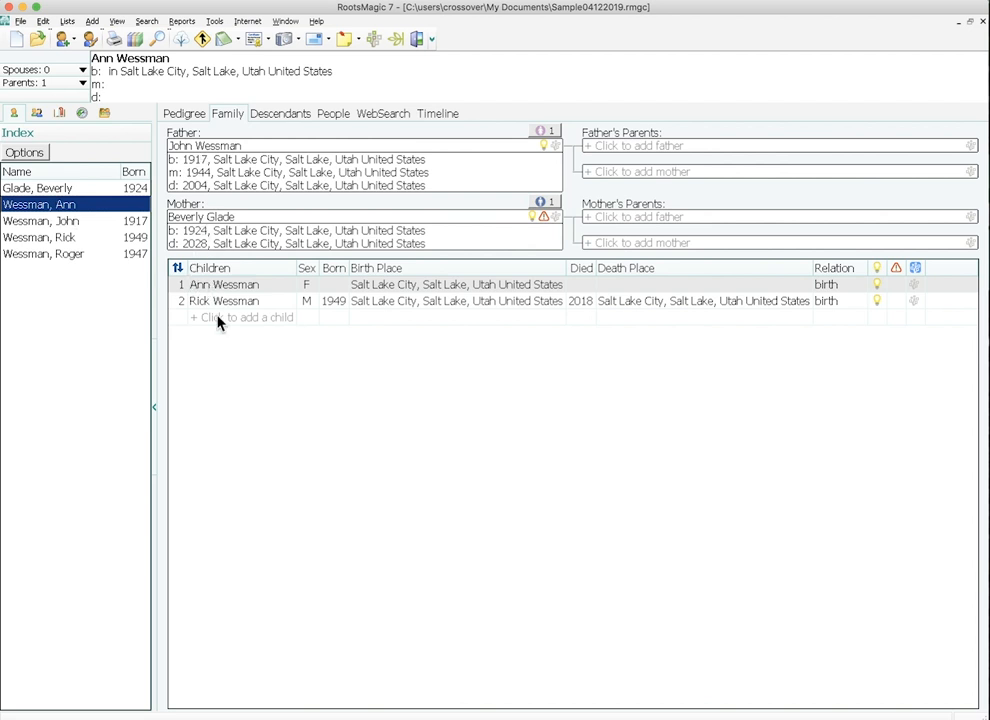
{"action": "left_click", "coordinate": [240, 317]}
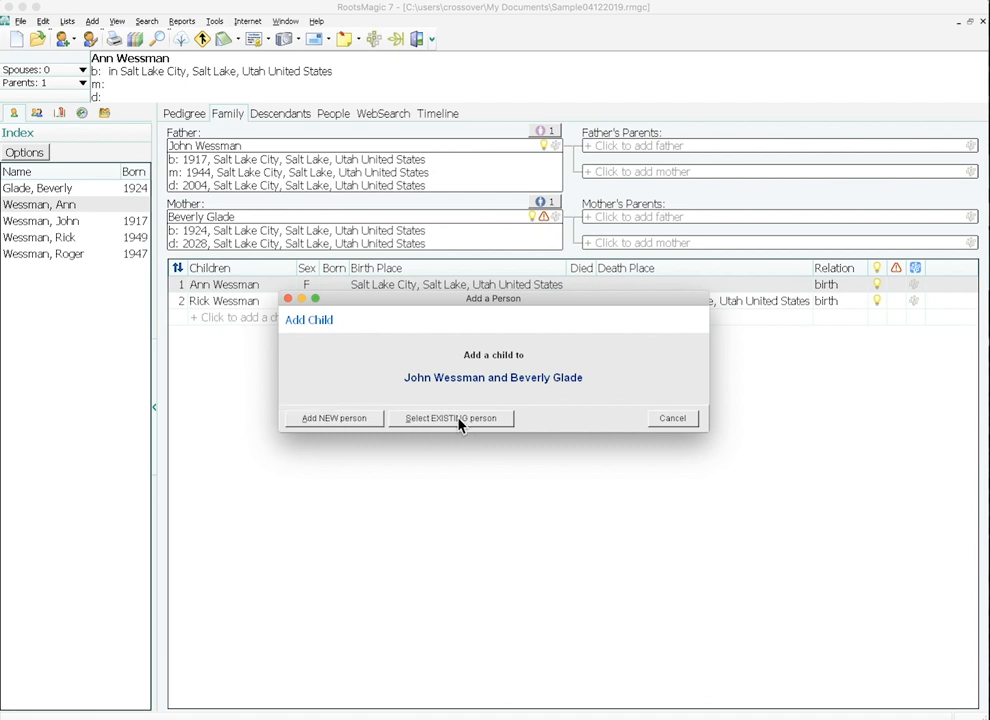
{"action": "left_click", "coordinate": [450, 418]}
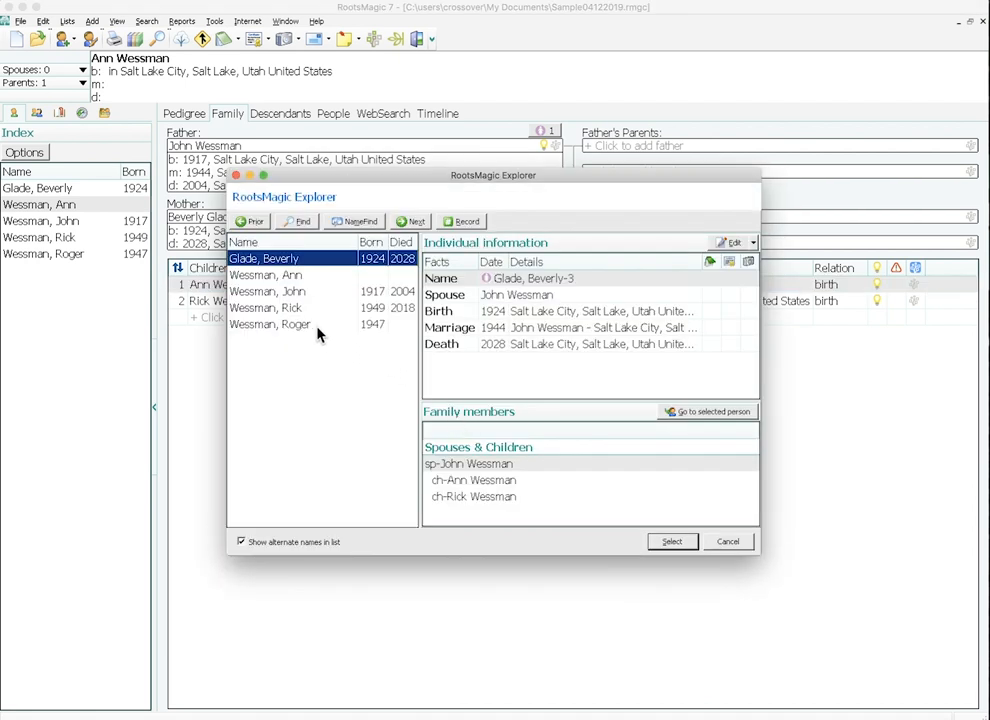
{"action": "left_click", "coordinate": [270, 324]}
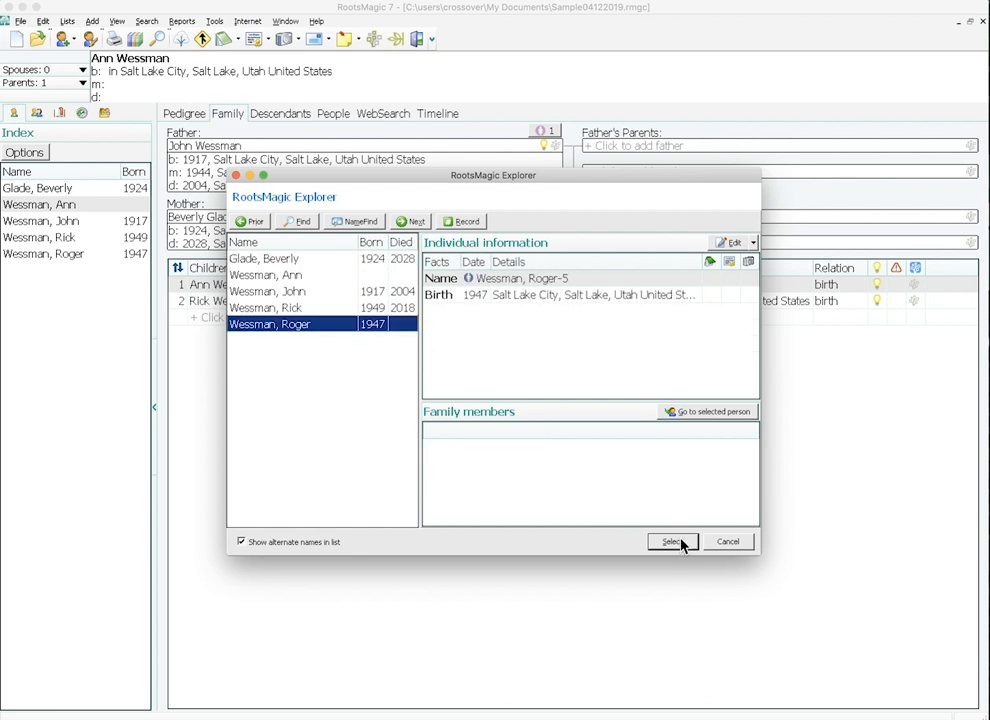
{"action": "left_click", "coordinate": [673, 541]}
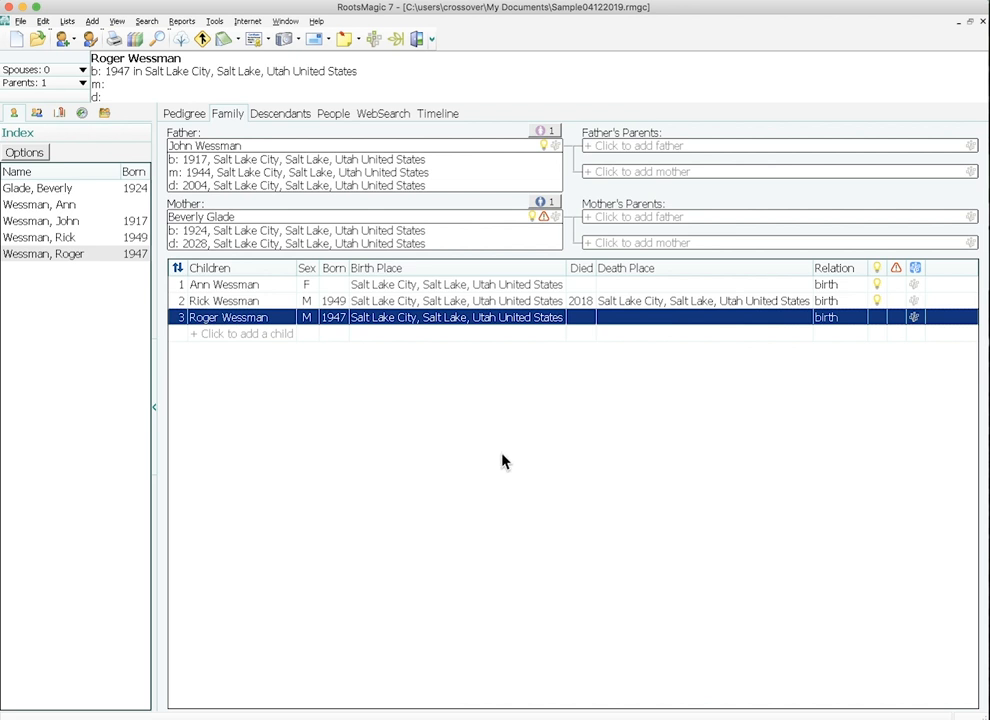
{"action": "mouse_move", "coordinate": [340, 300]}
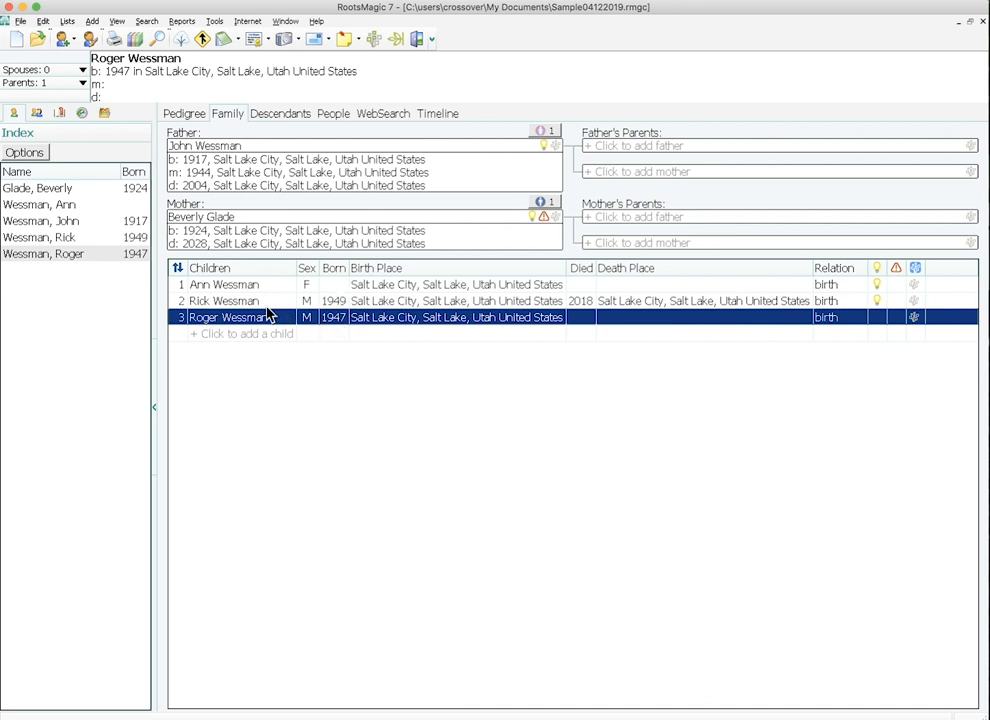
{"action": "mouse_move", "coordinate": [178, 270]}
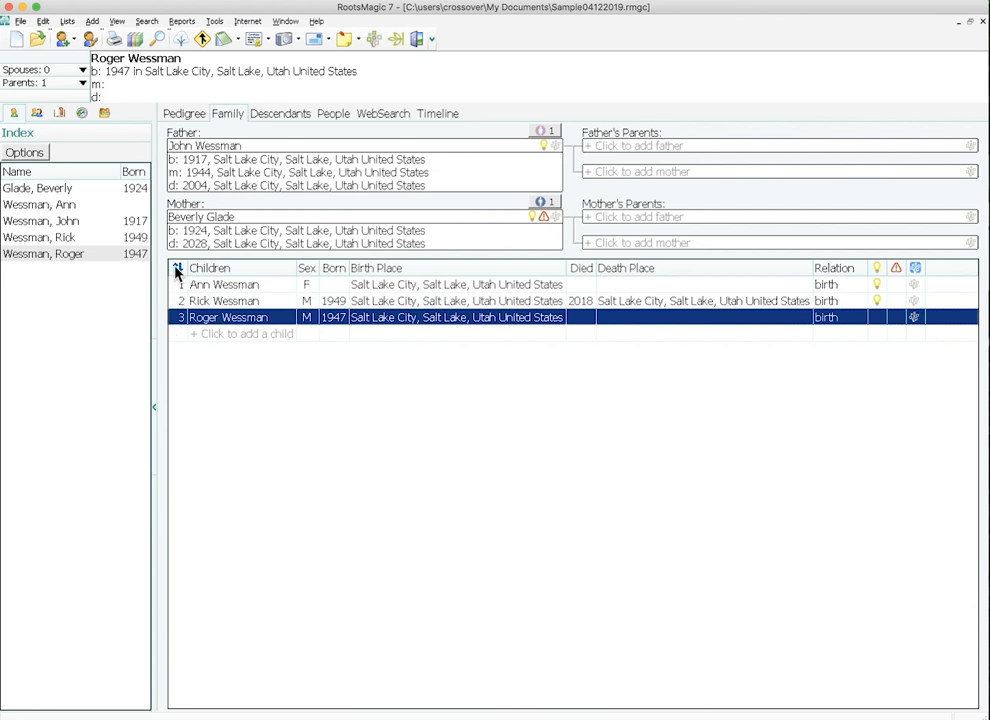
{"action": "left_click", "coordinate": [177, 267]}
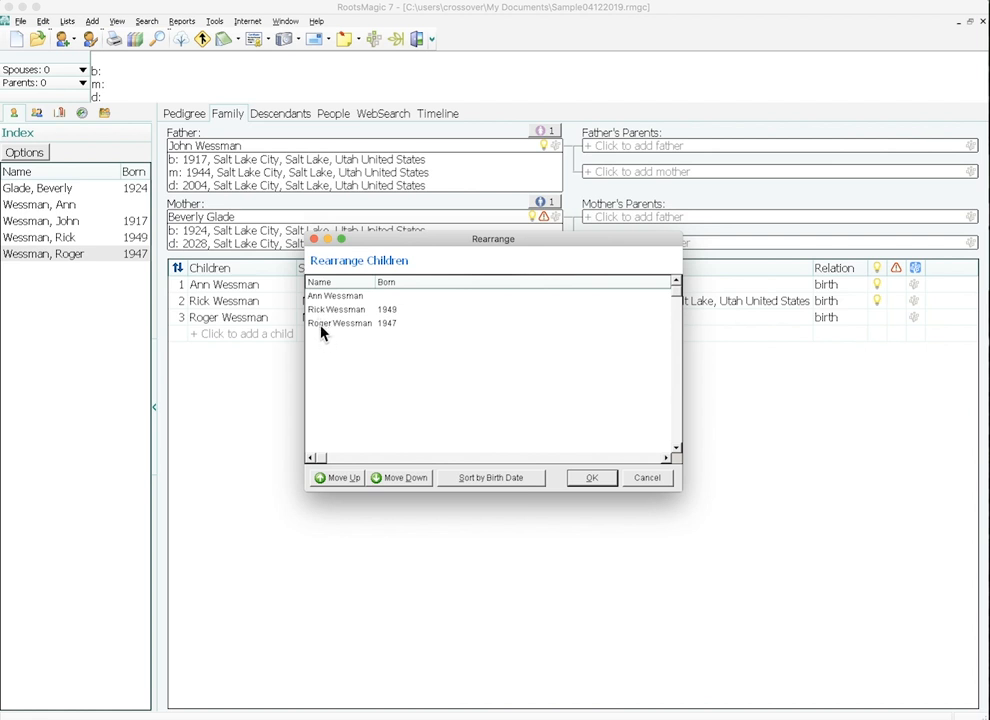
{"action": "left_click", "coordinate": [340, 322]}
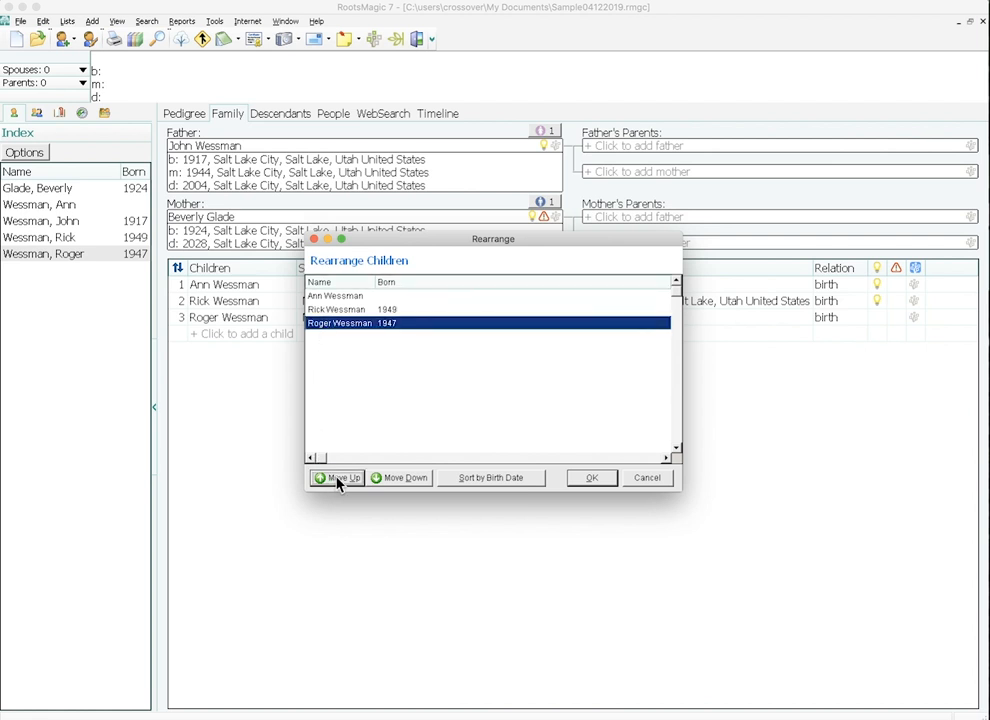
{"action": "left_click", "coordinate": [337, 477]}
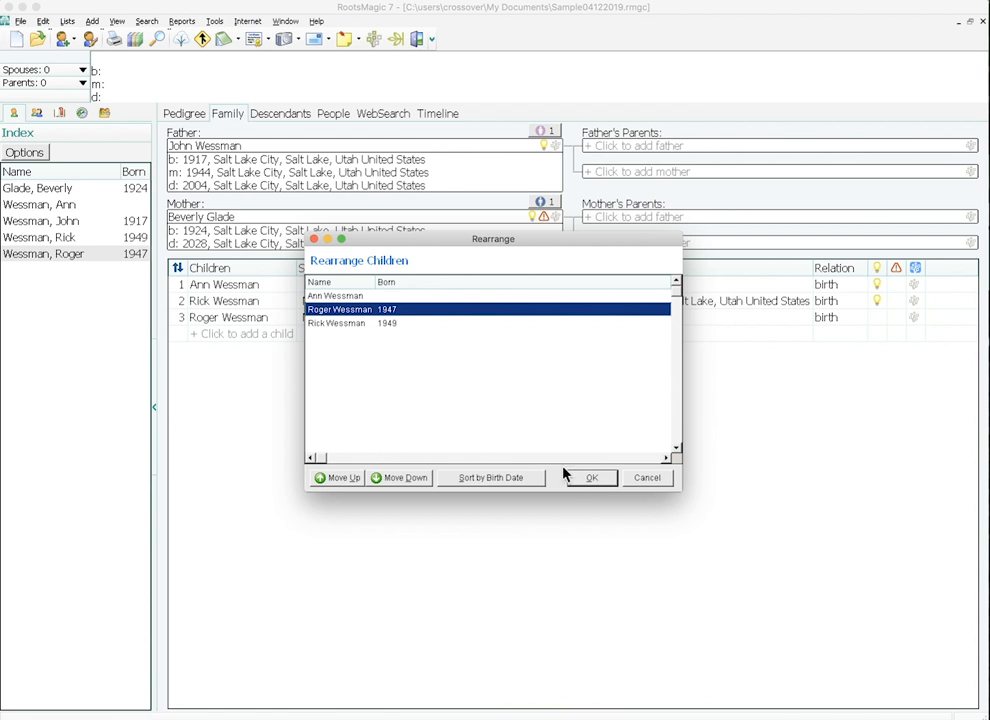
{"action": "left_click", "coordinate": [591, 477]}
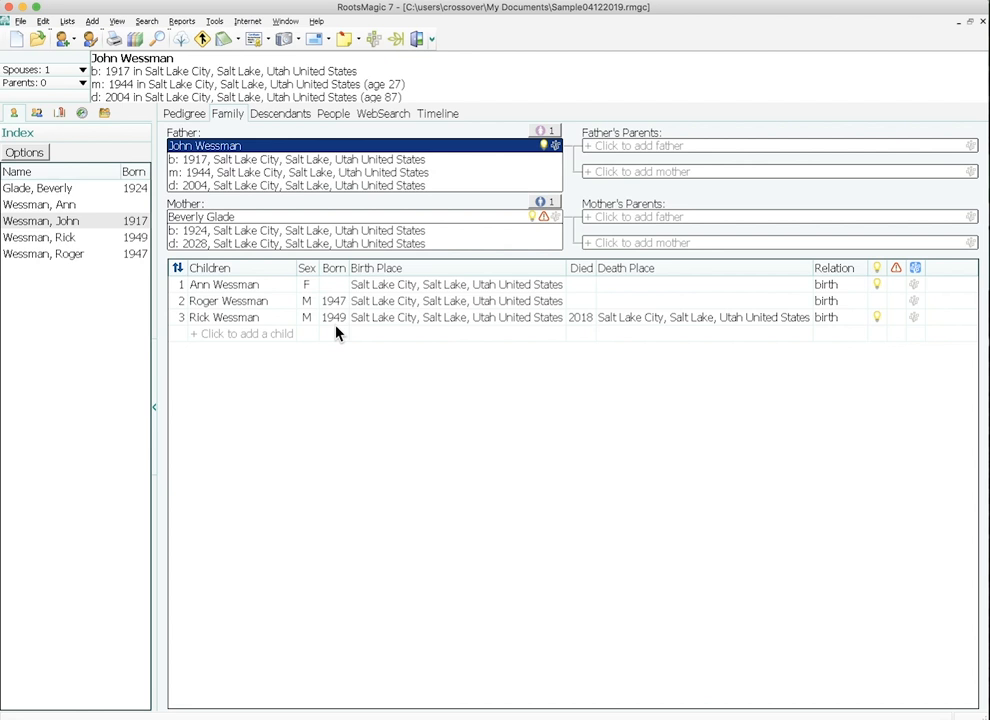
{"action": "mouse_move", "coordinate": [326, 327]}
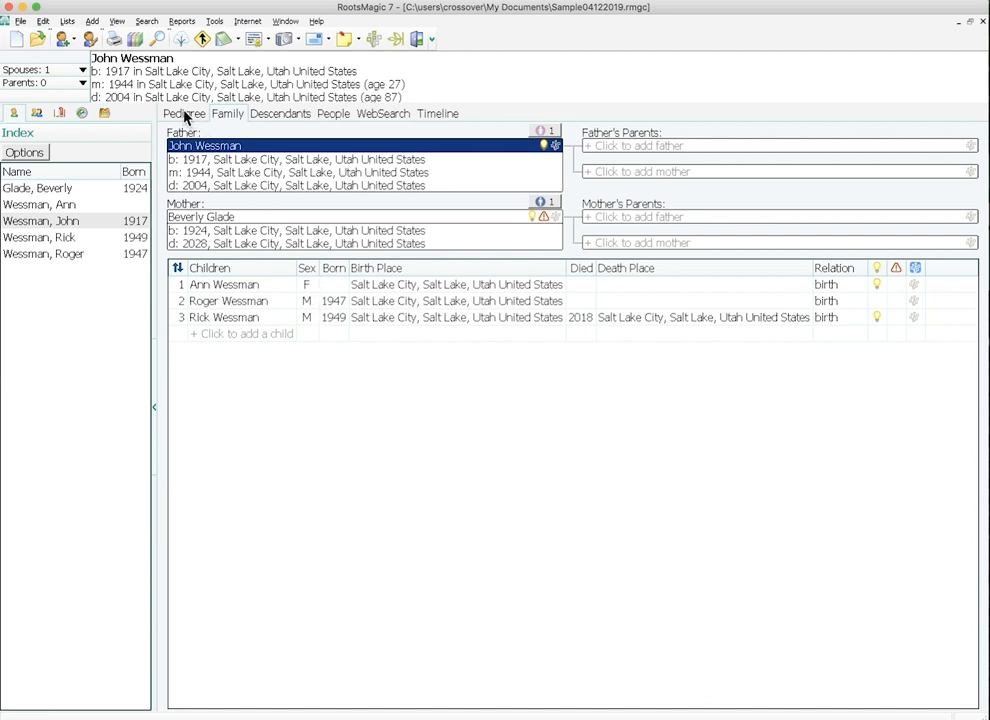
{"action": "mouse_move", "coordinate": [195, 113]}
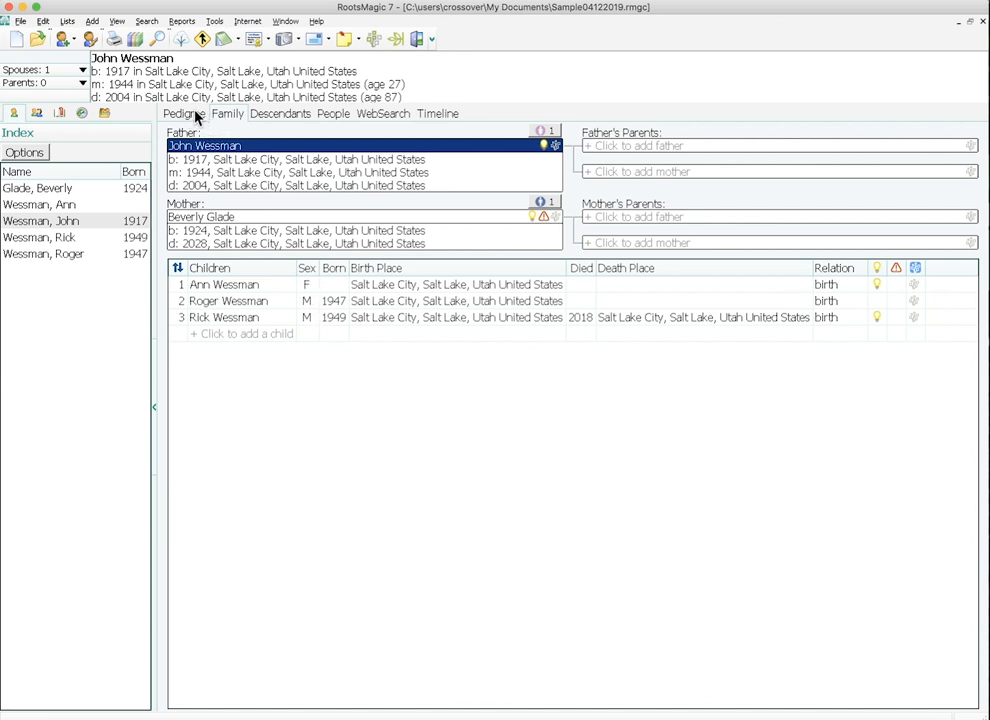
{"action": "mouse_move", "coordinate": [250, 118]}
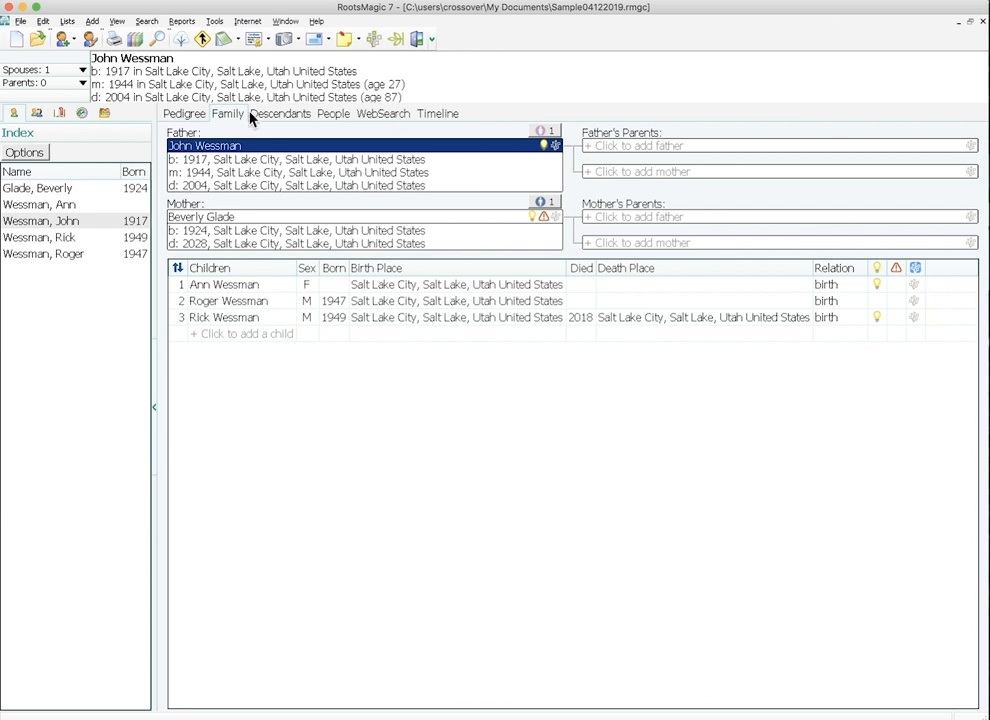
Switch to the Pedigree chart view
{"action": "left_click", "coordinate": [184, 113]}
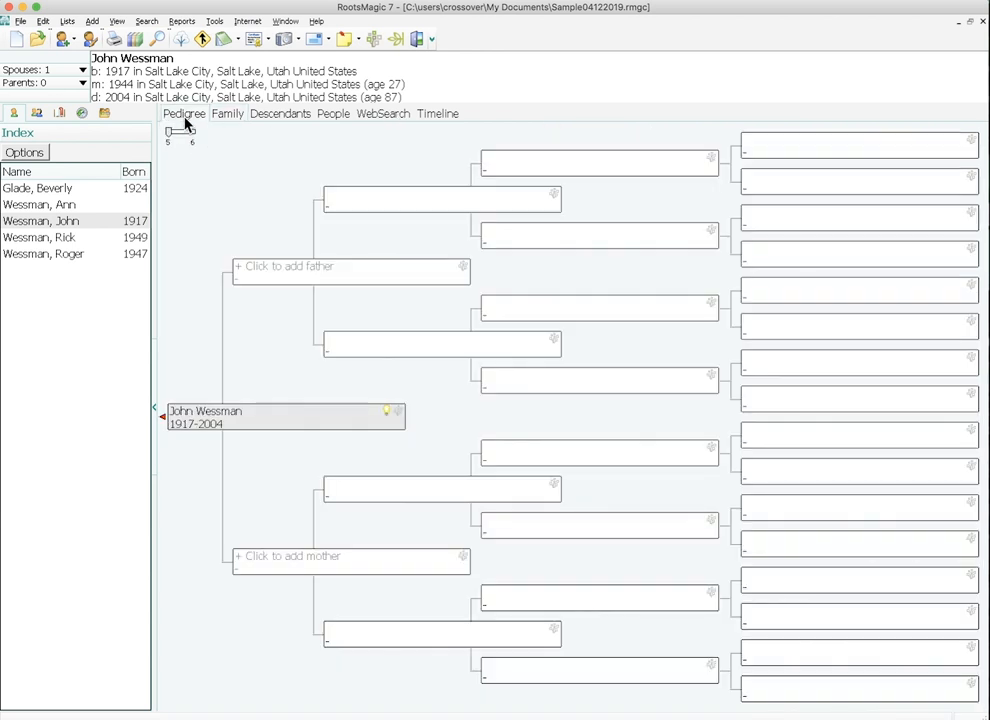
{"action": "mouse_move", "coordinate": [197, 430]}
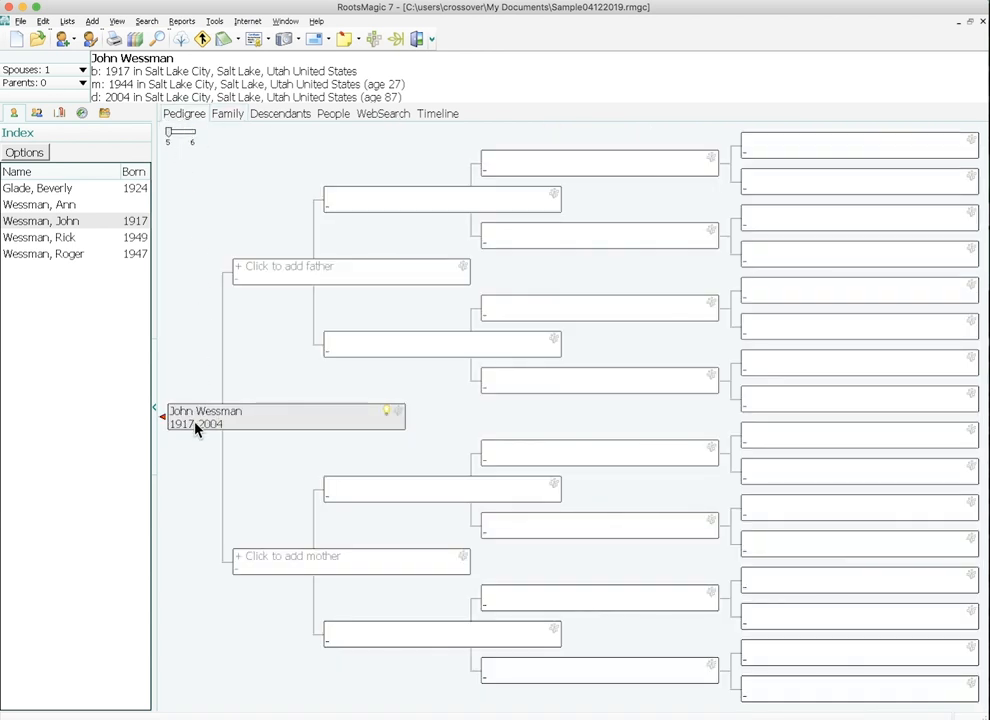
{"action": "mouse_move", "coordinate": [177, 421]}
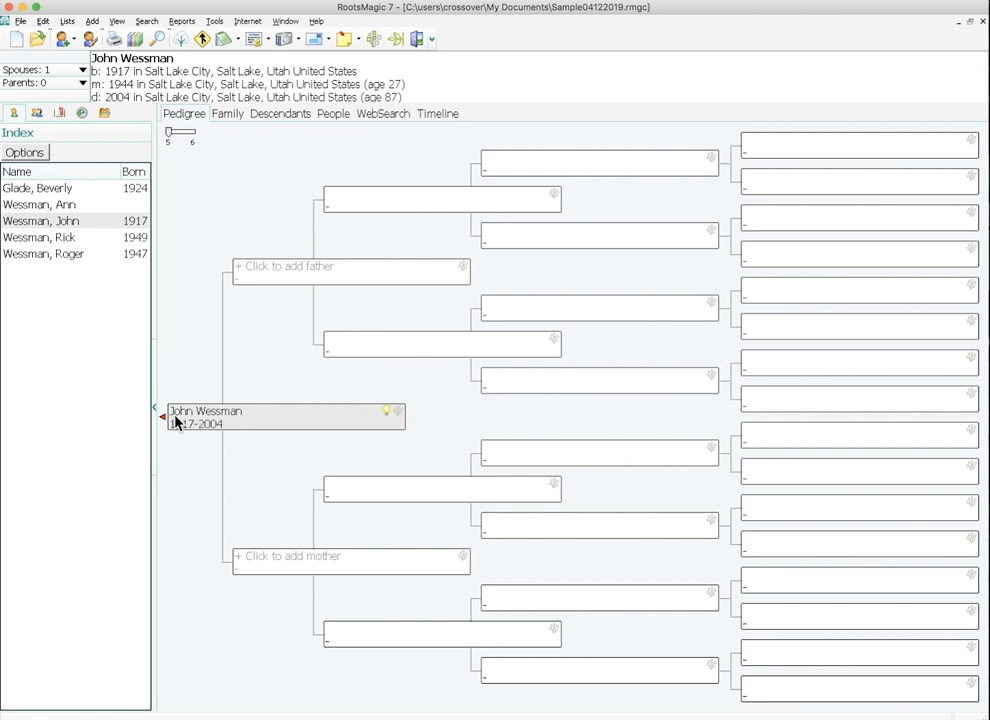
{"action": "mouse_move", "coordinate": [165, 424]}
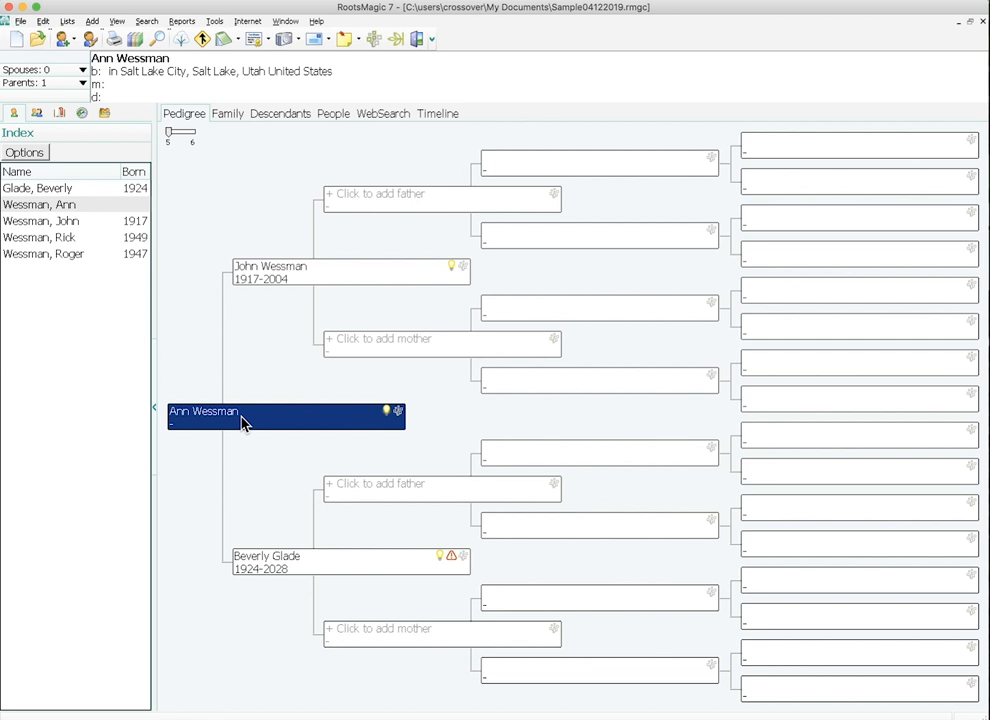
{"action": "mouse_move", "coordinate": [450, 272]}
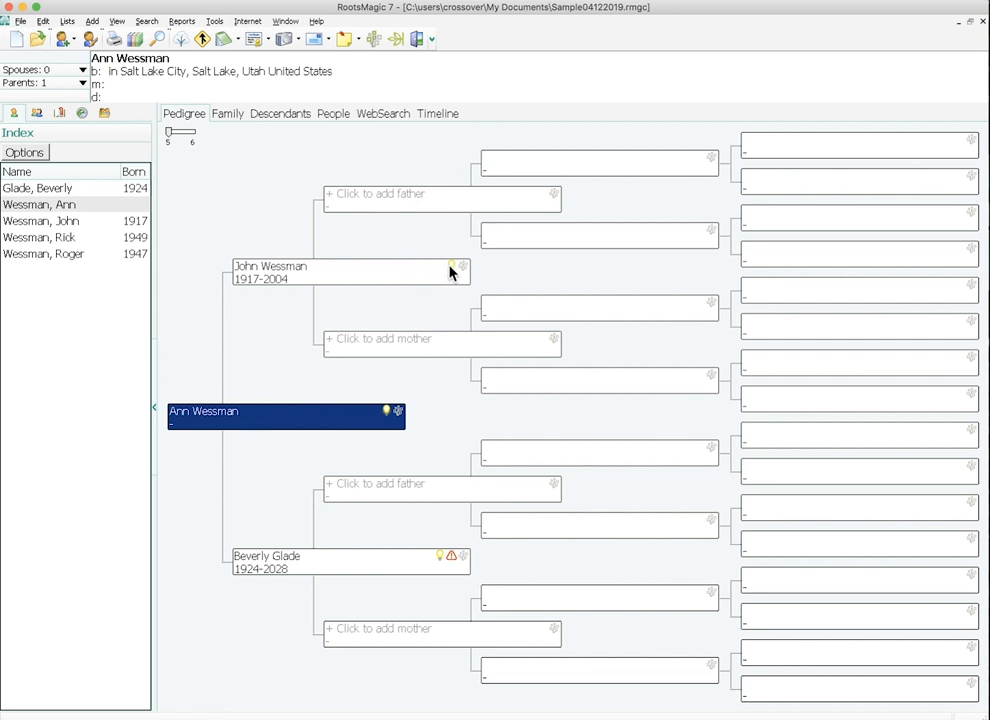
{"action": "left_click", "coordinate": [453, 267]}
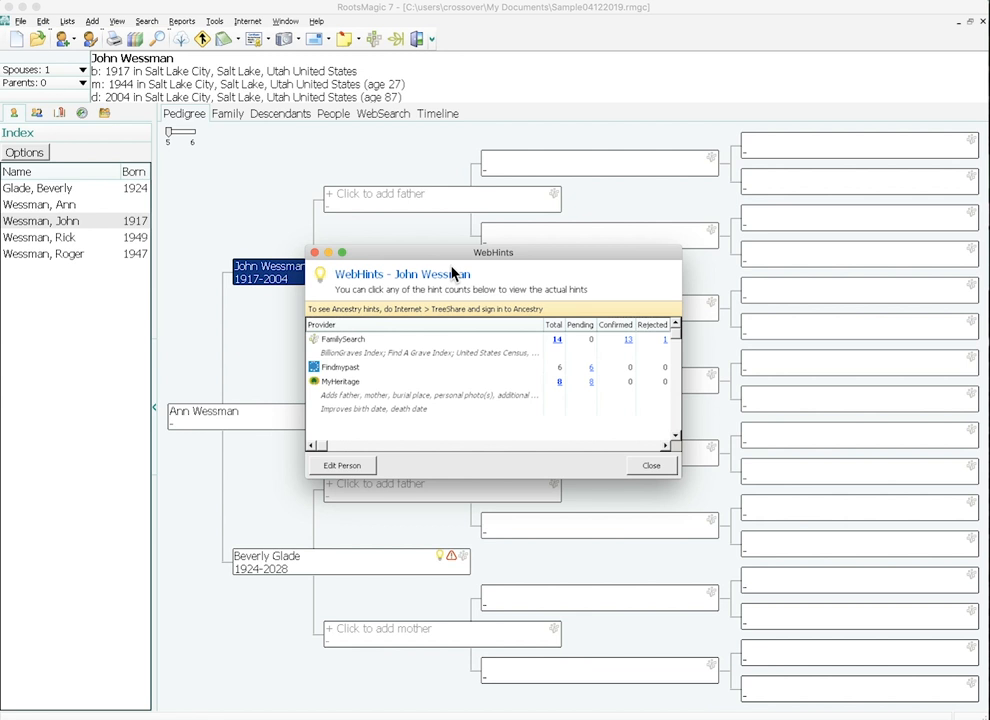
{"action": "mouse_move", "coordinate": [480, 332]}
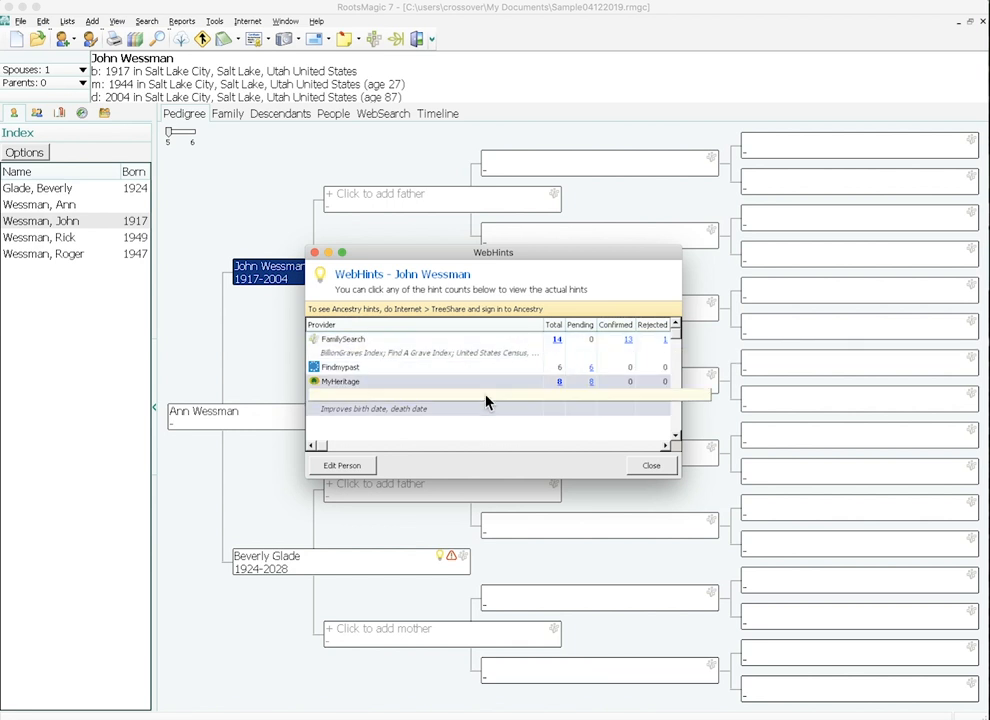
{"action": "mouse_move", "coordinate": [487, 367]}
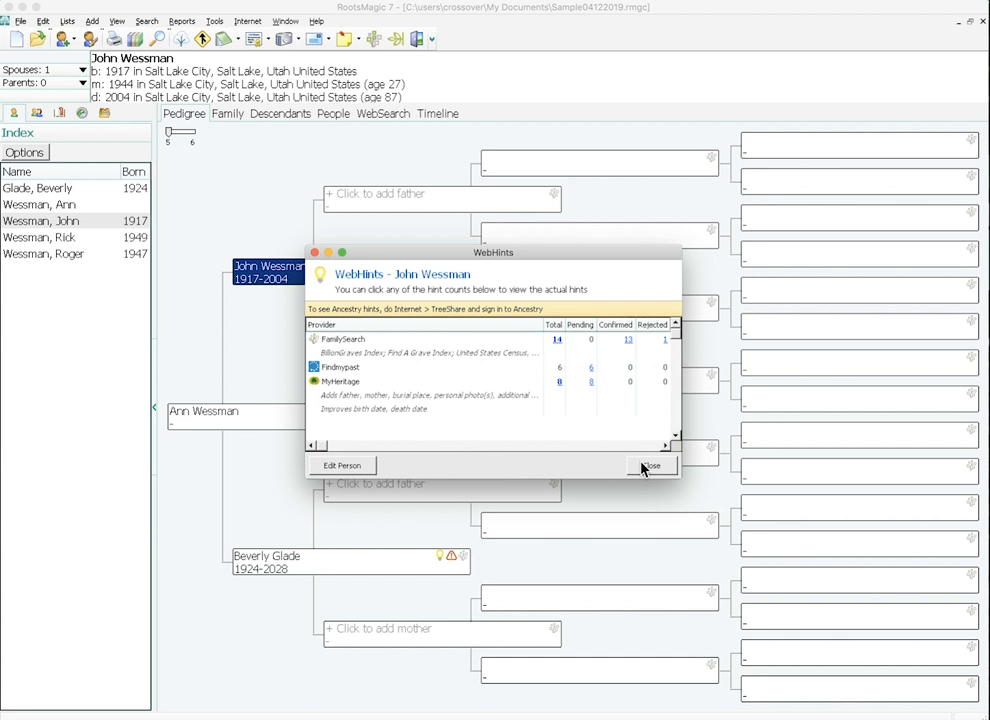
{"action": "left_click", "coordinate": [651, 466]}
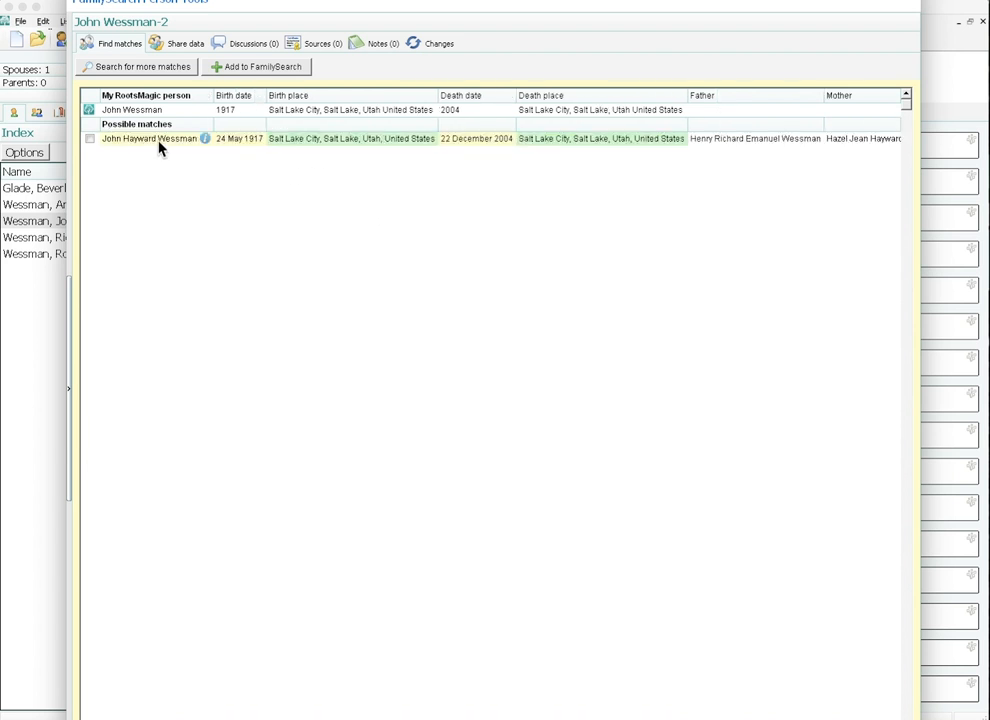
{"action": "mouse_move", "coordinate": [291, 145]}
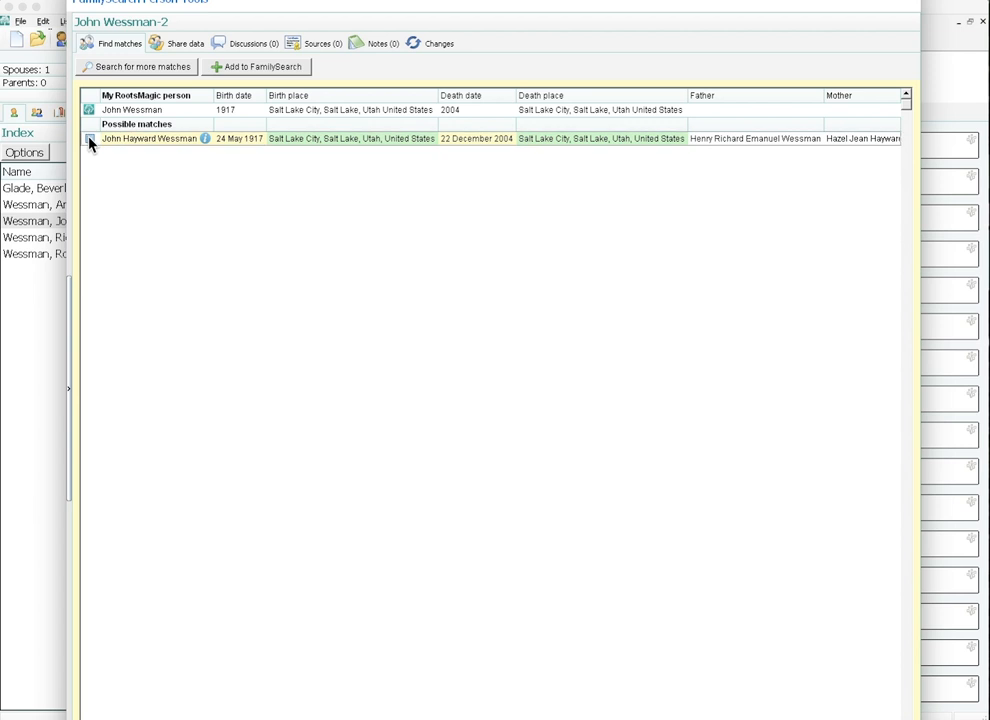
{"action": "left_click", "coordinate": [89, 138]}
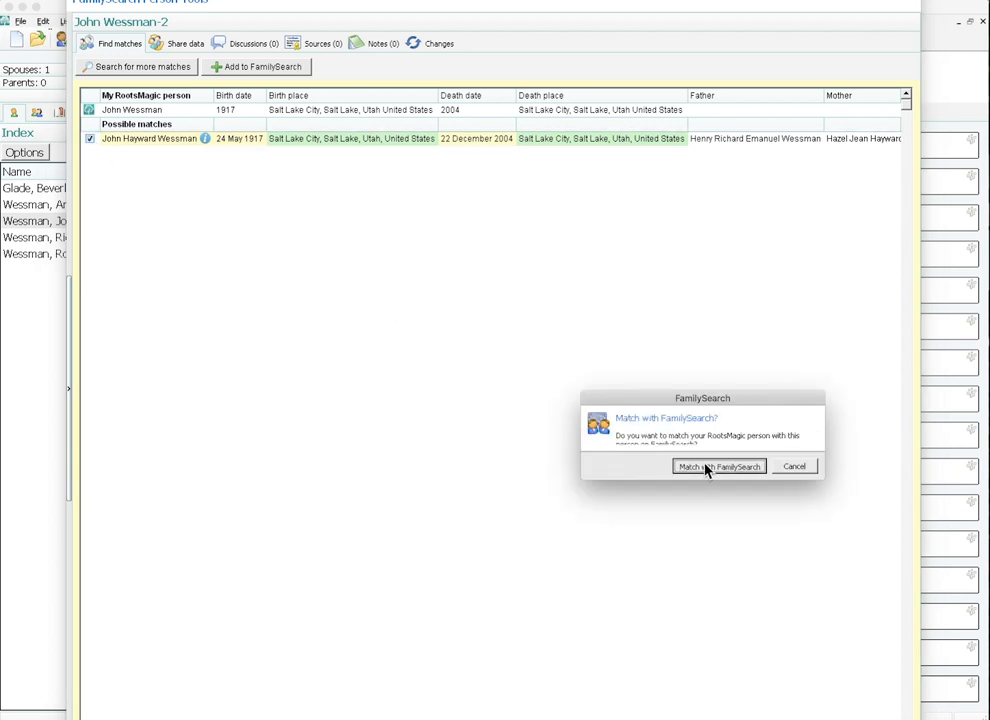
{"action": "left_click", "coordinate": [718, 466]}
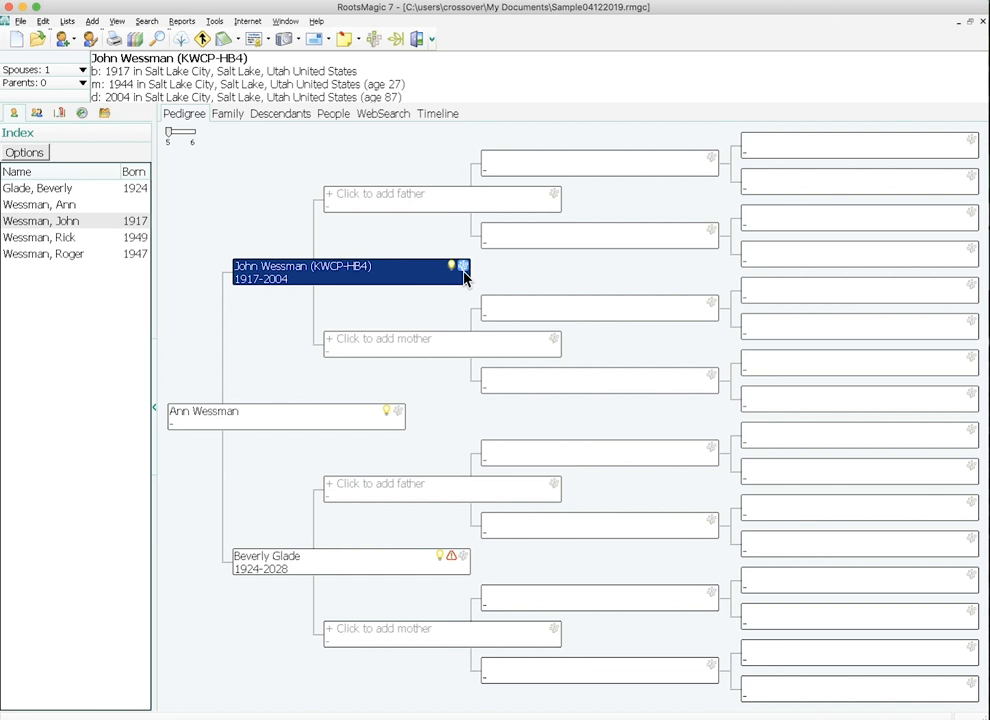
{"action": "mouse_move", "coordinate": [373, 275]}
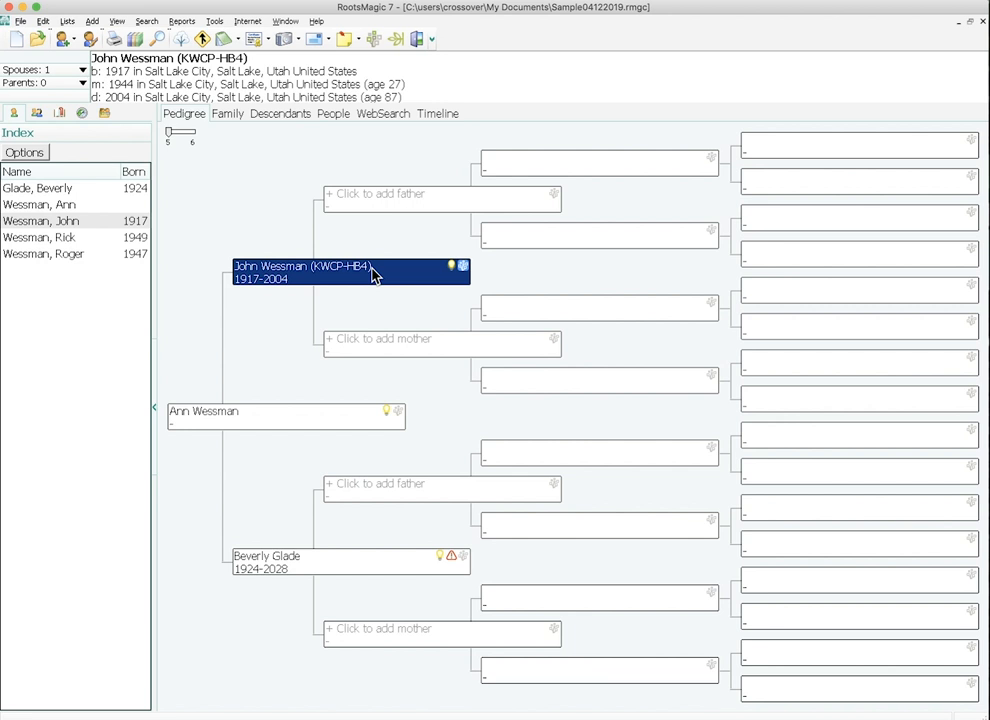
{"action": "mouse_move", "coordinate": [388, 305]}
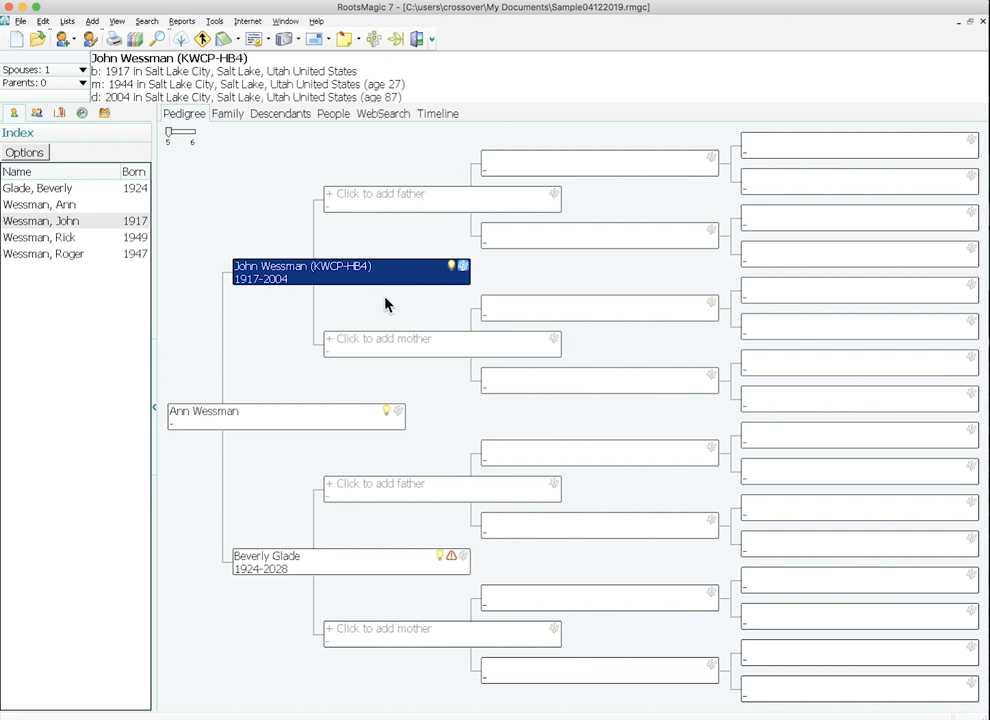
{"action": "mouse_move", "coordinate": [448, 565]}
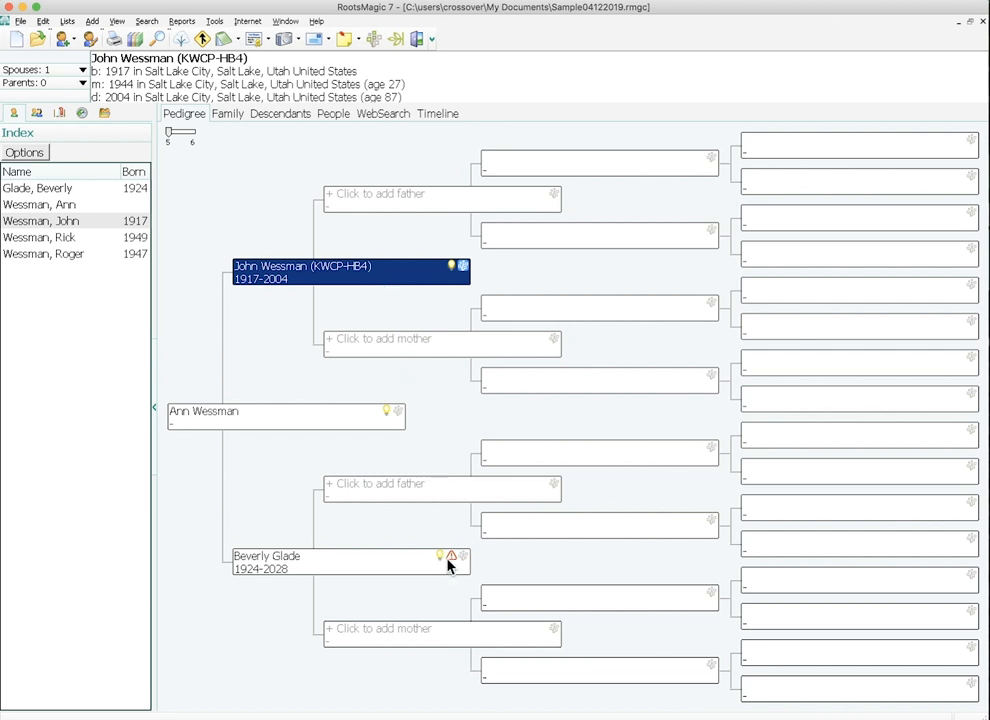
{"action": "left_click", "coordinate": [451, 557]}
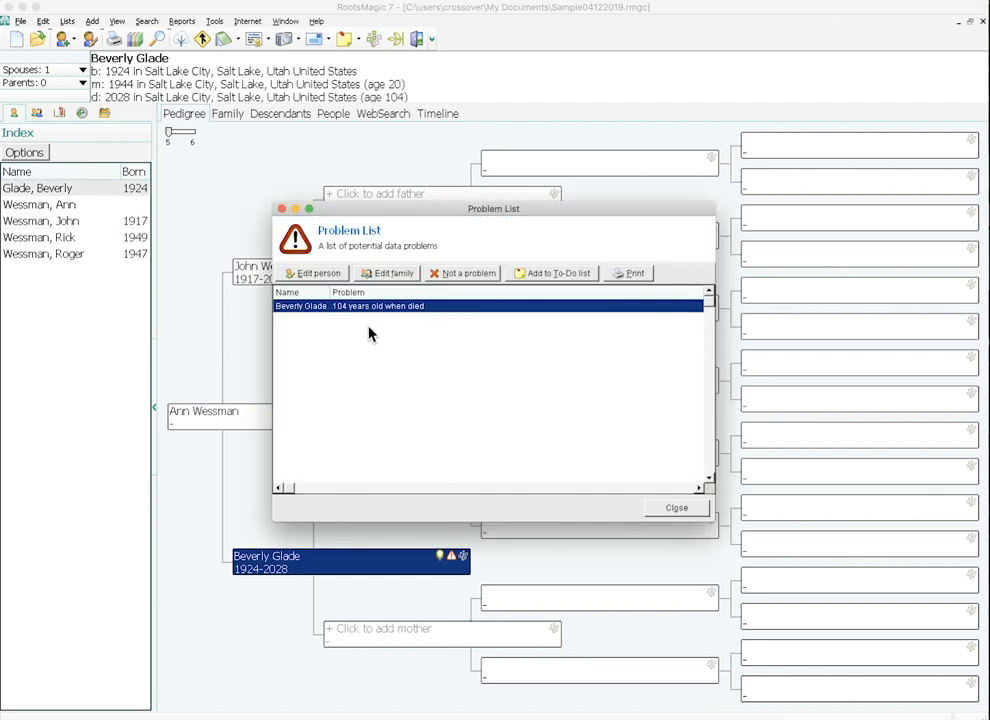
{"action": "mouse_move", "coordinate": [381, 318]}
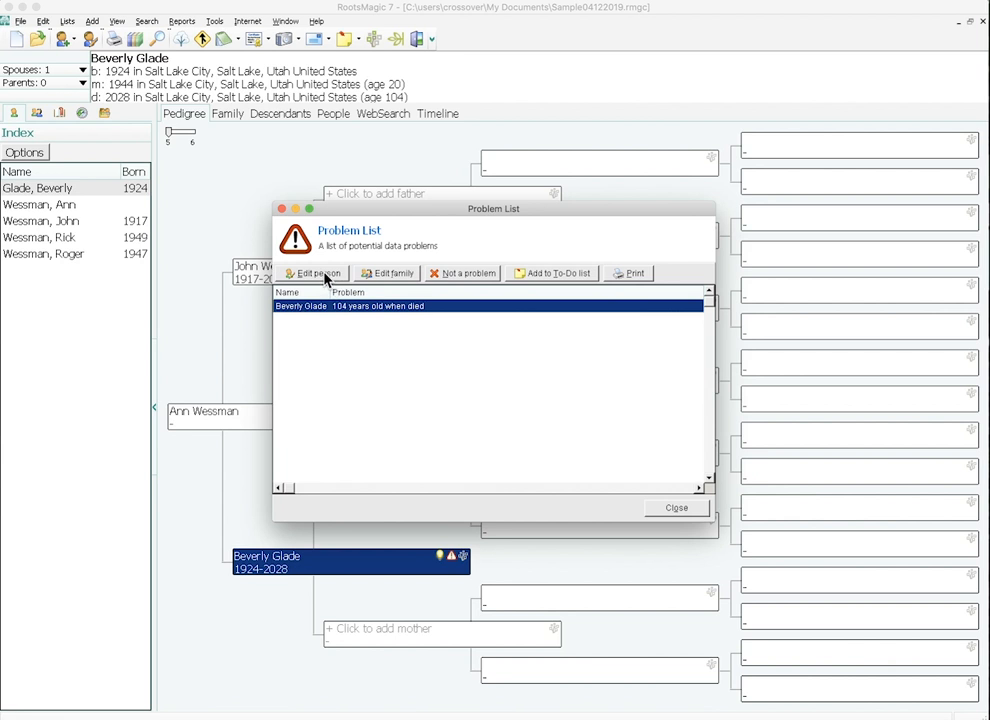
{"action": "left_click", "coordinate": [314, 273]}
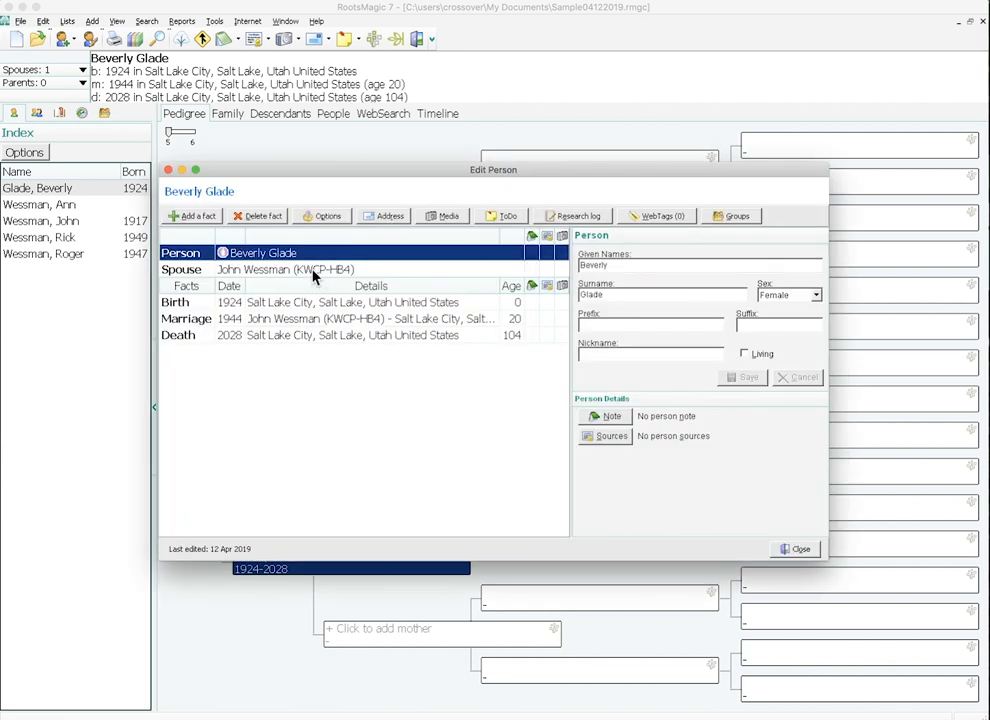
Change Beverly's death year to 2008 and save the death fact
{"action": "left_click", "coordinate": [350, 318]}
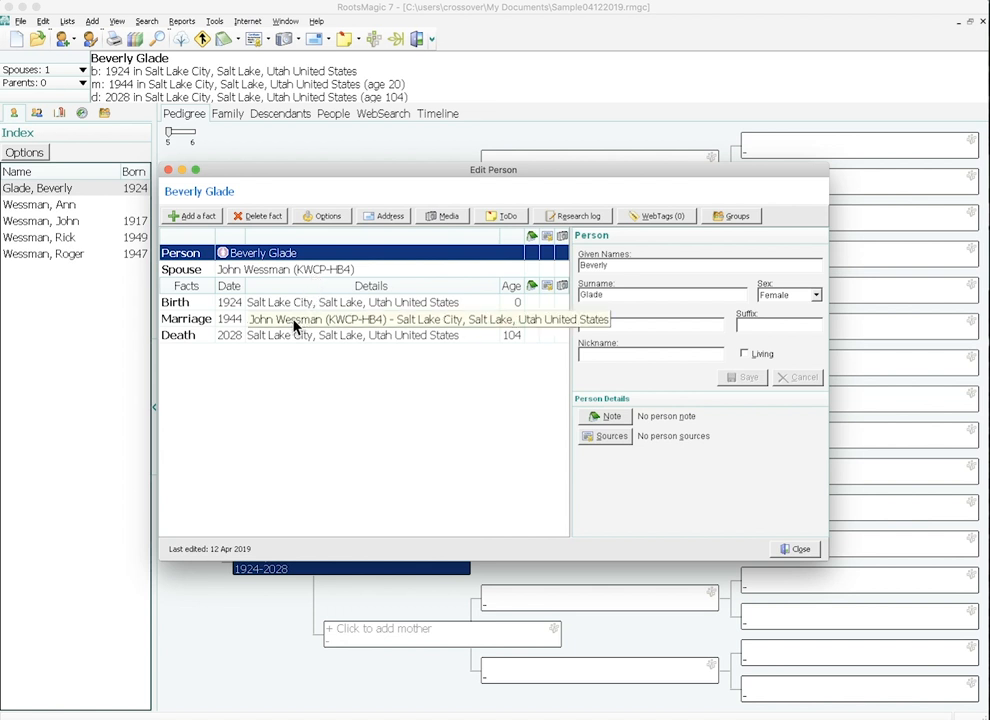
{"action": "left_click", "coordinate": [178, 335]}
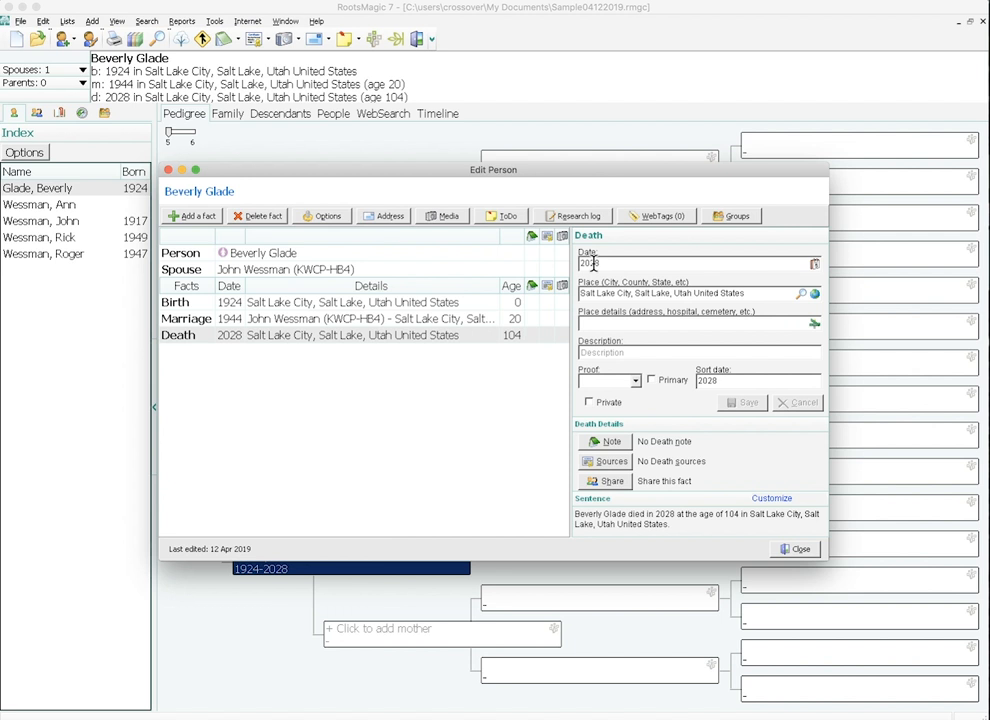
{"action": "type", "text": "2008"}
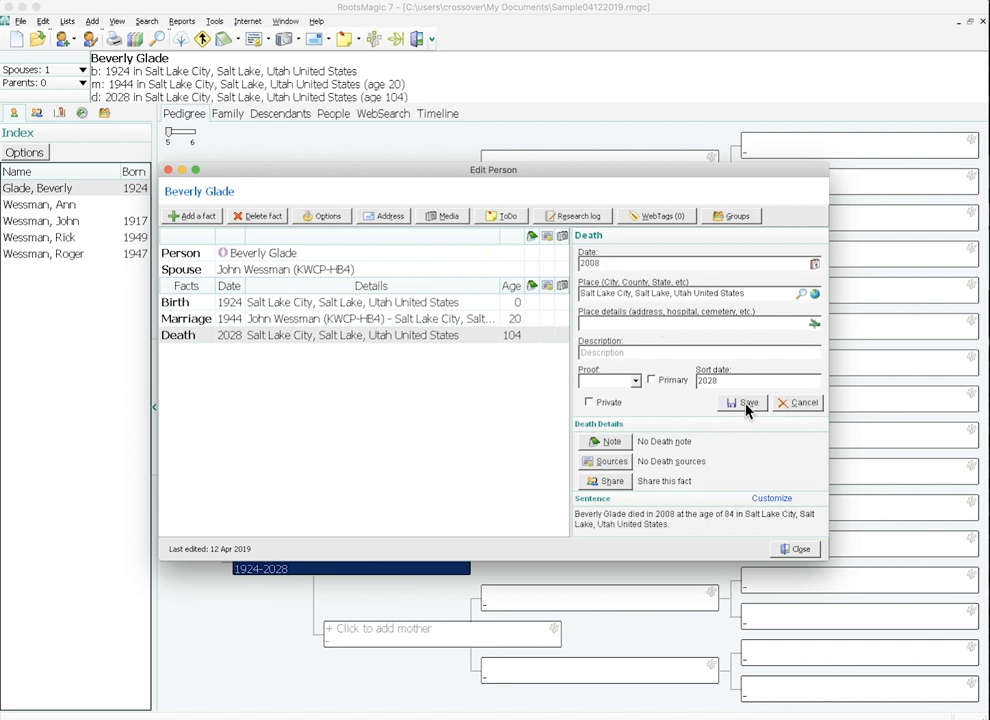
{"action": "left_click", "coordinate": [742, 402]}
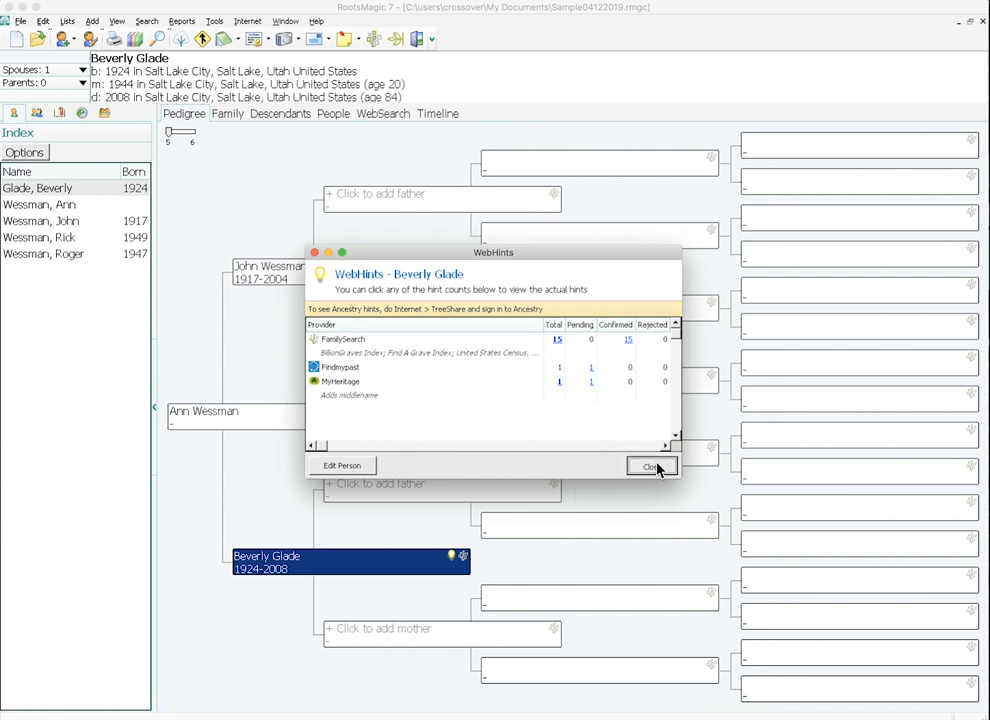
{"action": "left_click", "coordinate": [651, 466]}
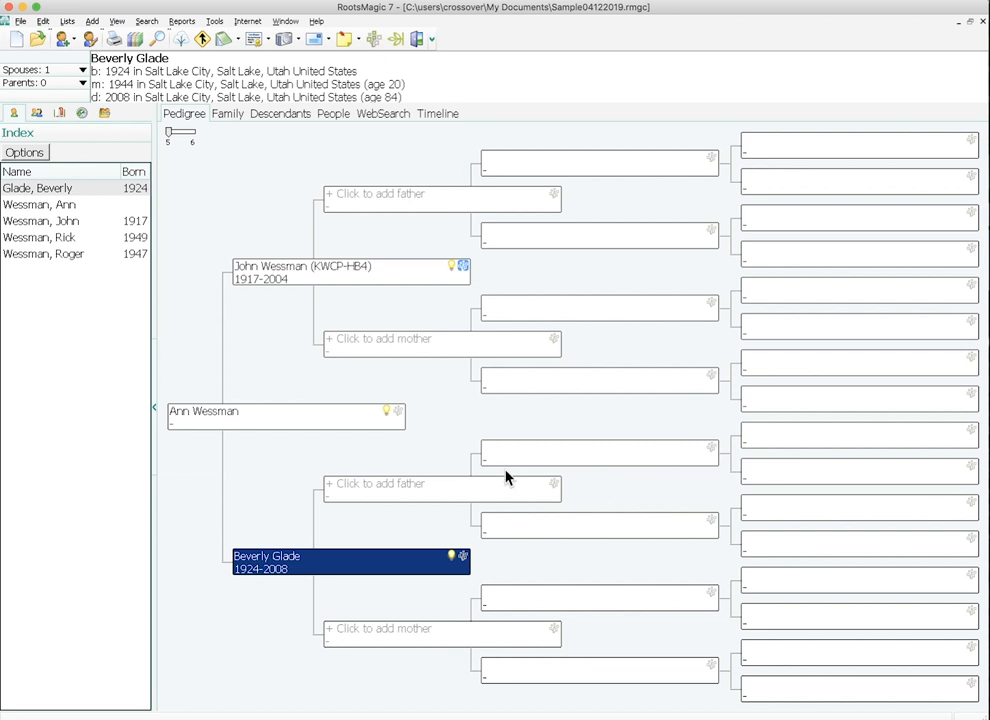
{"action": "mouse_move", "coordinate": [447, 568]}
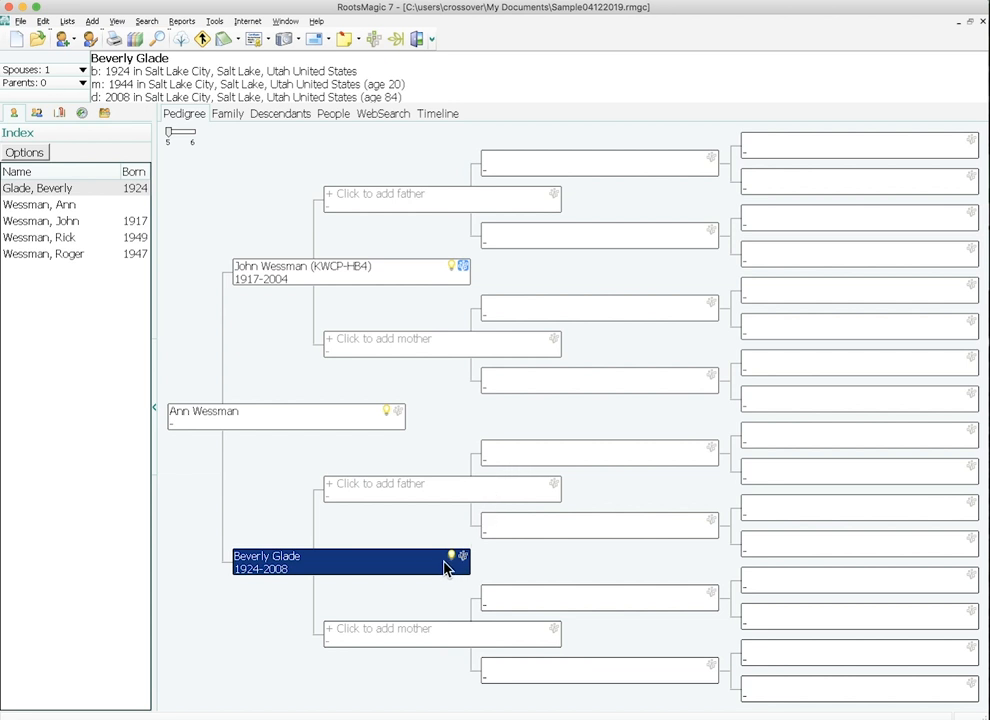
{"action": "mouse_move", "coordinate": [318, 520]}
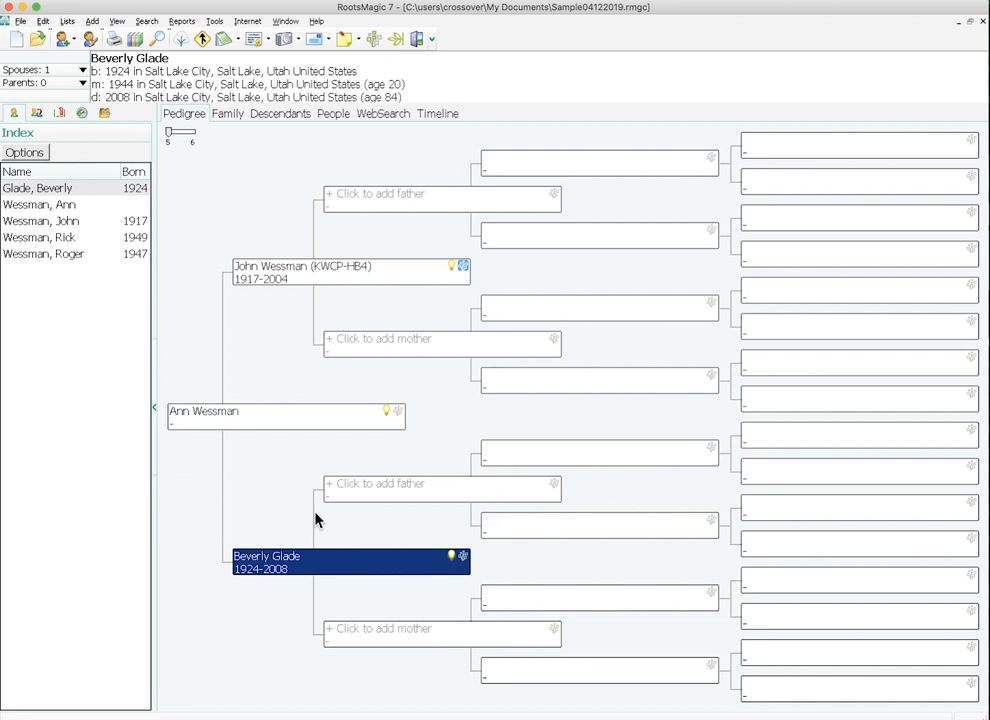